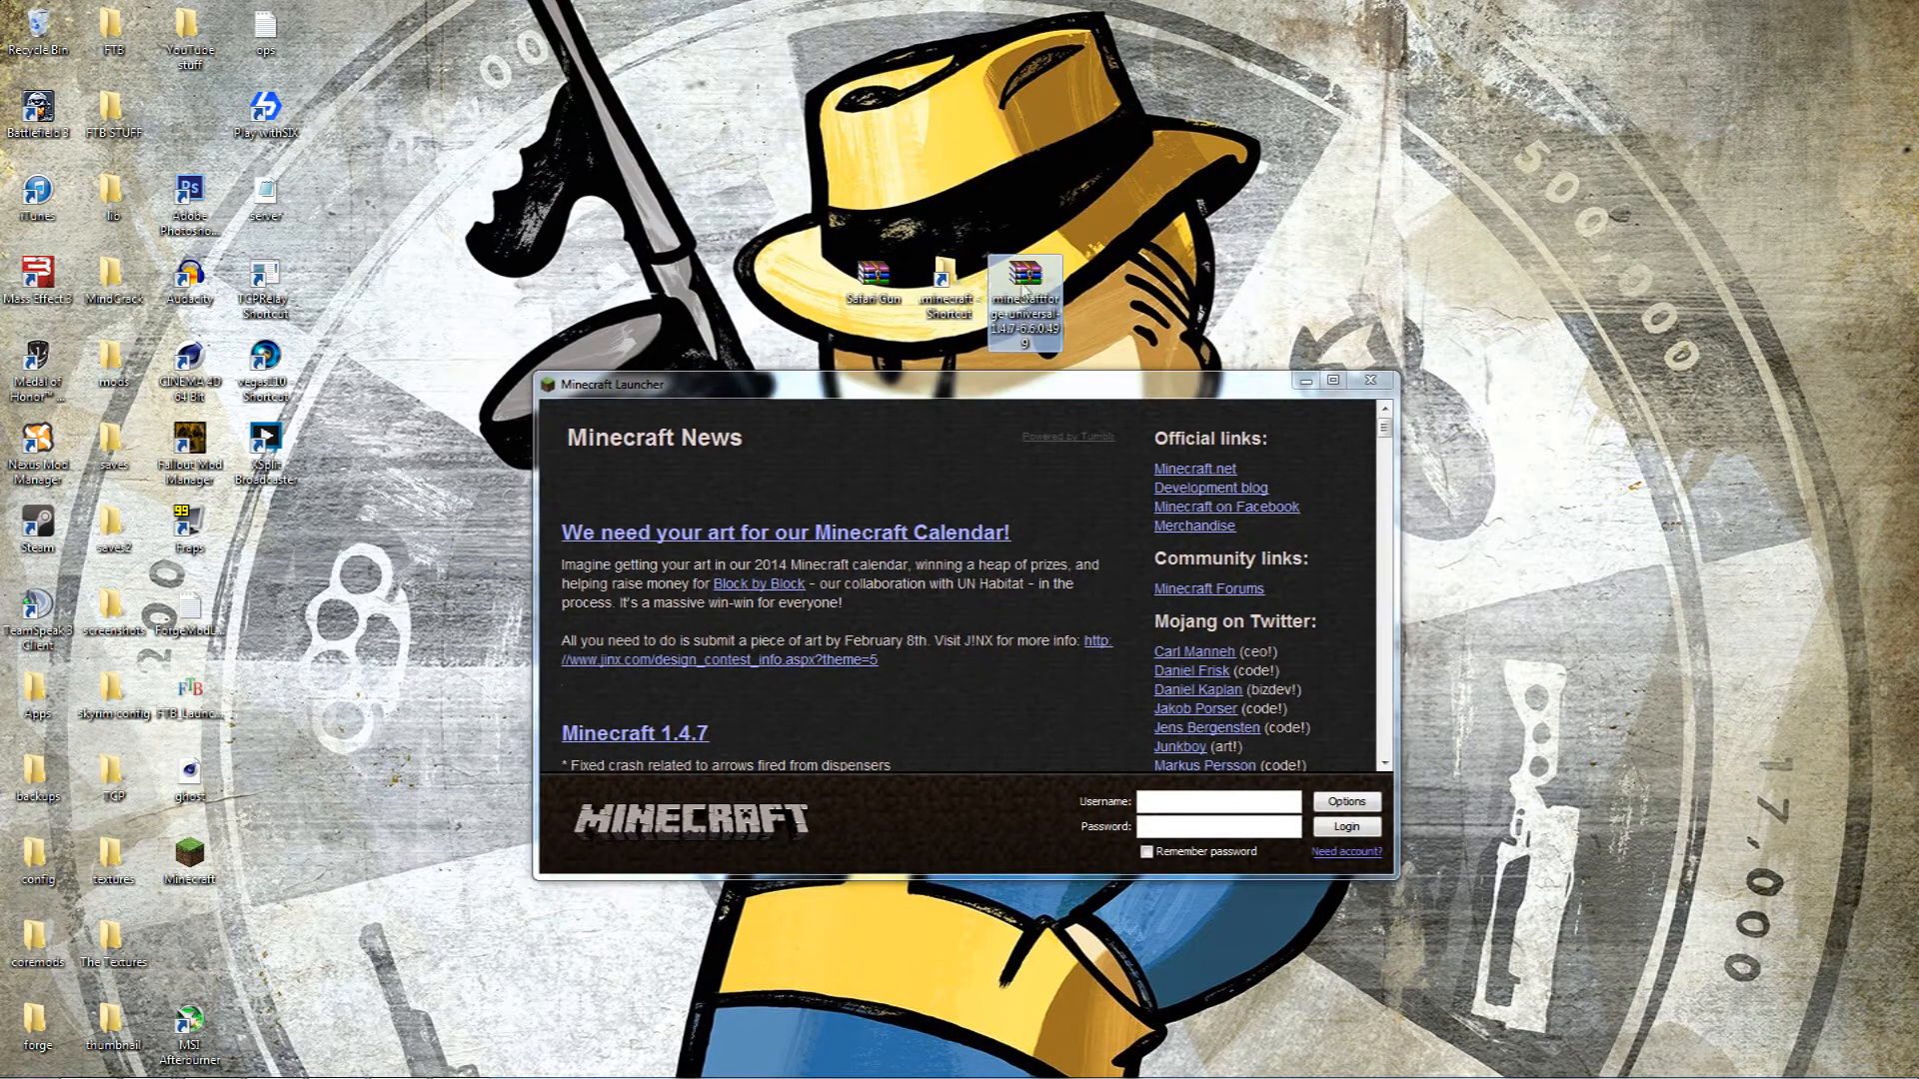
mouse_move(1025, 288)
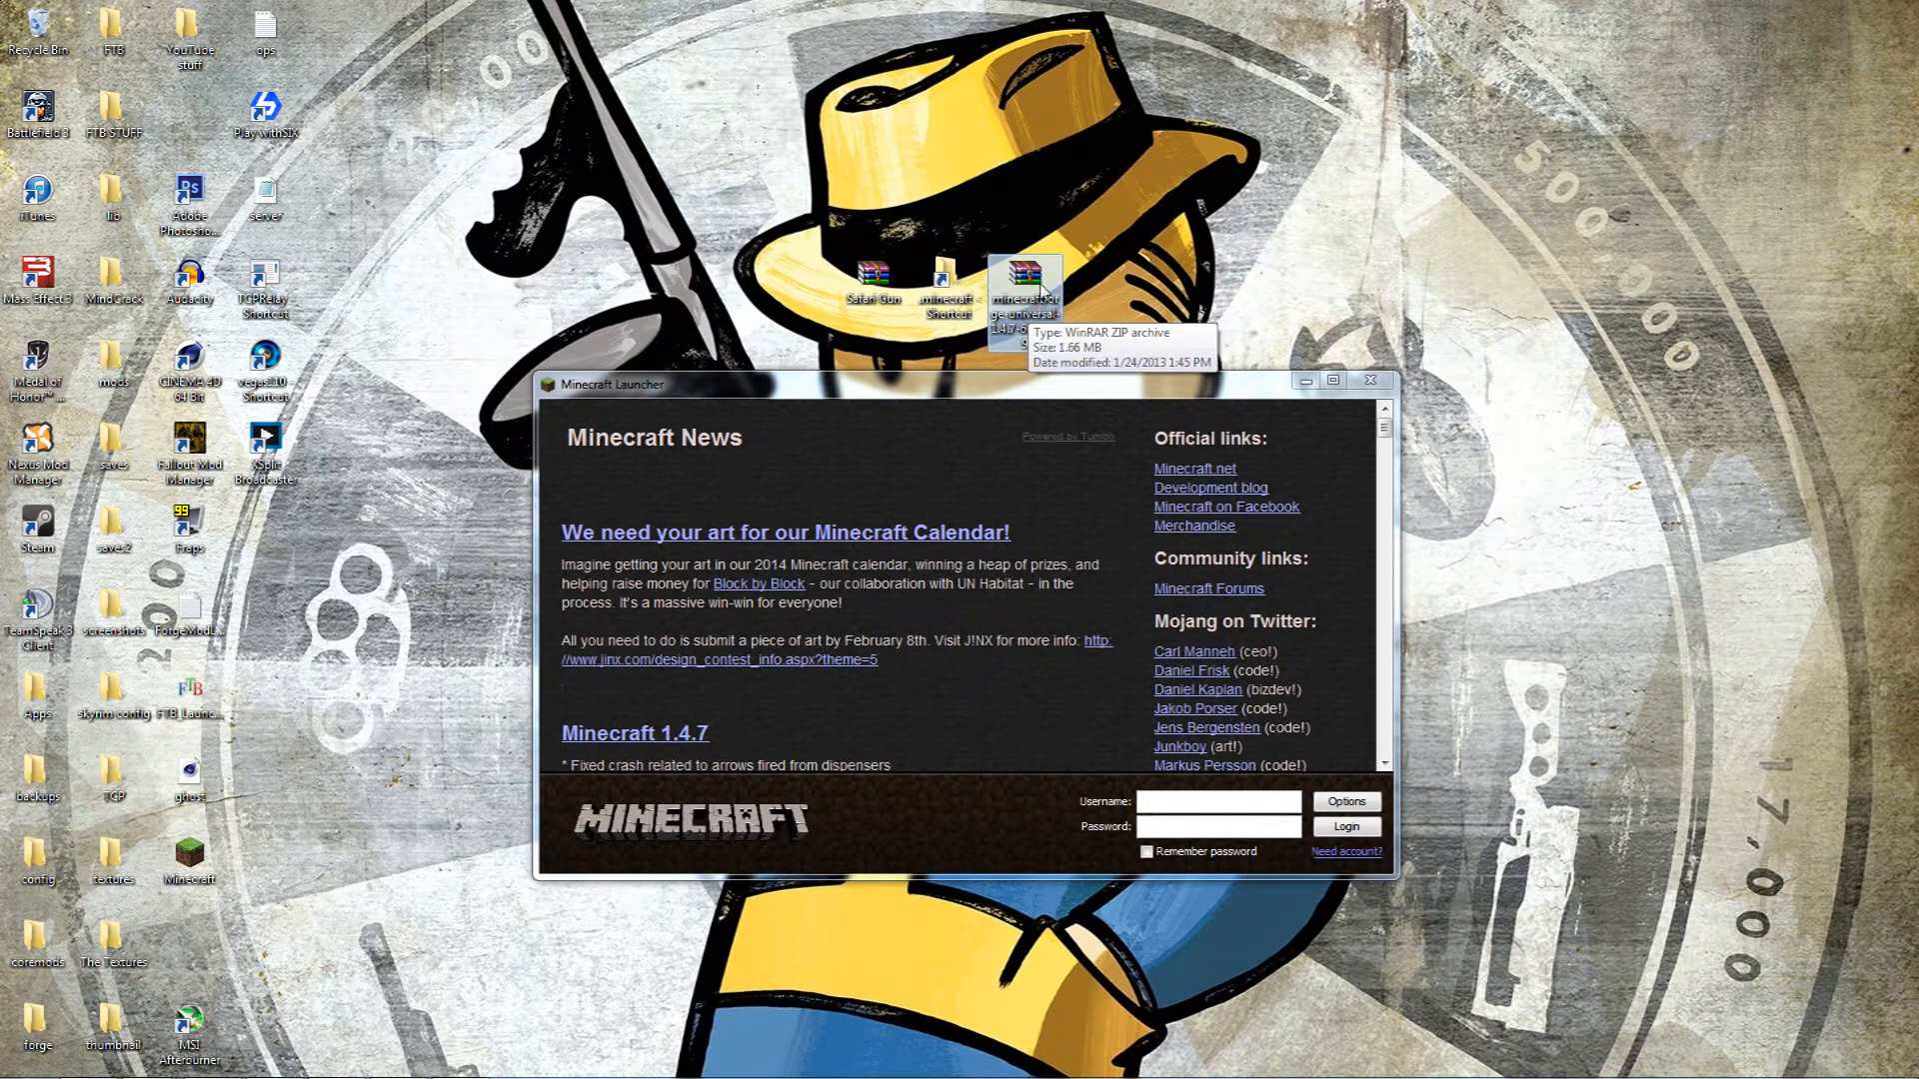
mouse_move(1049, 230)
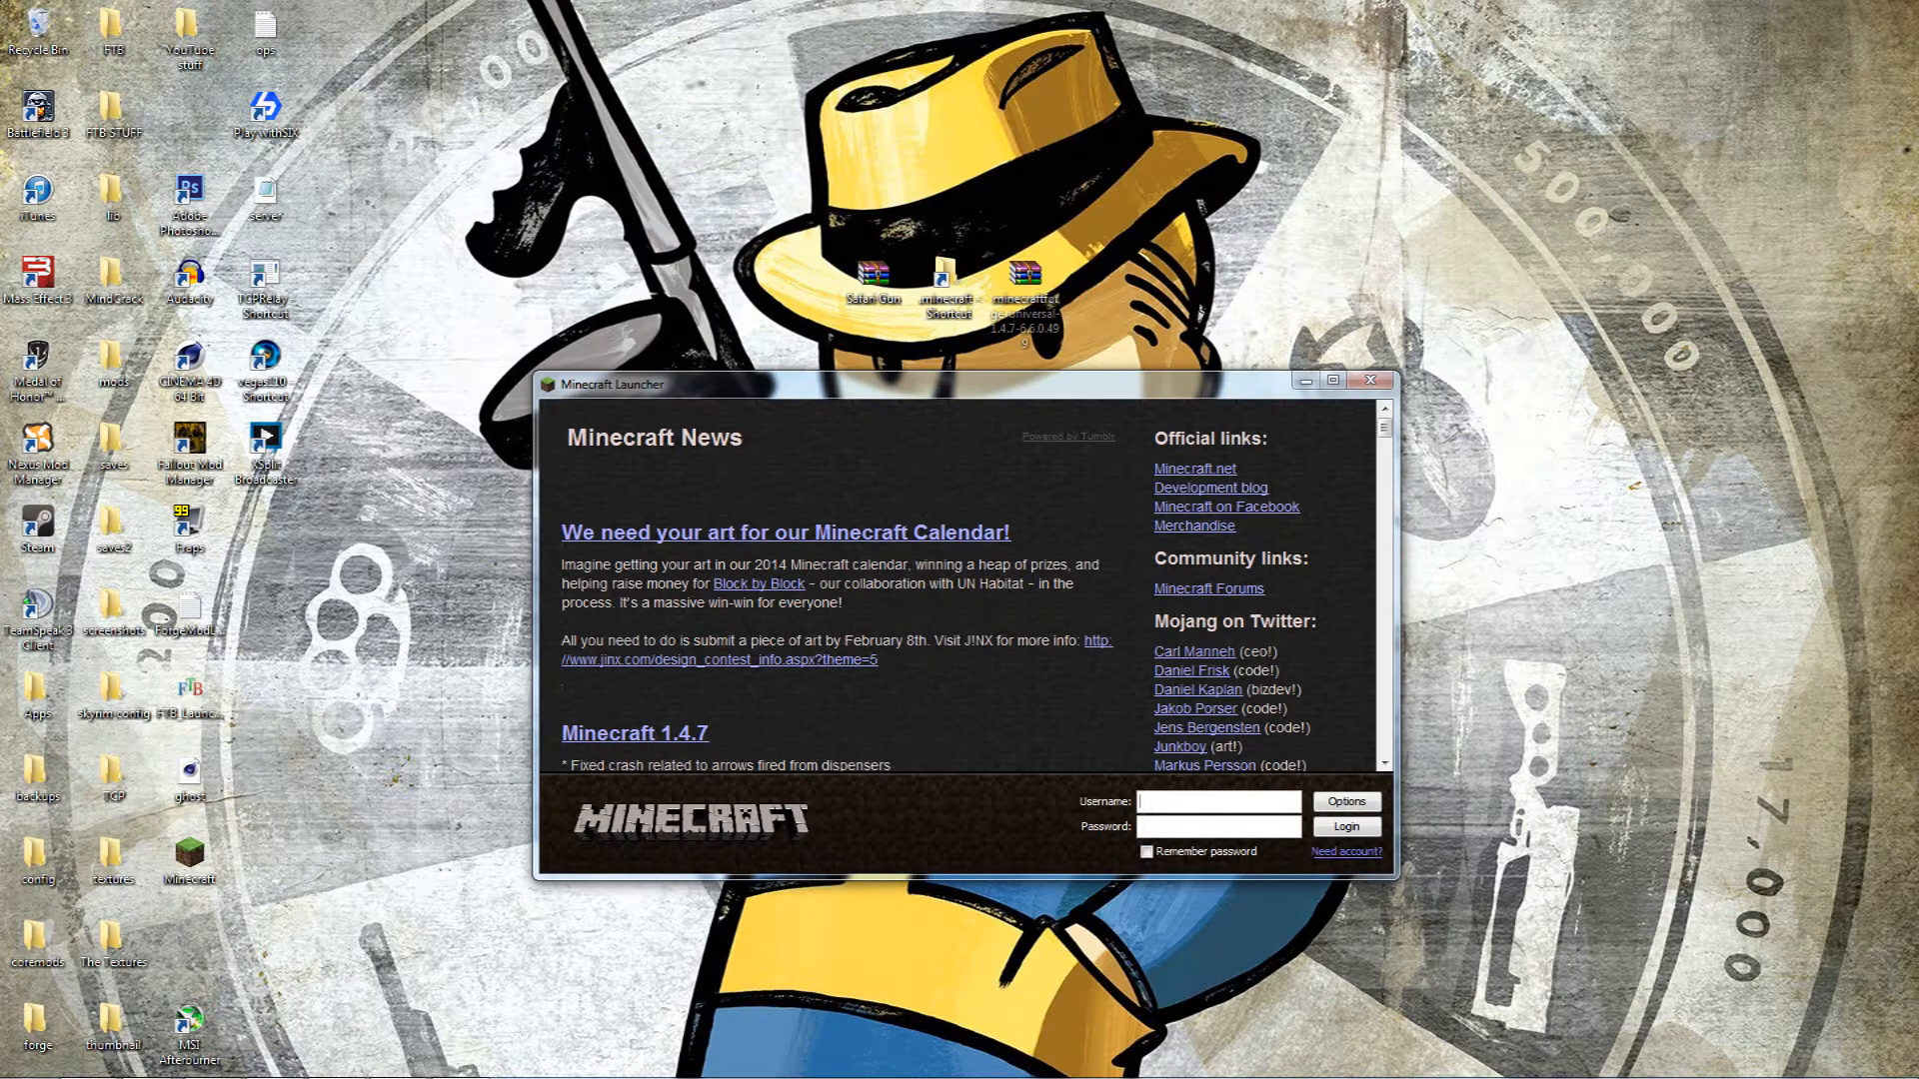
Log in as 'ghosteez' in the launcher and start Minecraft 1.4.7
text(ghosteez)
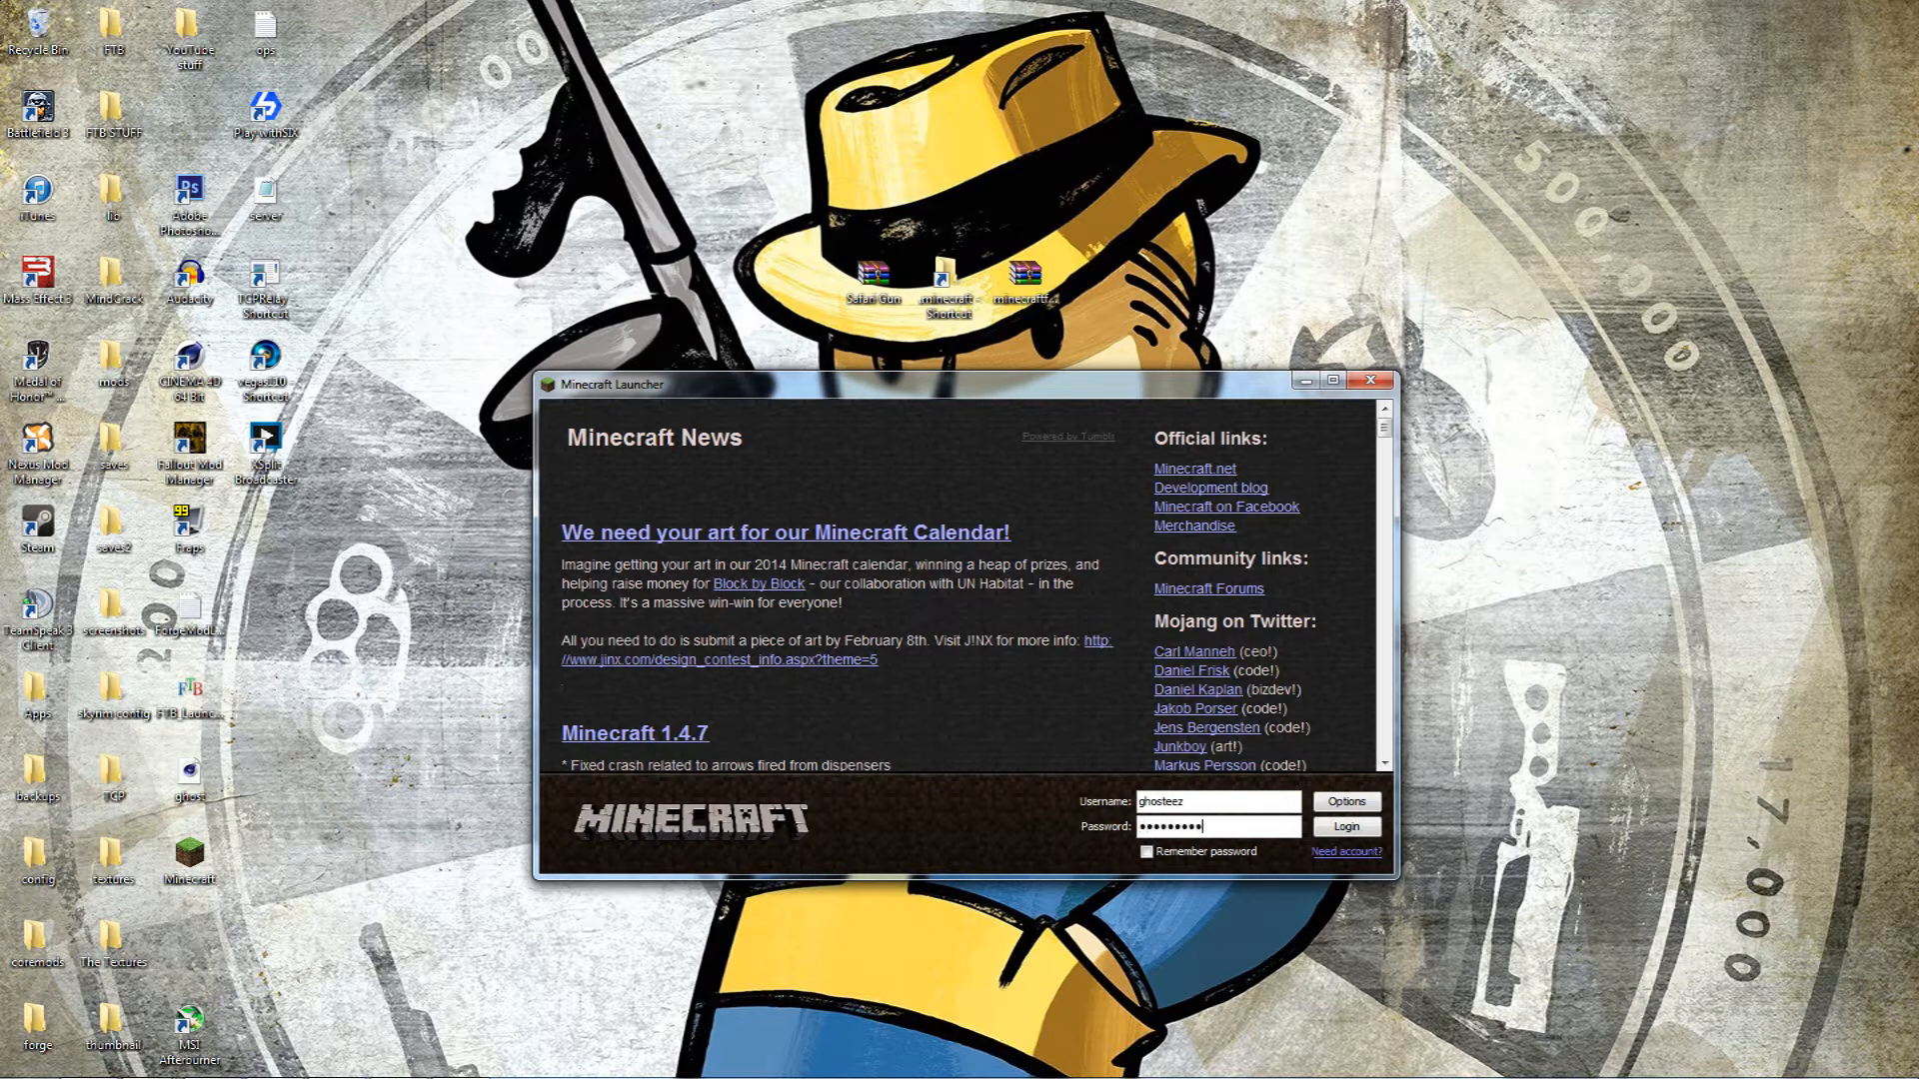
click(1345, 825)
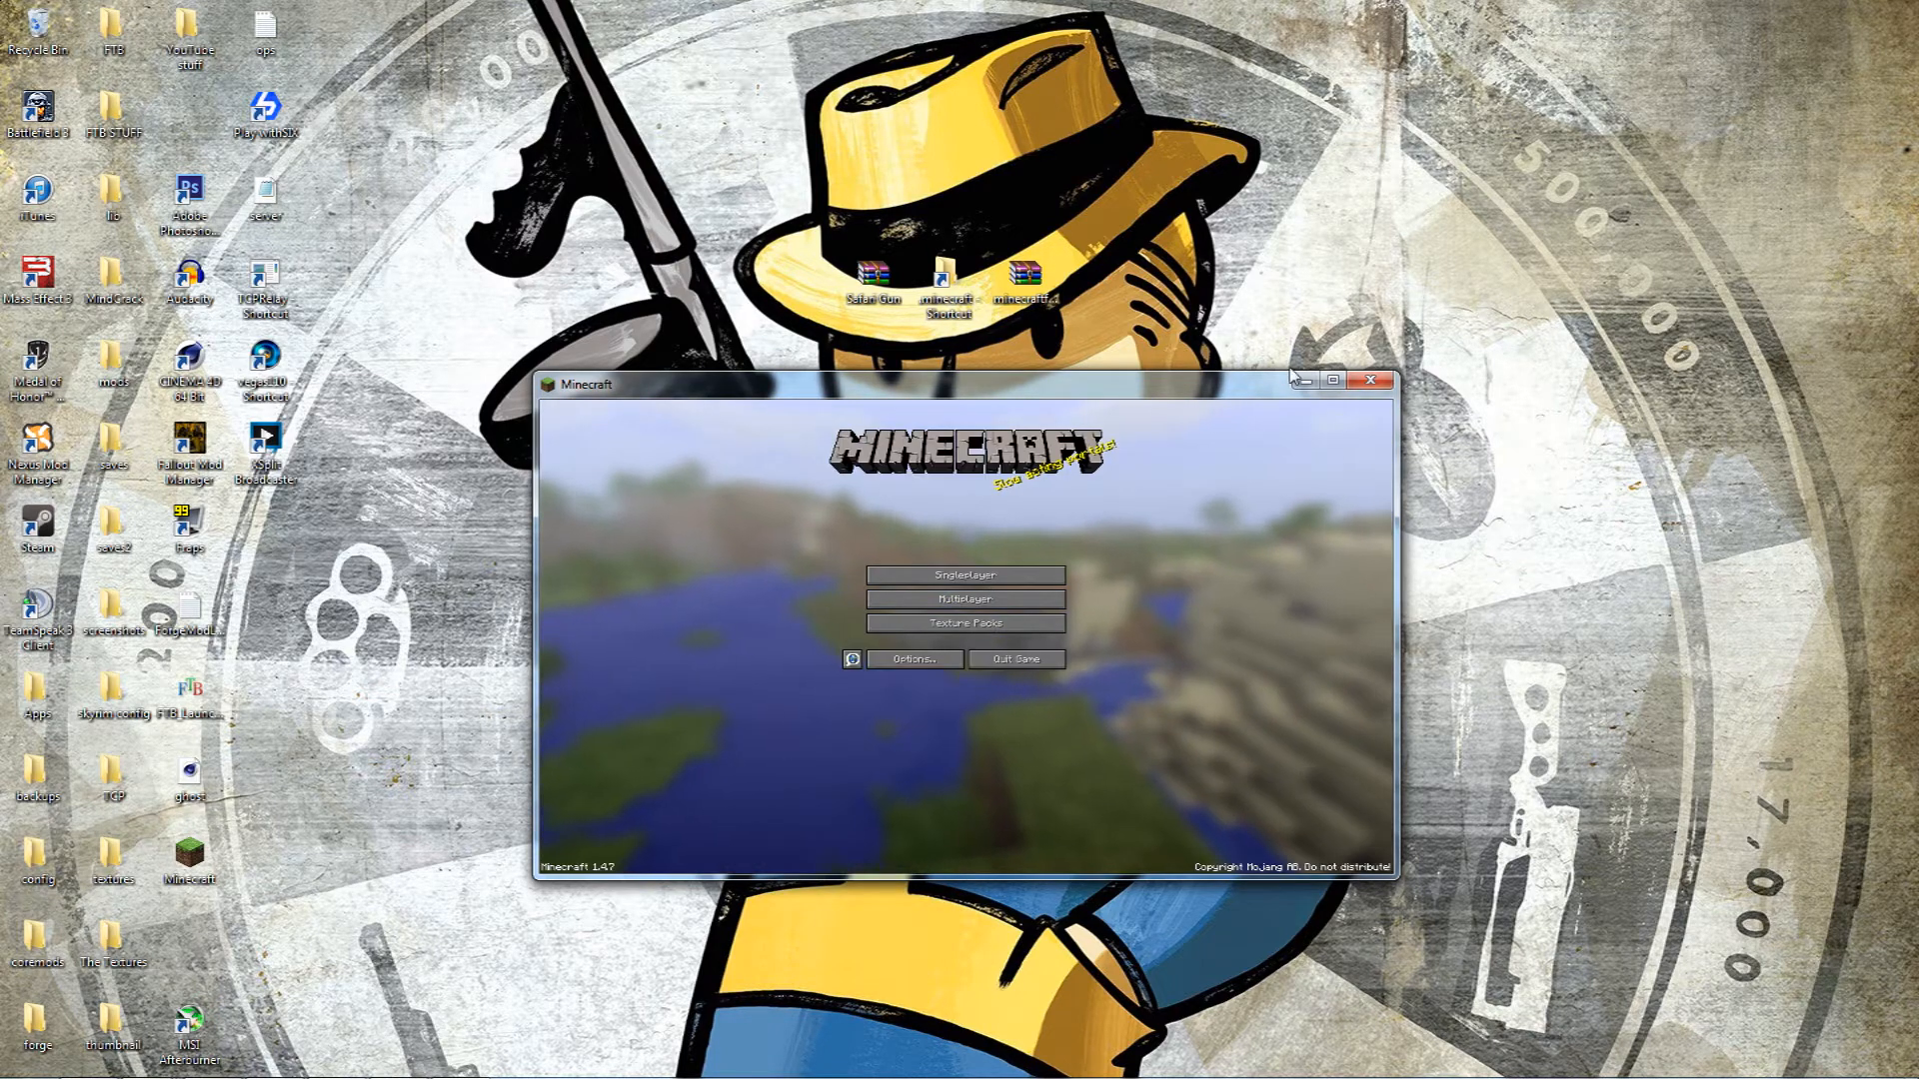
Close the game and search the Start menu for %appdata% to reach the Roaming folder
click(1371, 380)
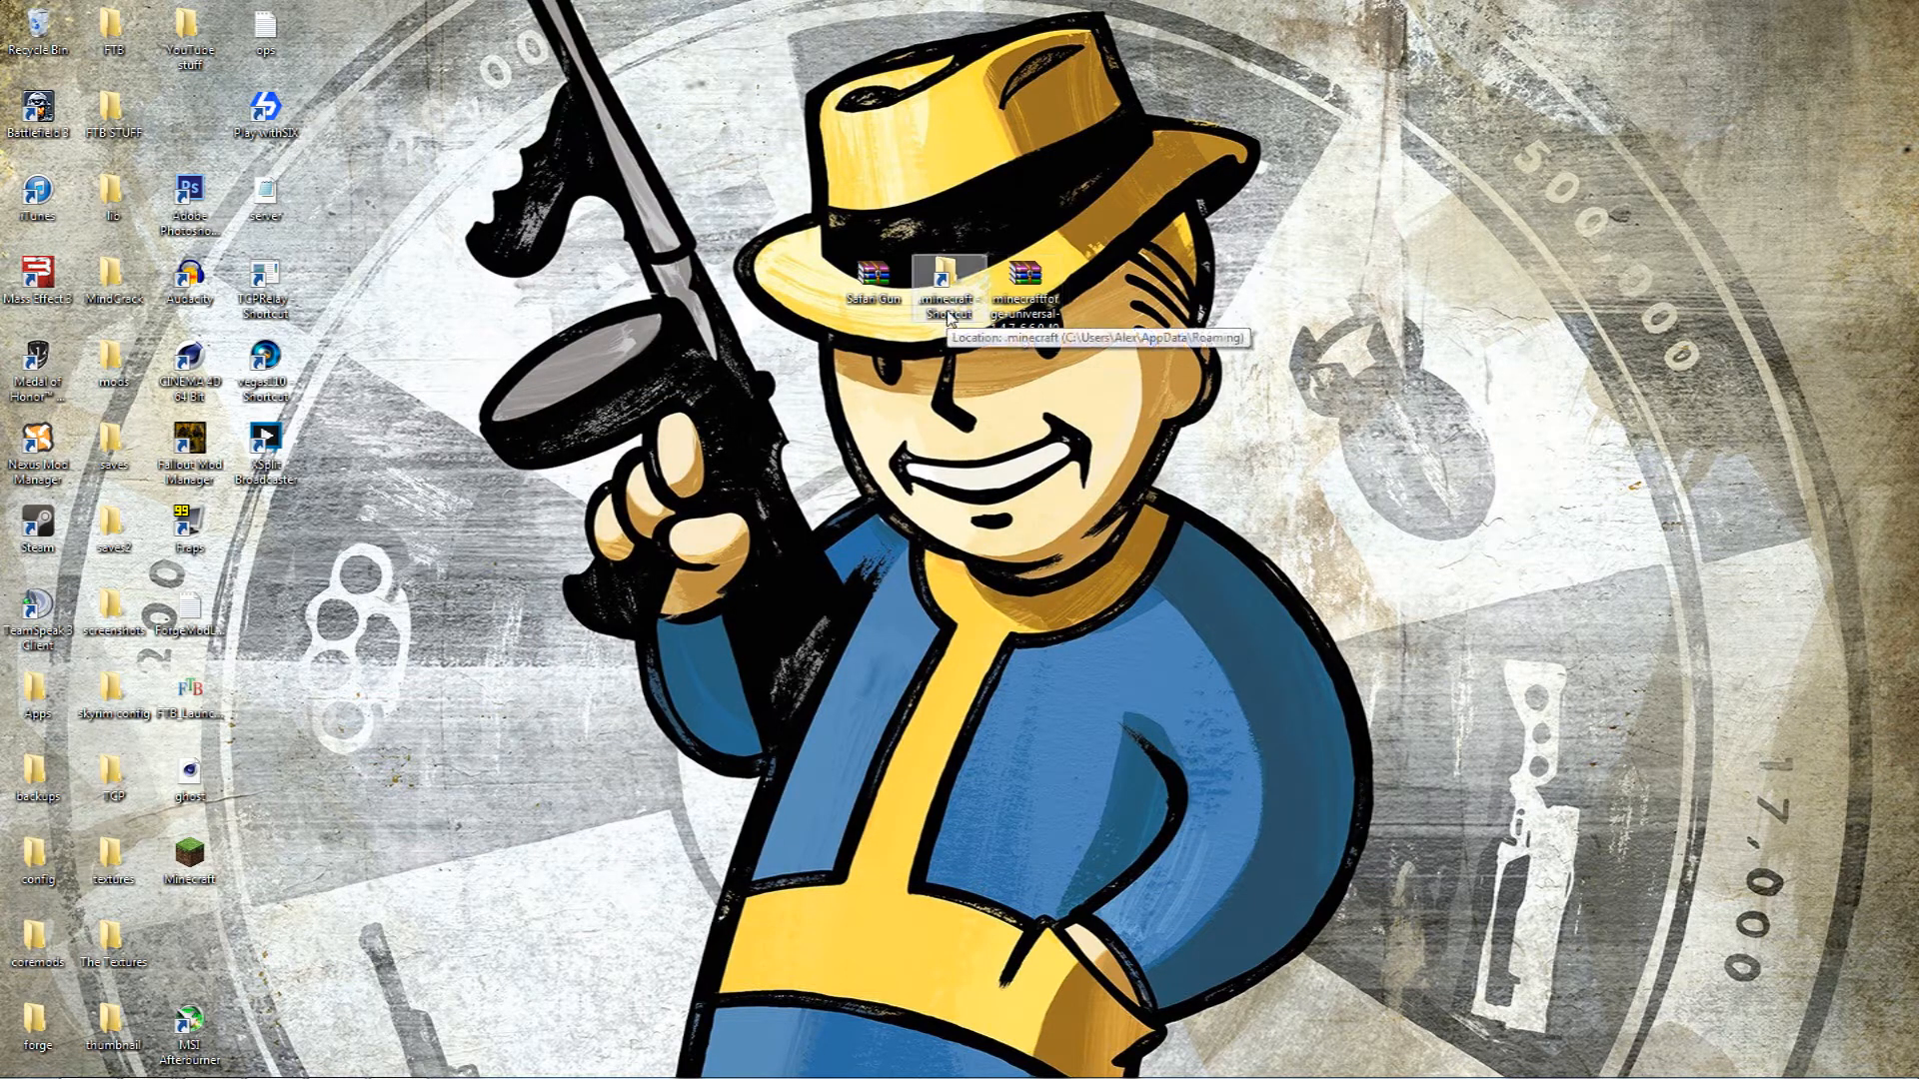
mouse_move(594, 474)
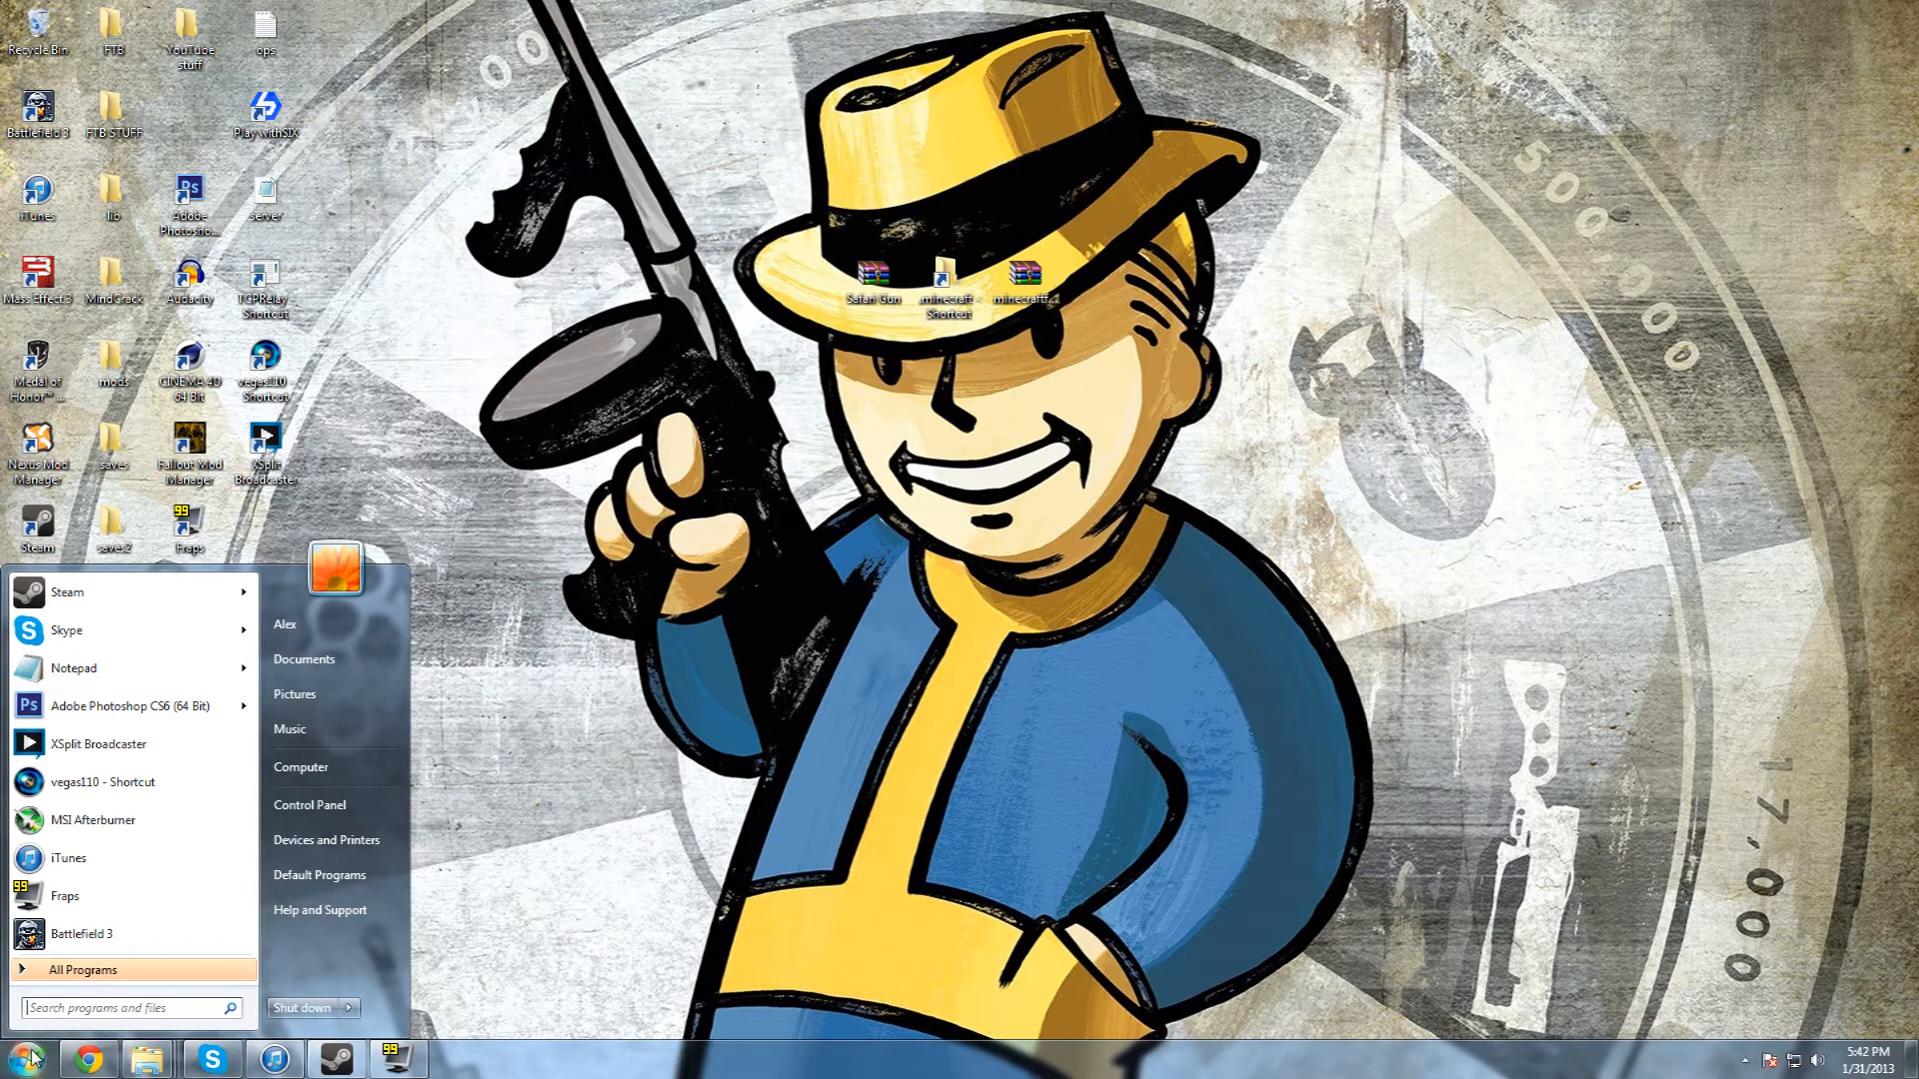
text(%appdata%)
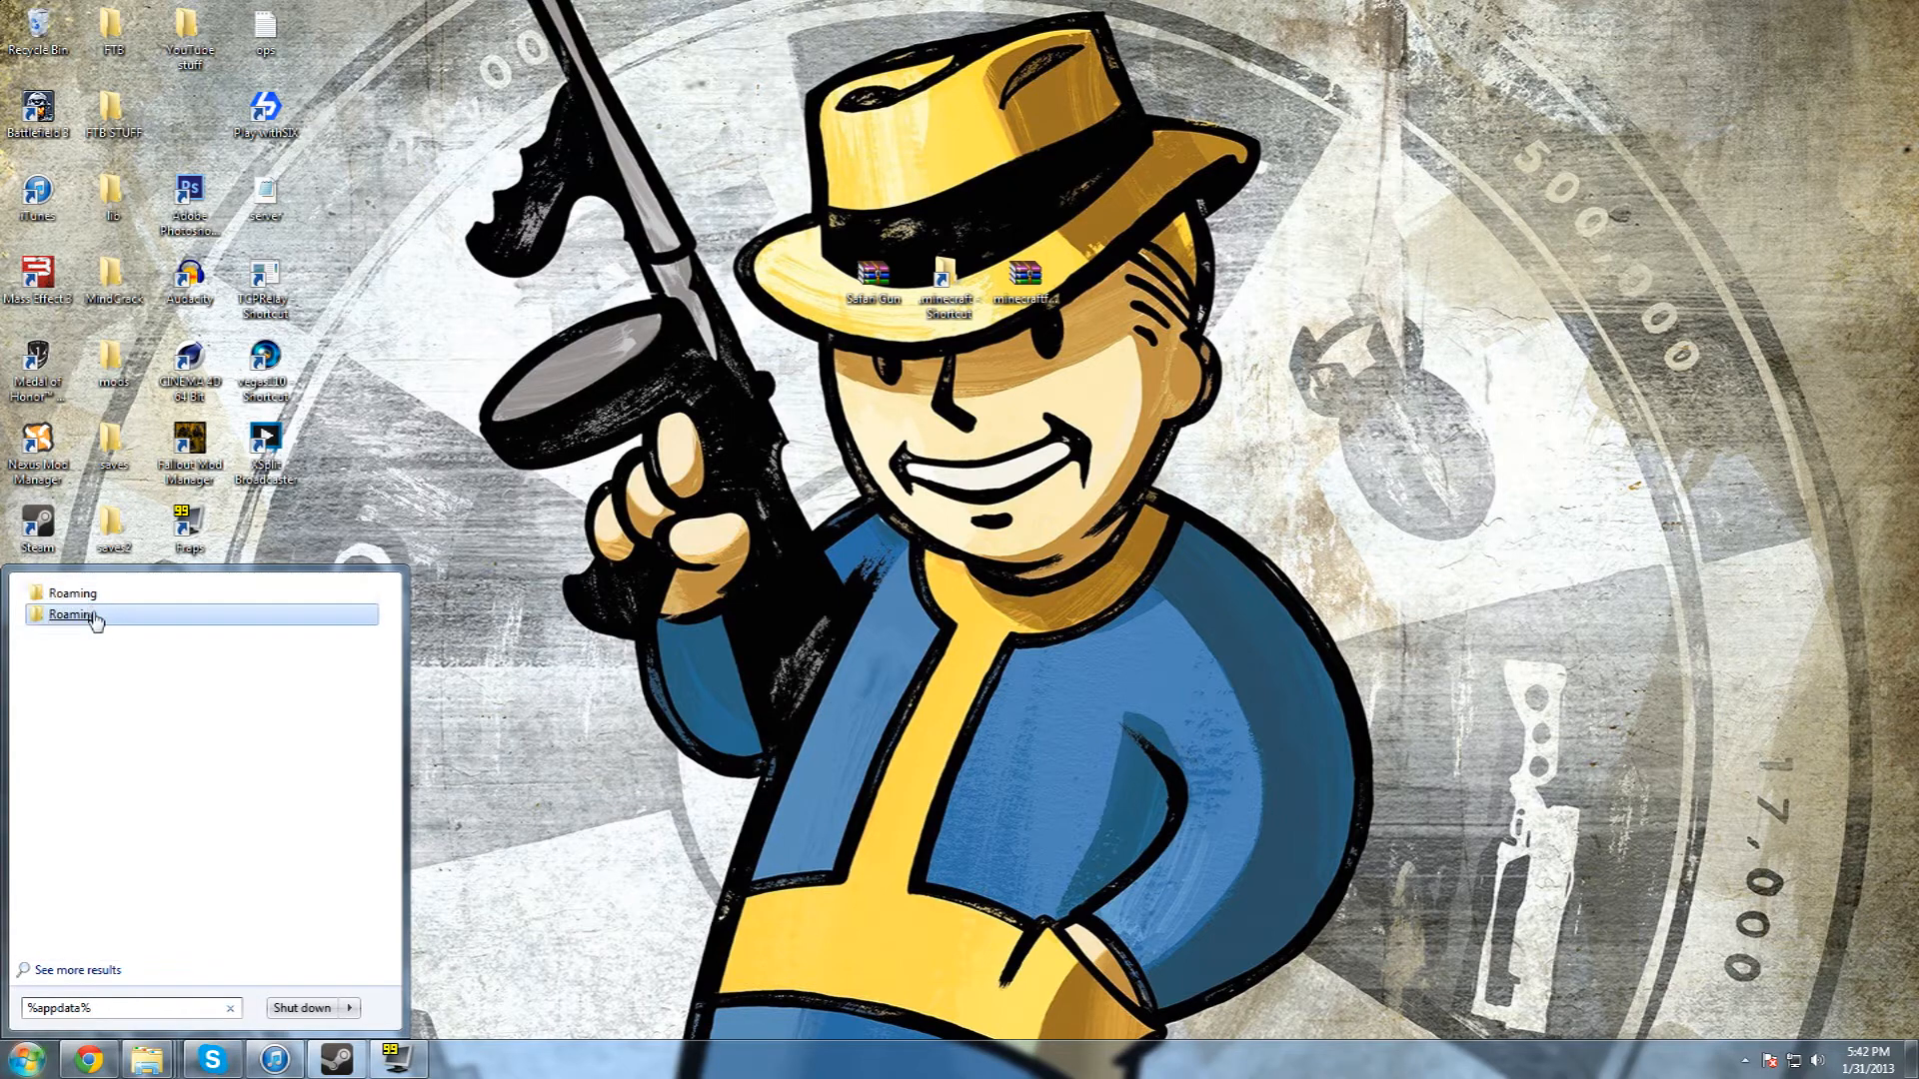
mouse_move(70, 594)
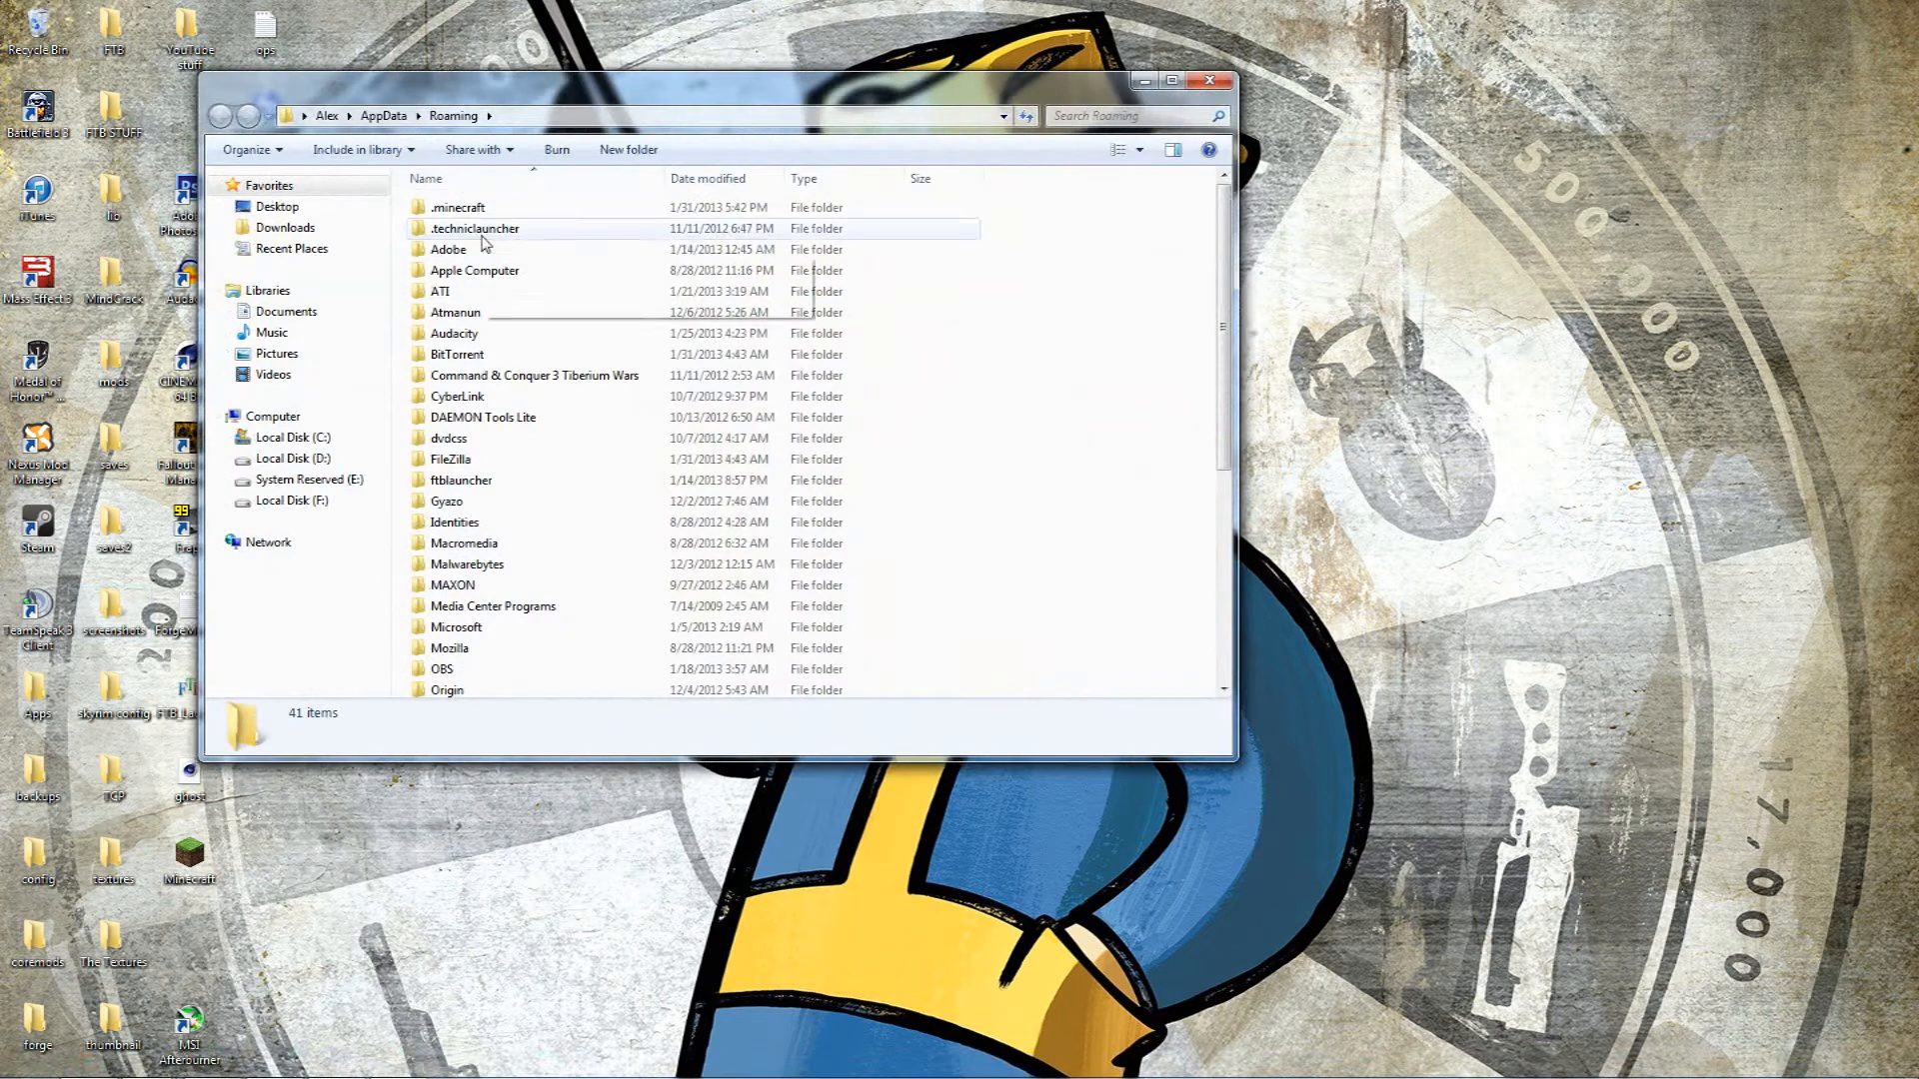
Open the .minecraft folder and then its bin folder containing minecraft.jar
click(456, 206)
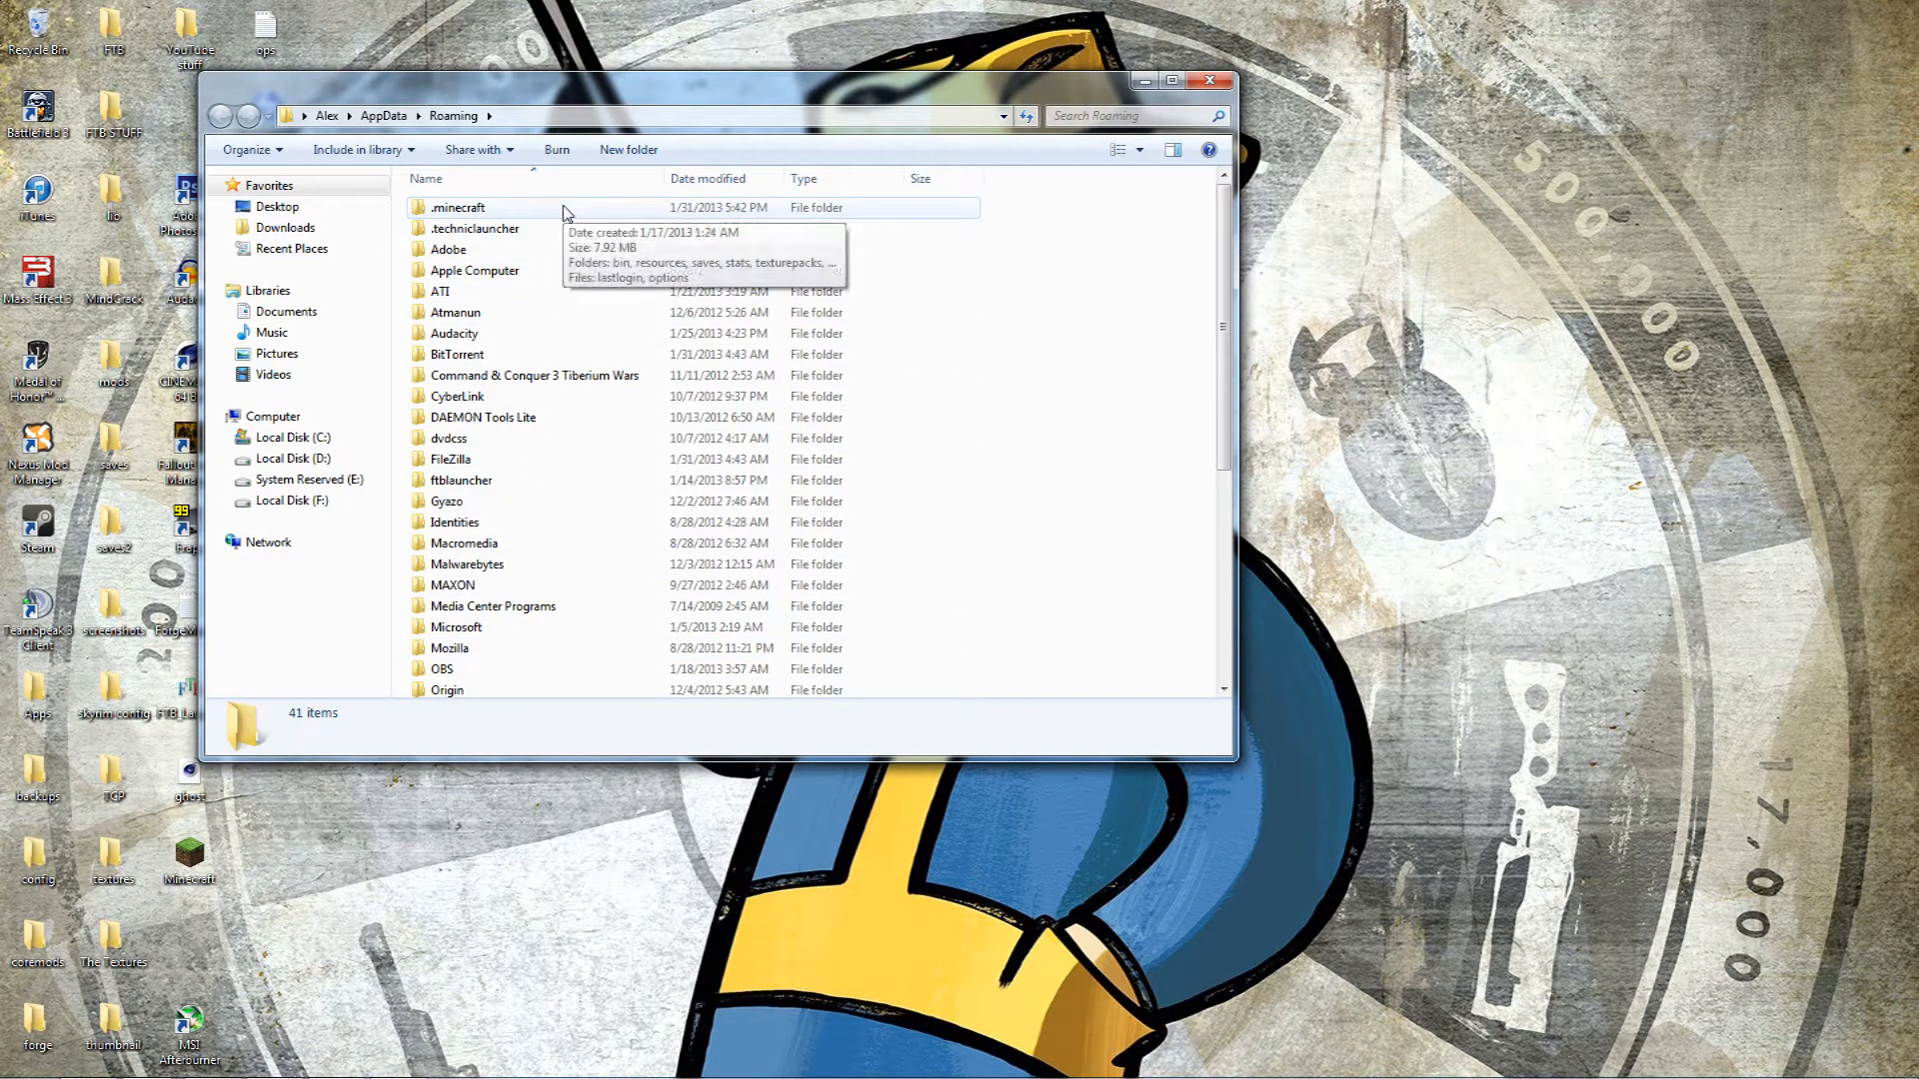
double_click(460, 206)
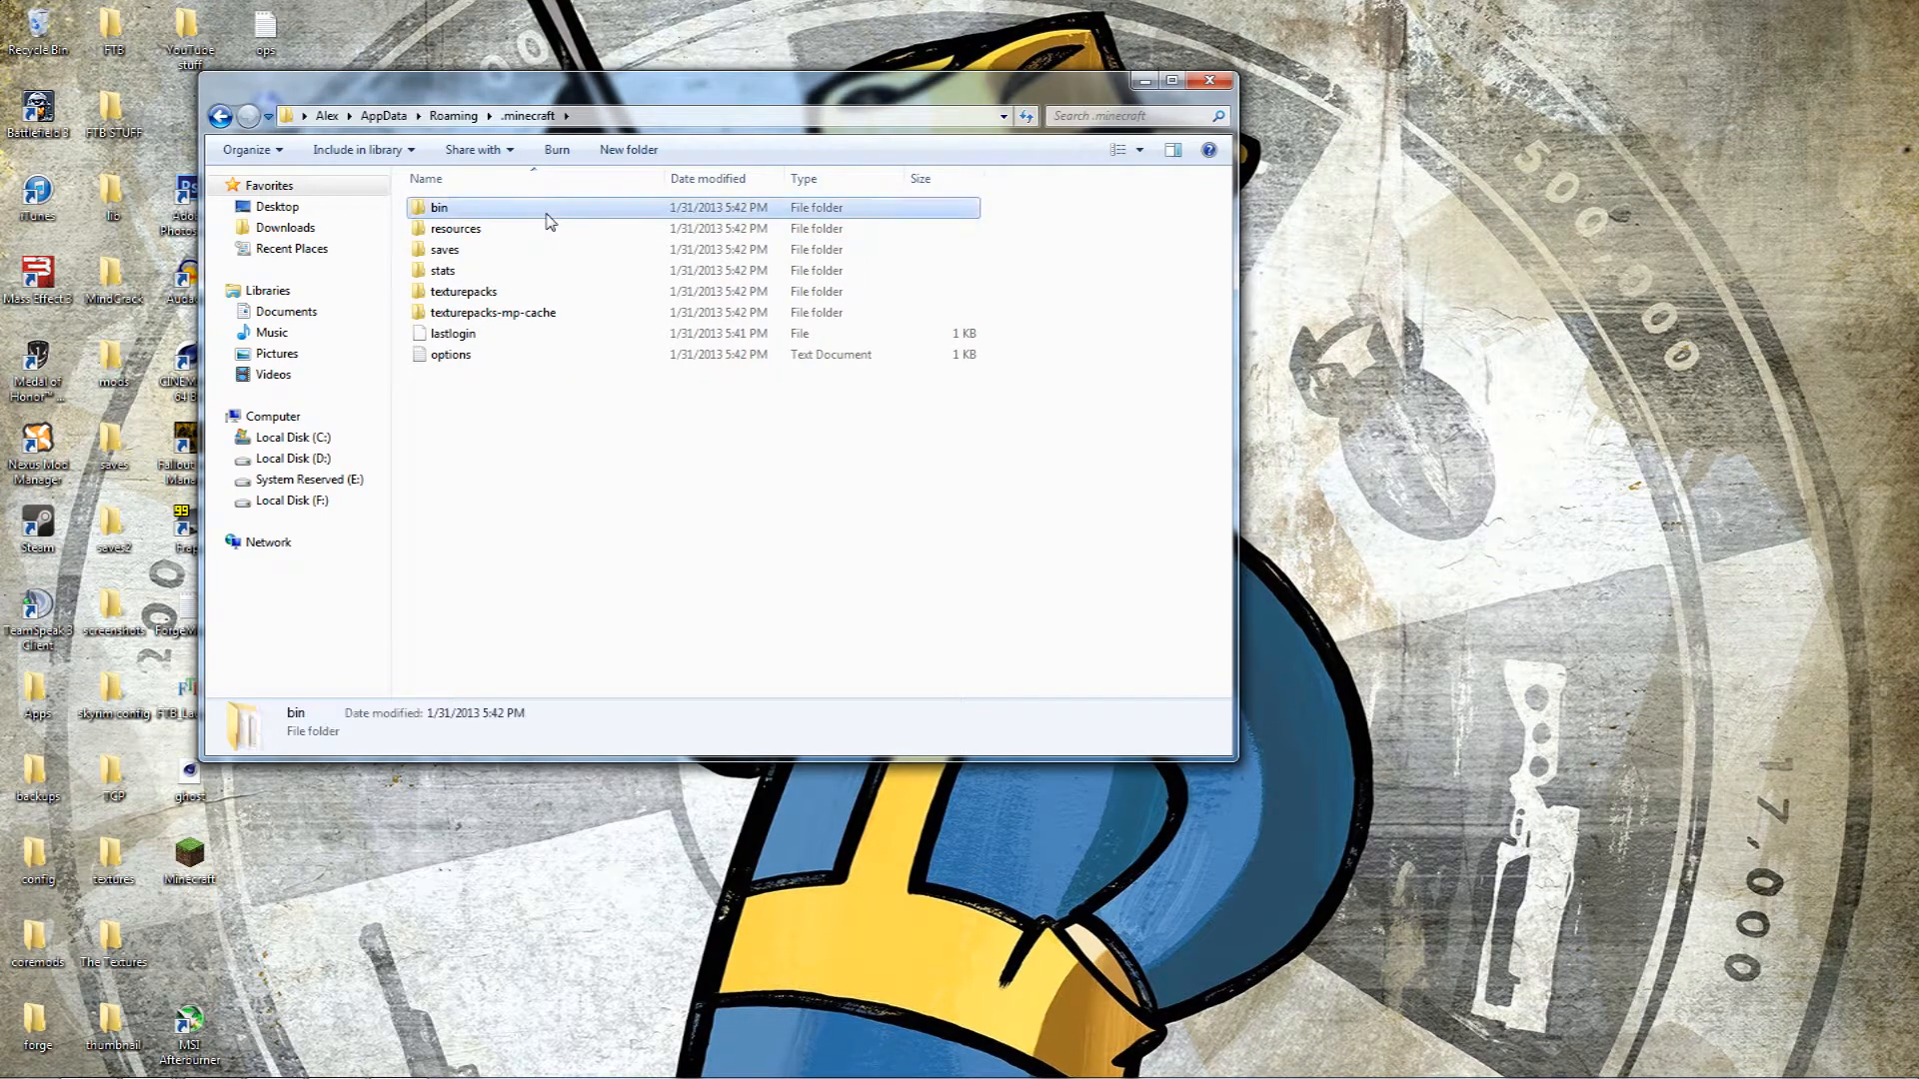
double_click(440, 206)
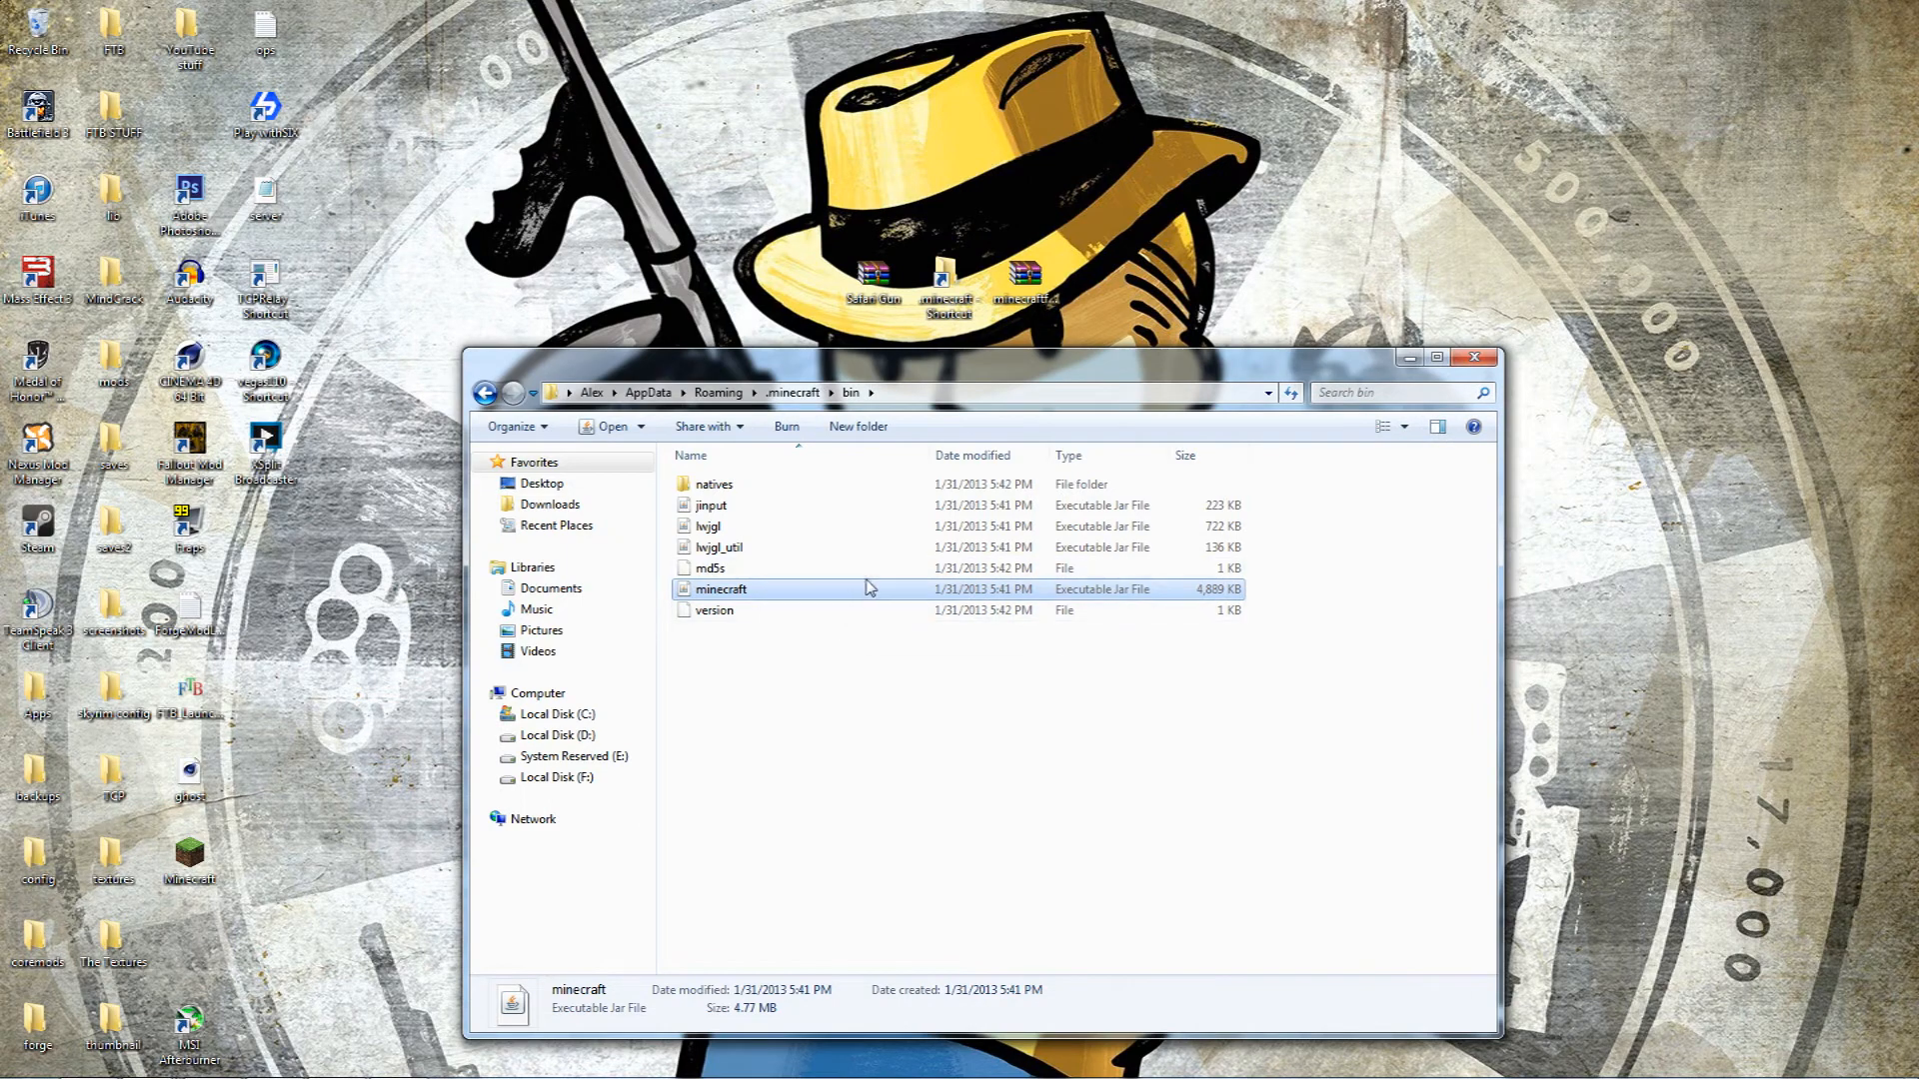
Open minecraft.jar with WinRAR archiver via the Open with menu
right_click(722, 587)
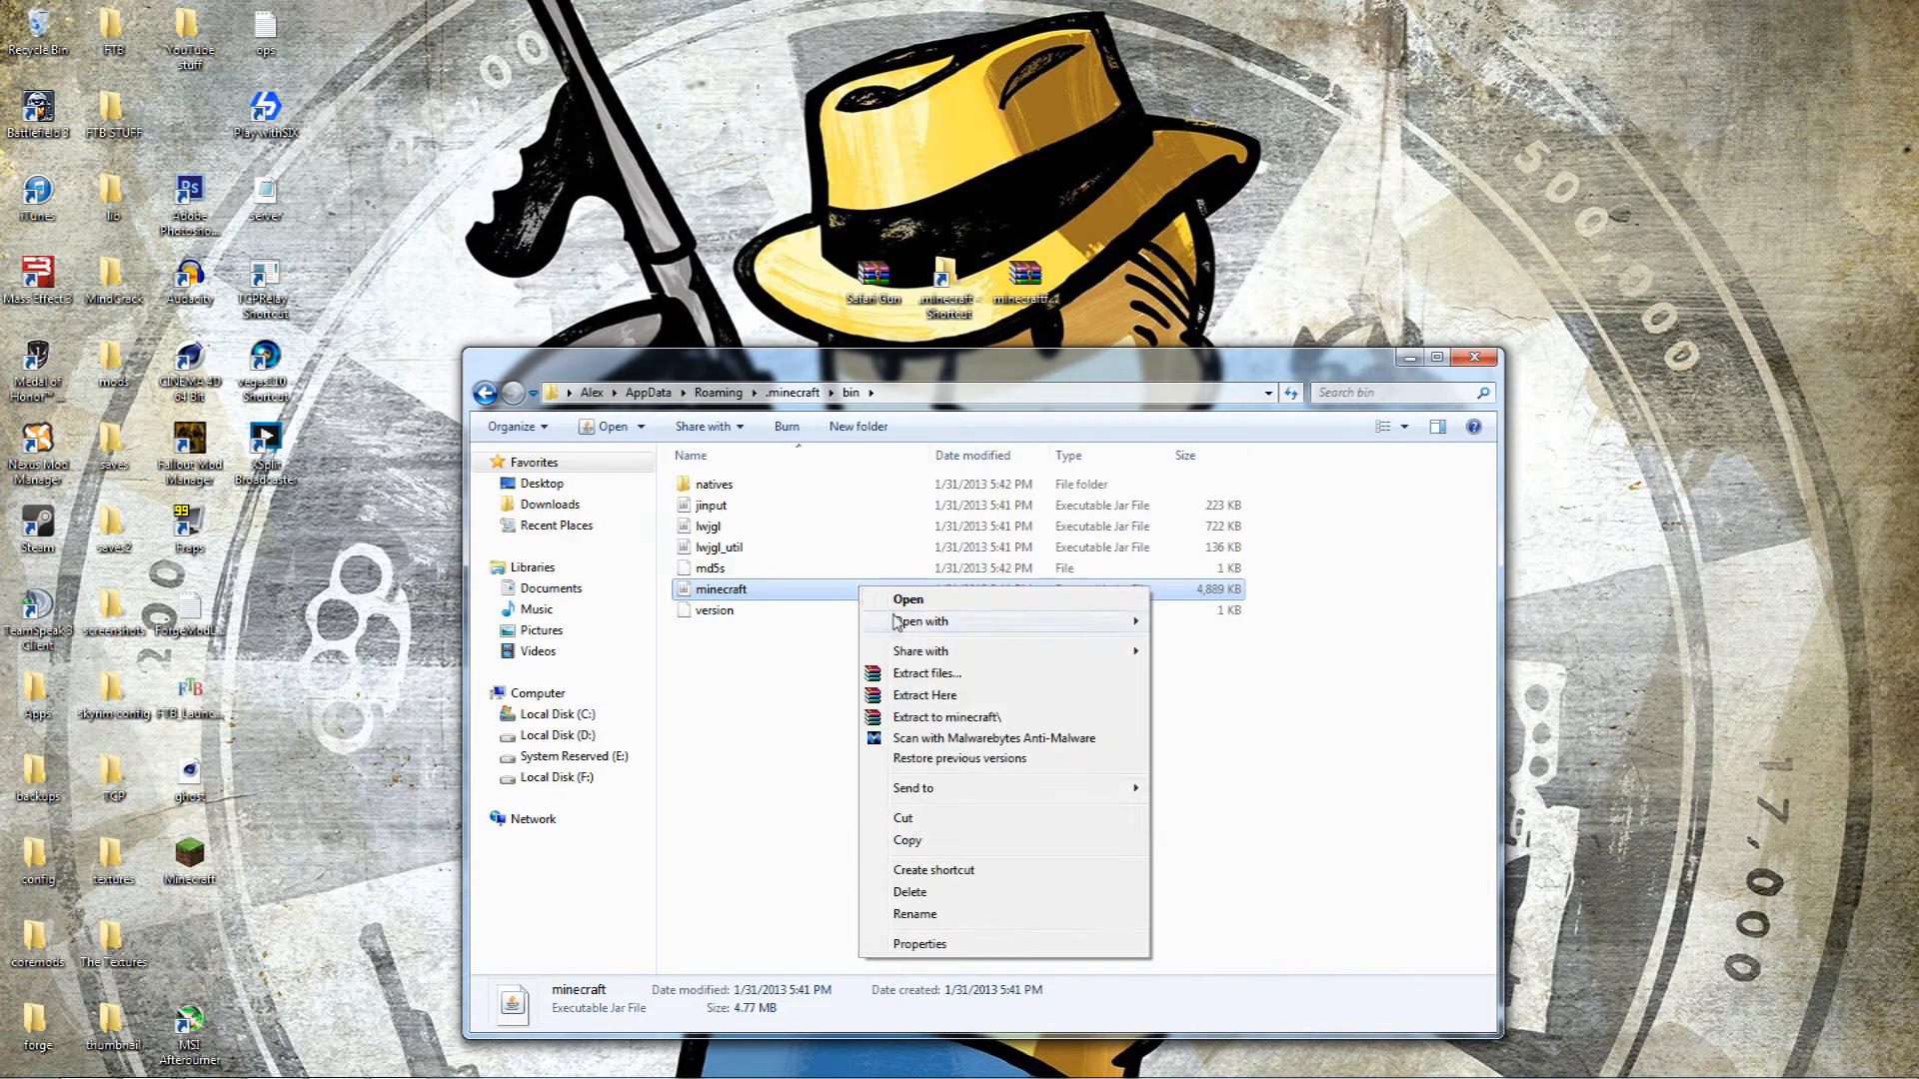
click(923, 619)
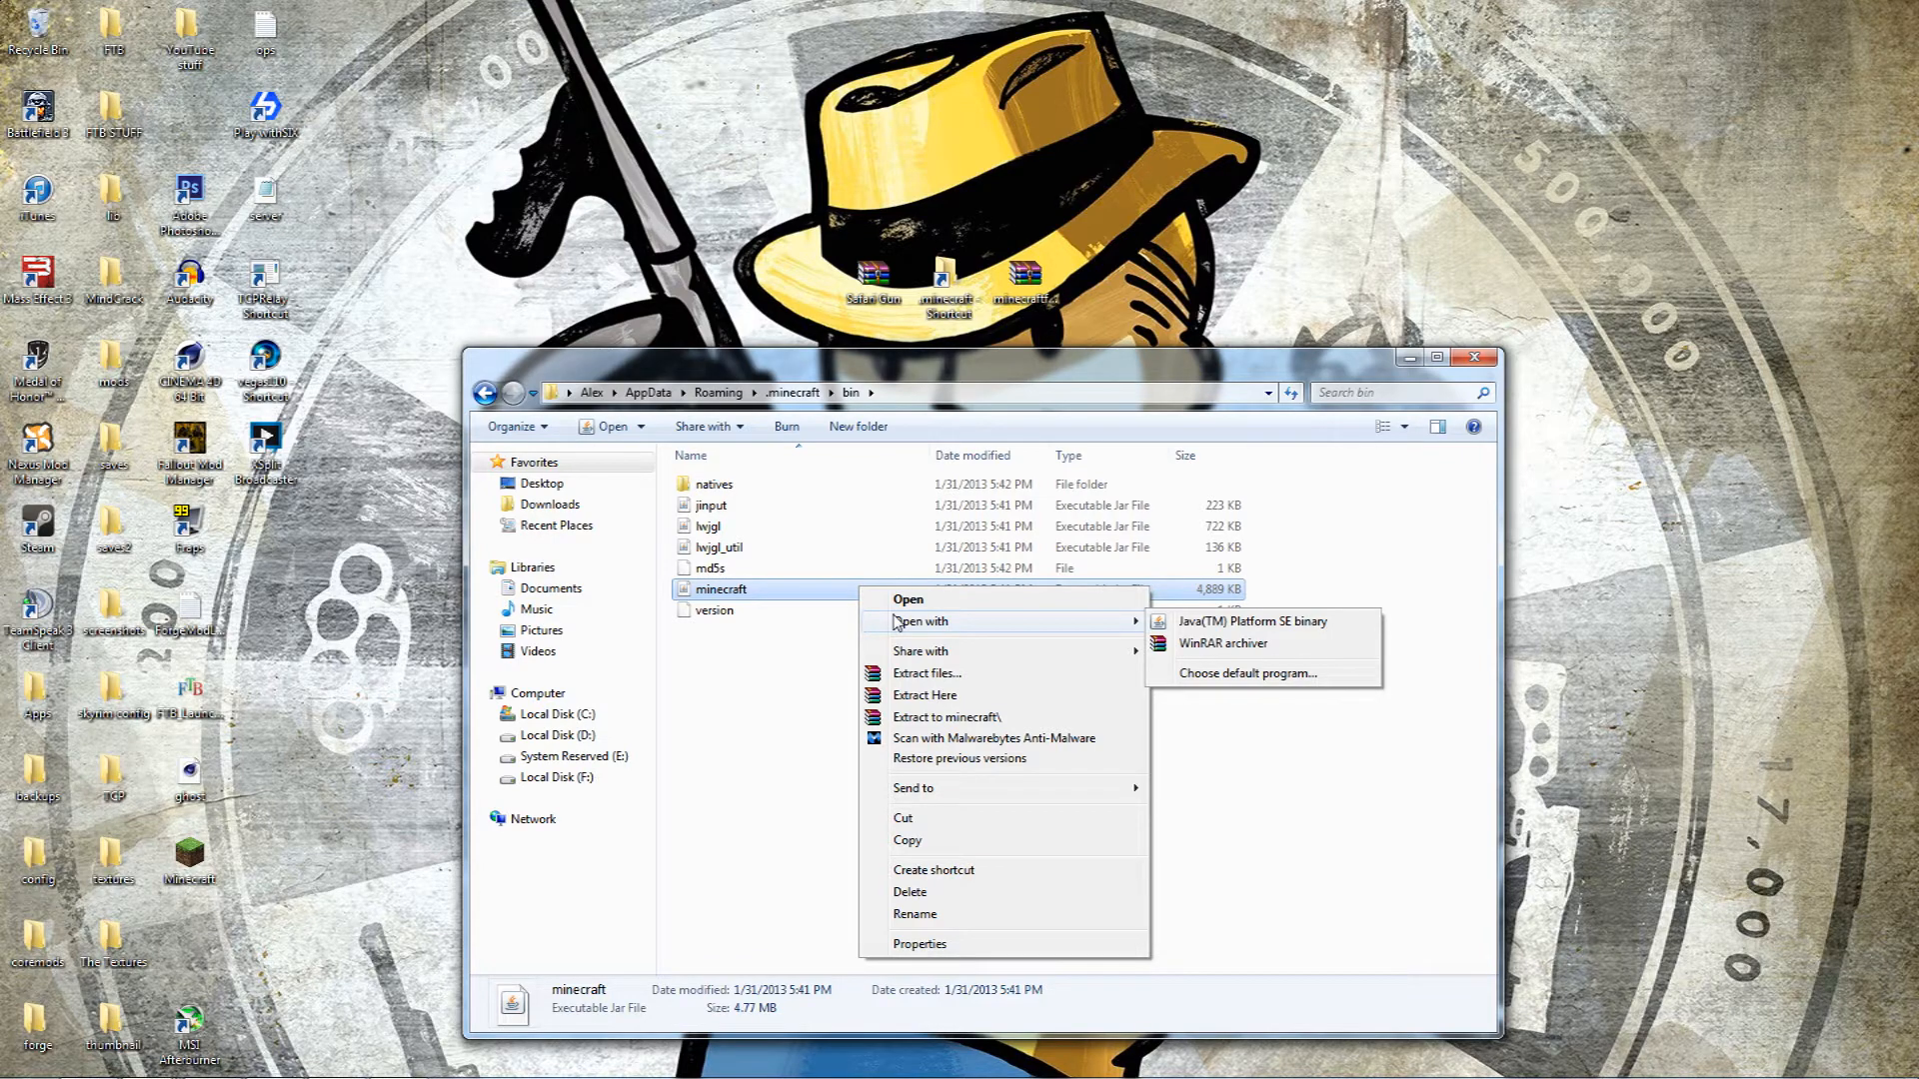
click(1221, 642)
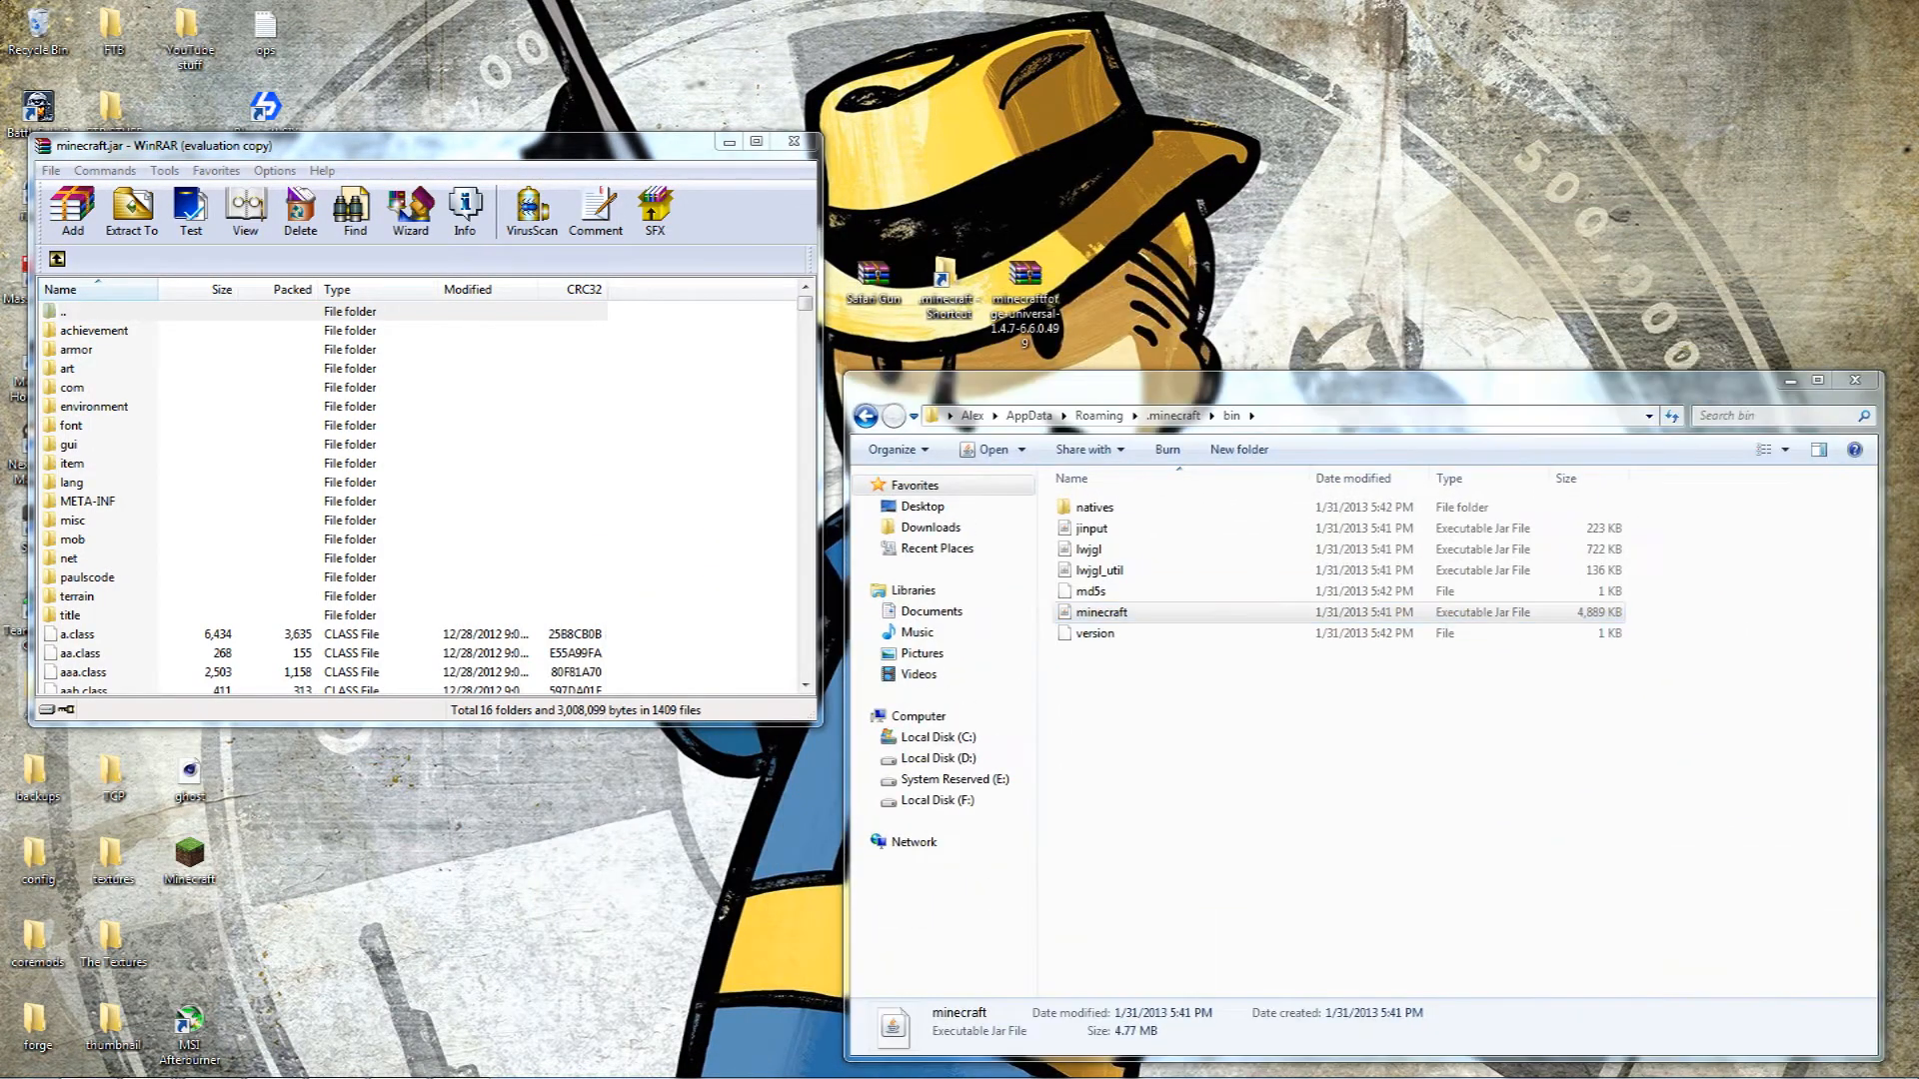
Delete the META-INF folder from minecraft.jar and review the remaining contents
click(86, 500)
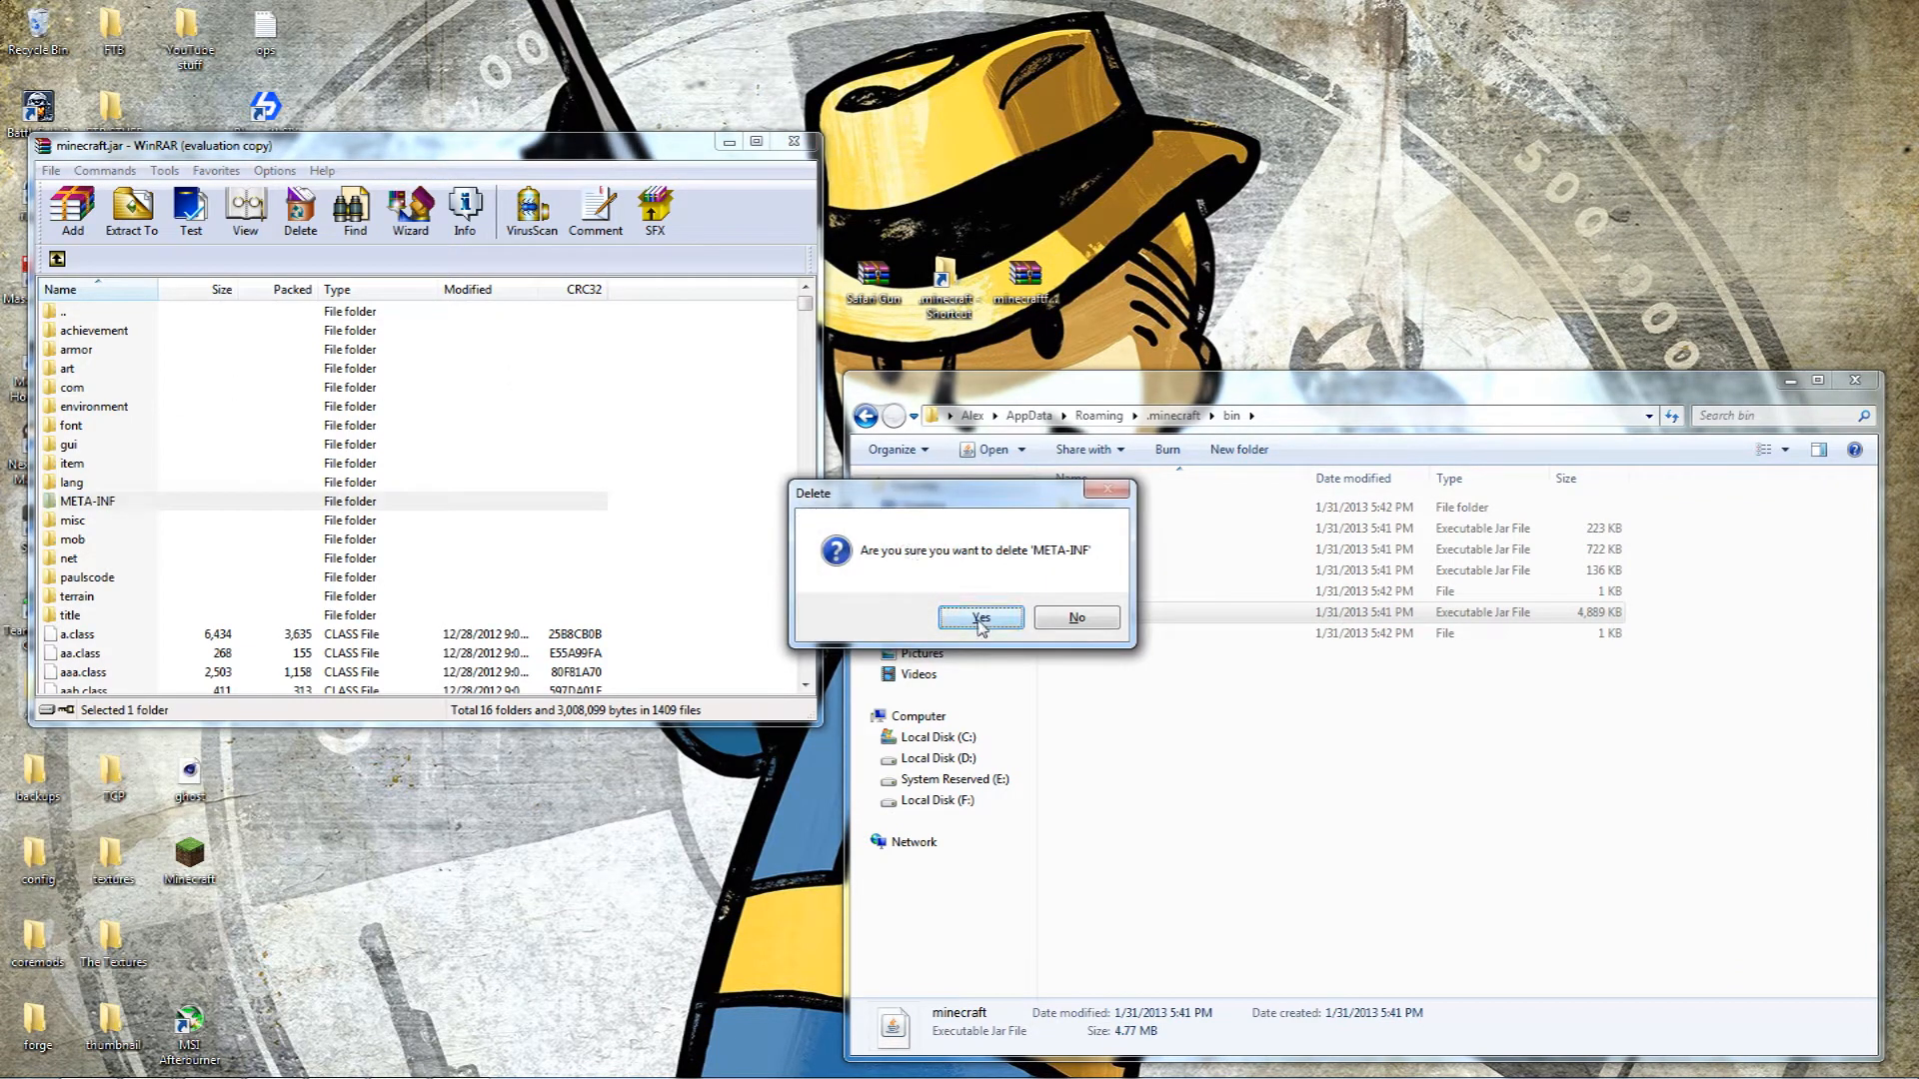
click(979, 618)
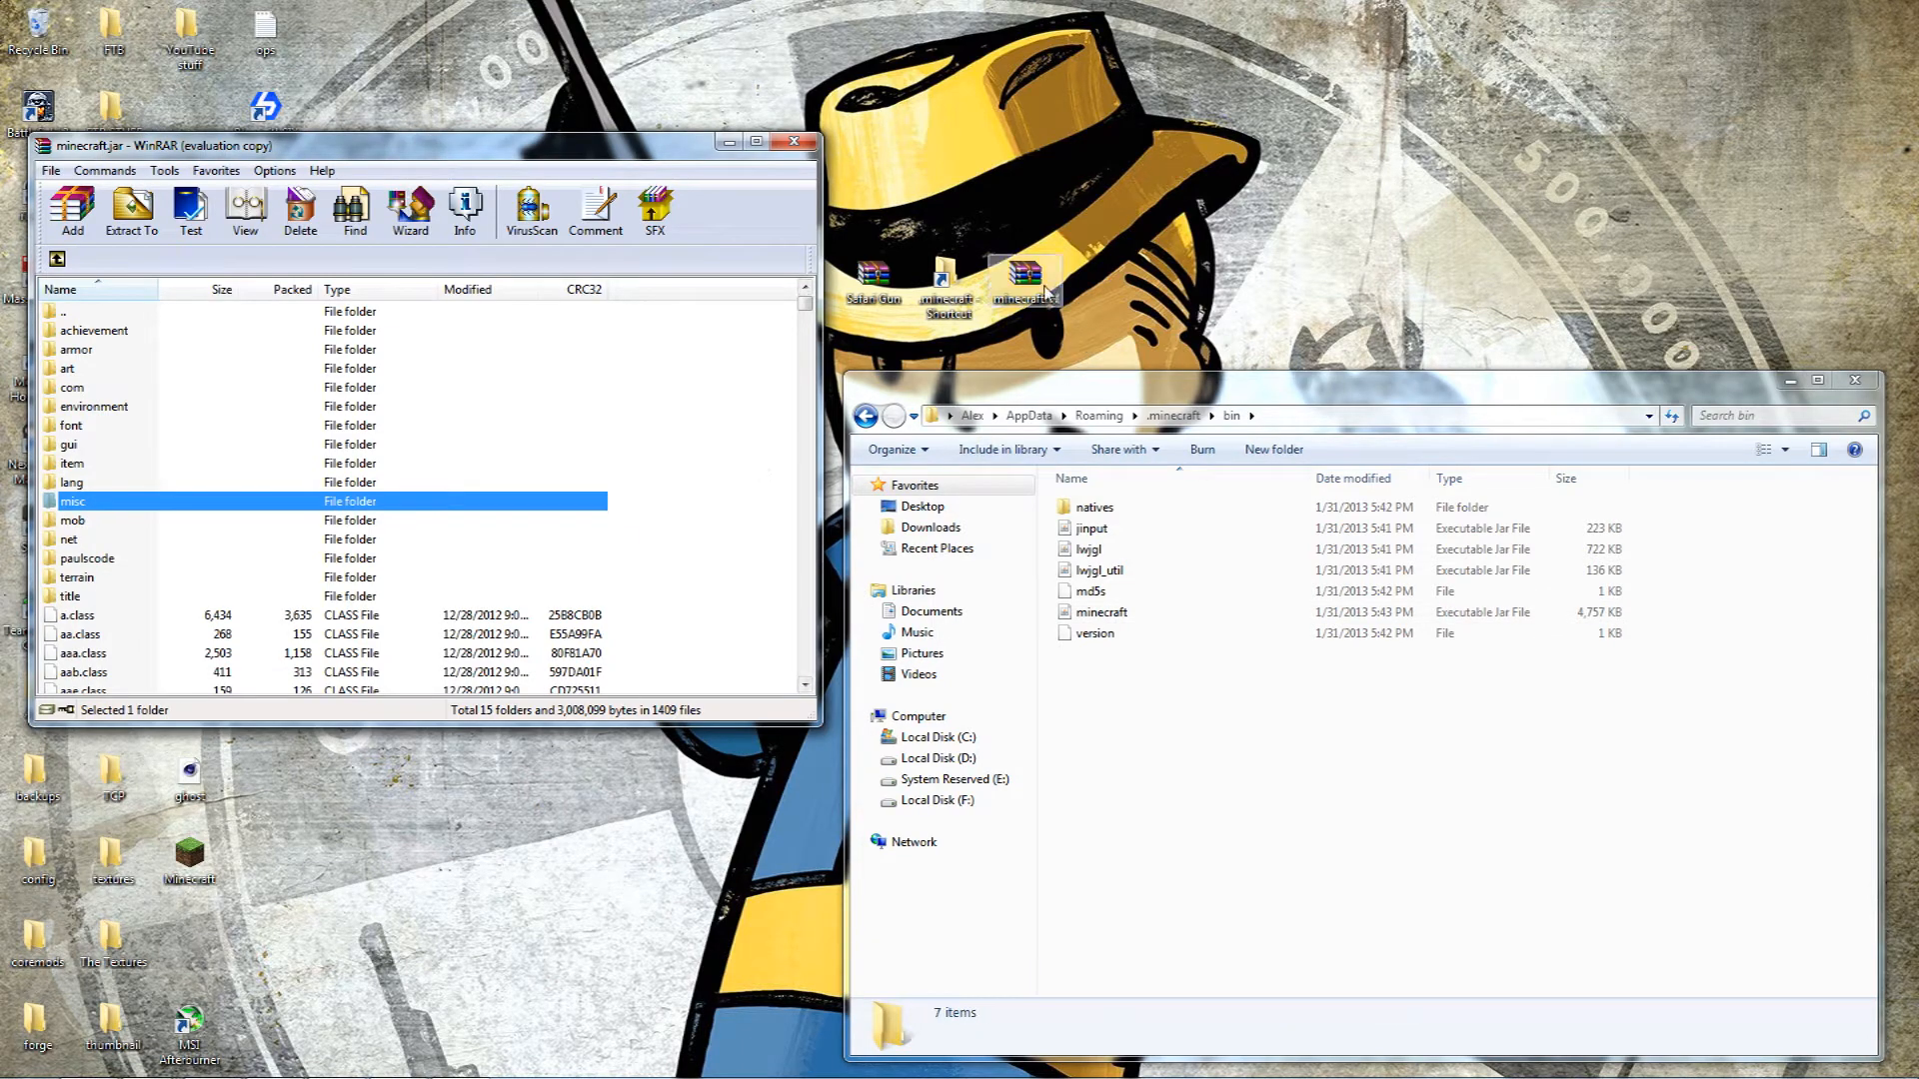
scroll(down, 3)
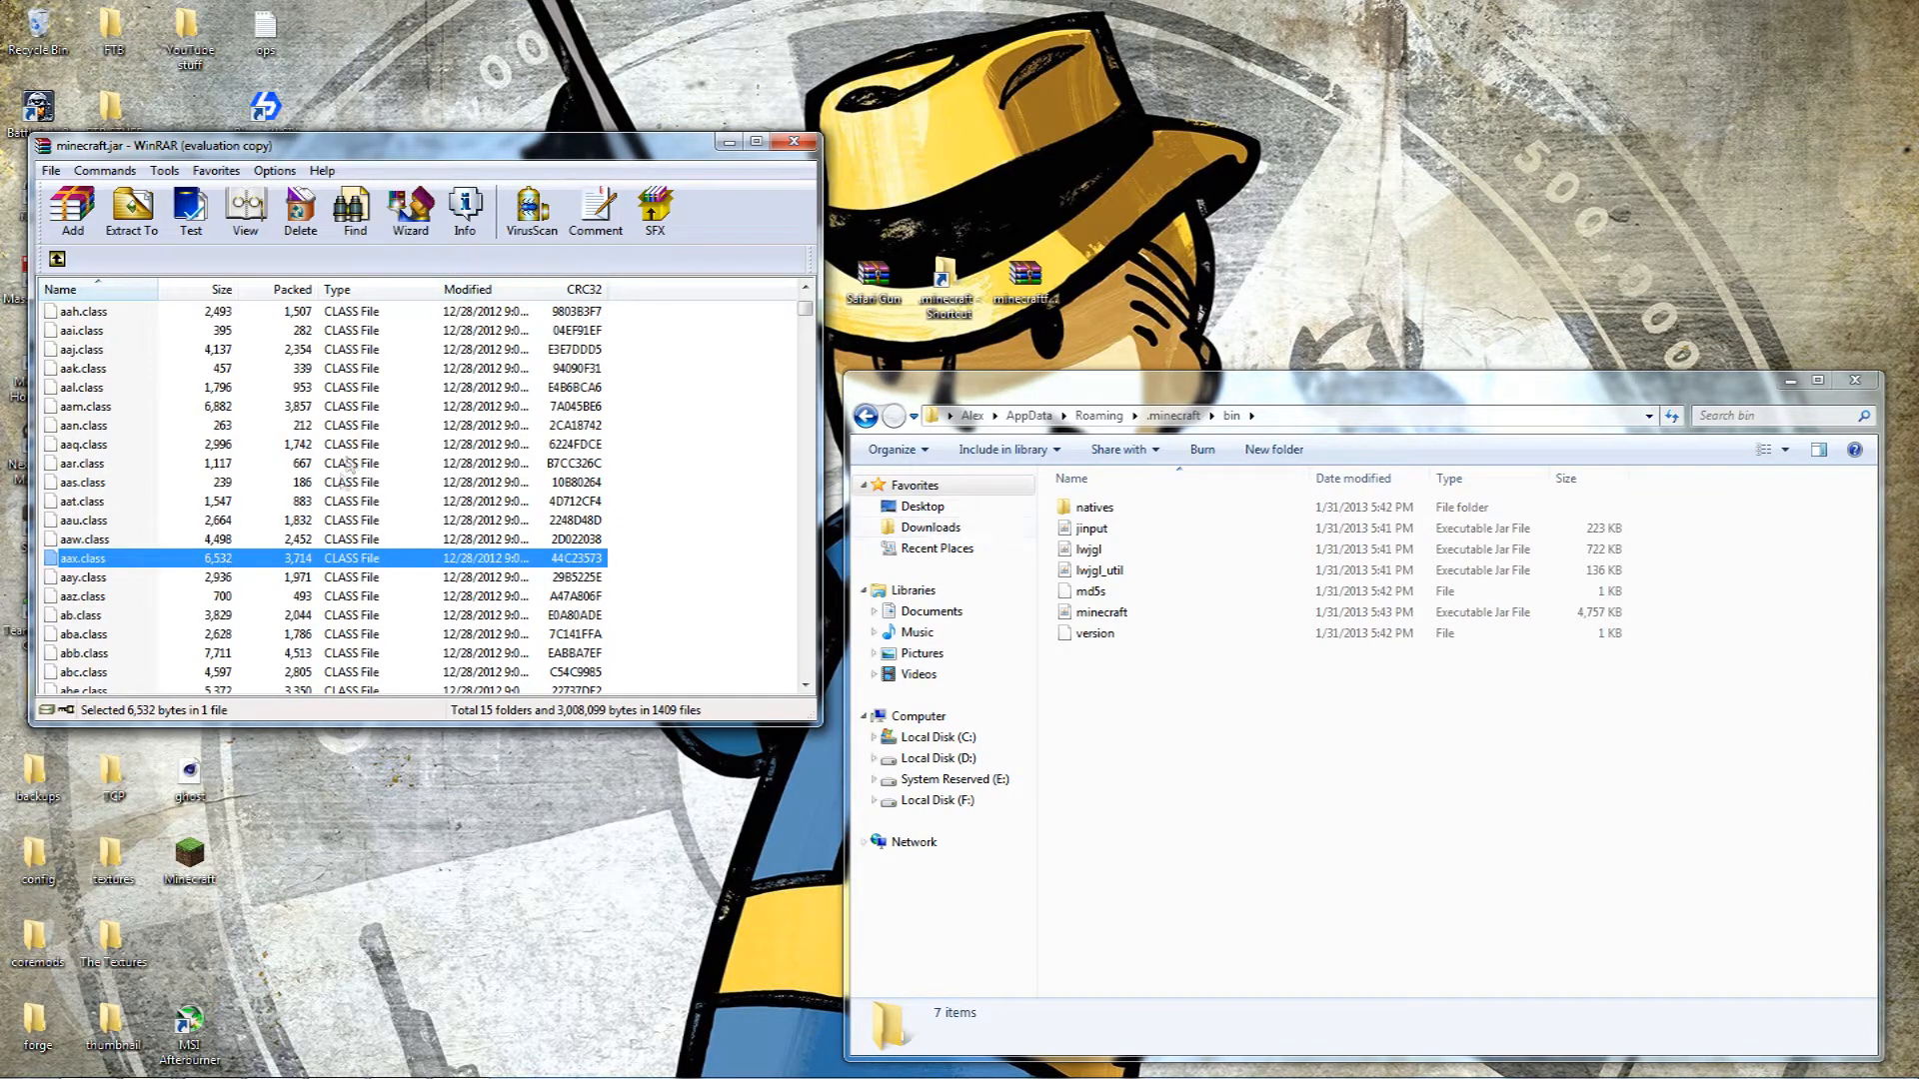
mouse_move(1108, 215)
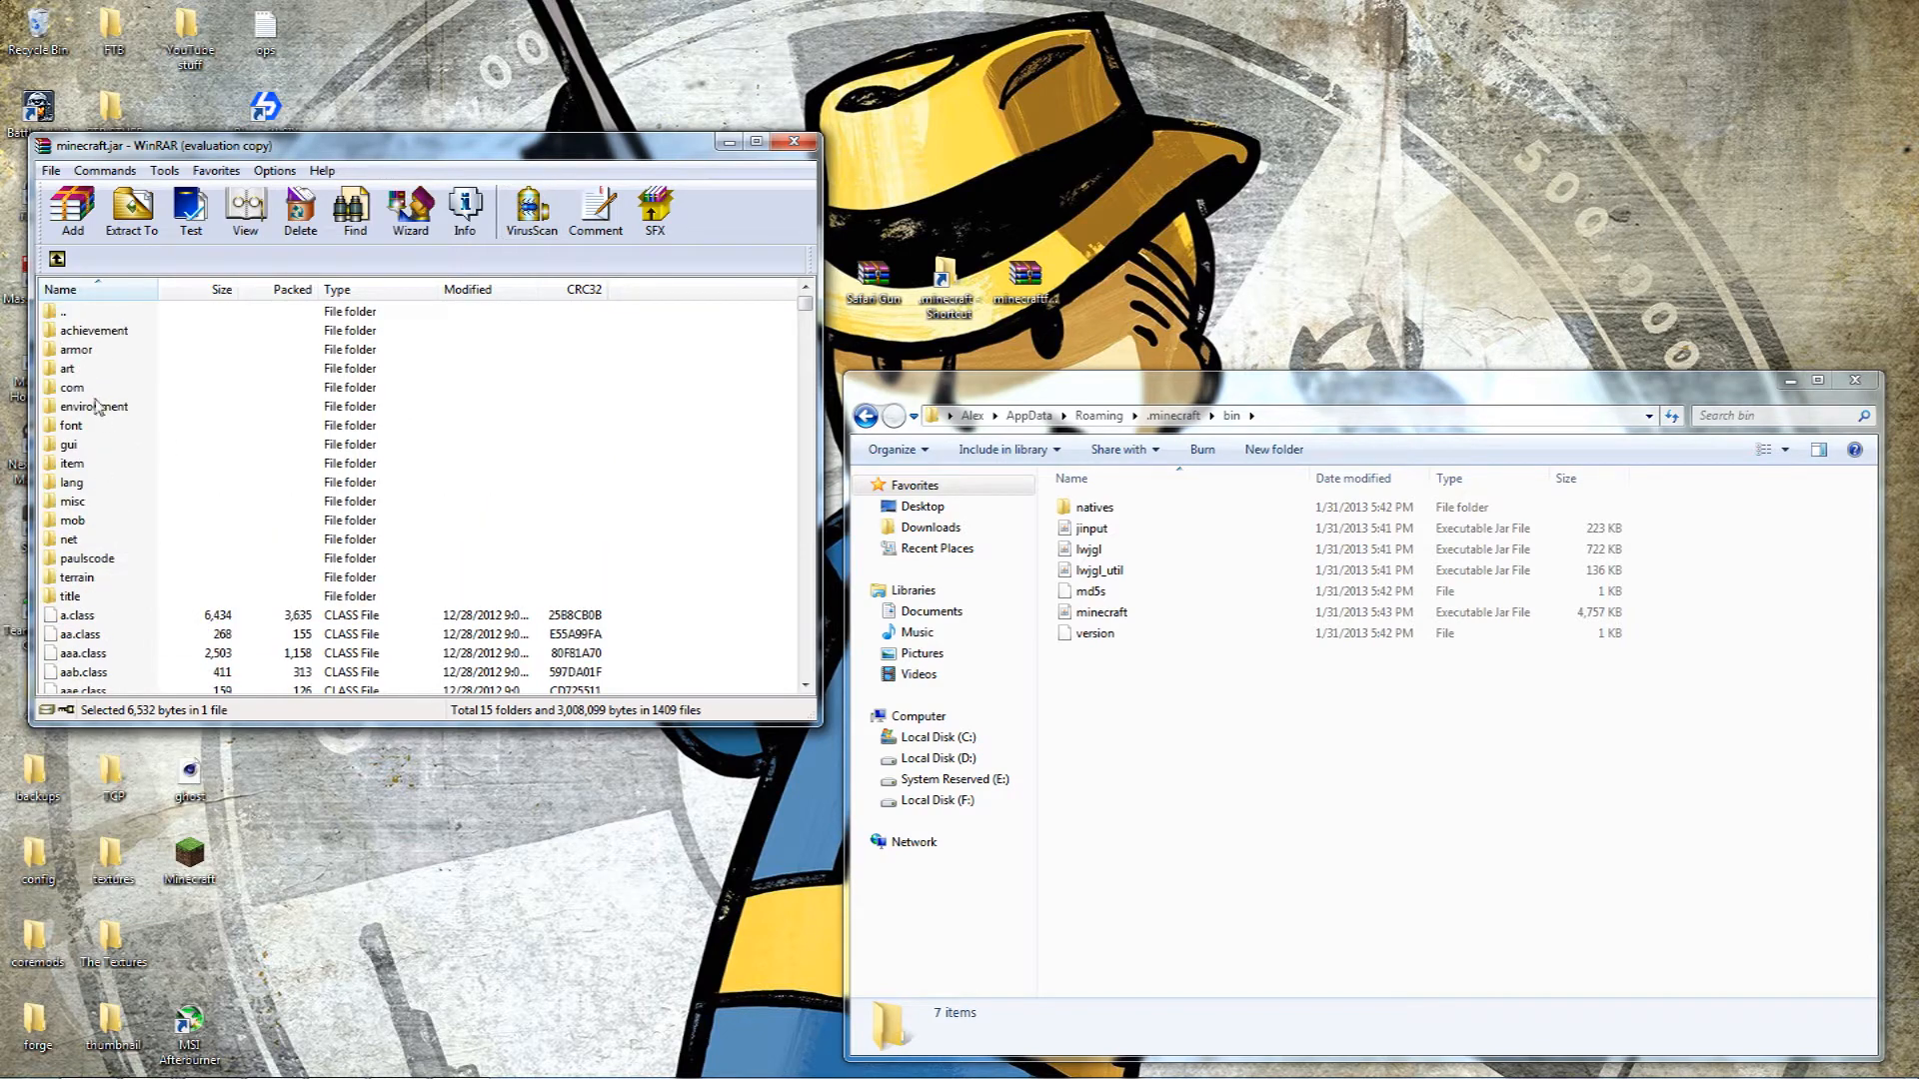
click(94, 406)
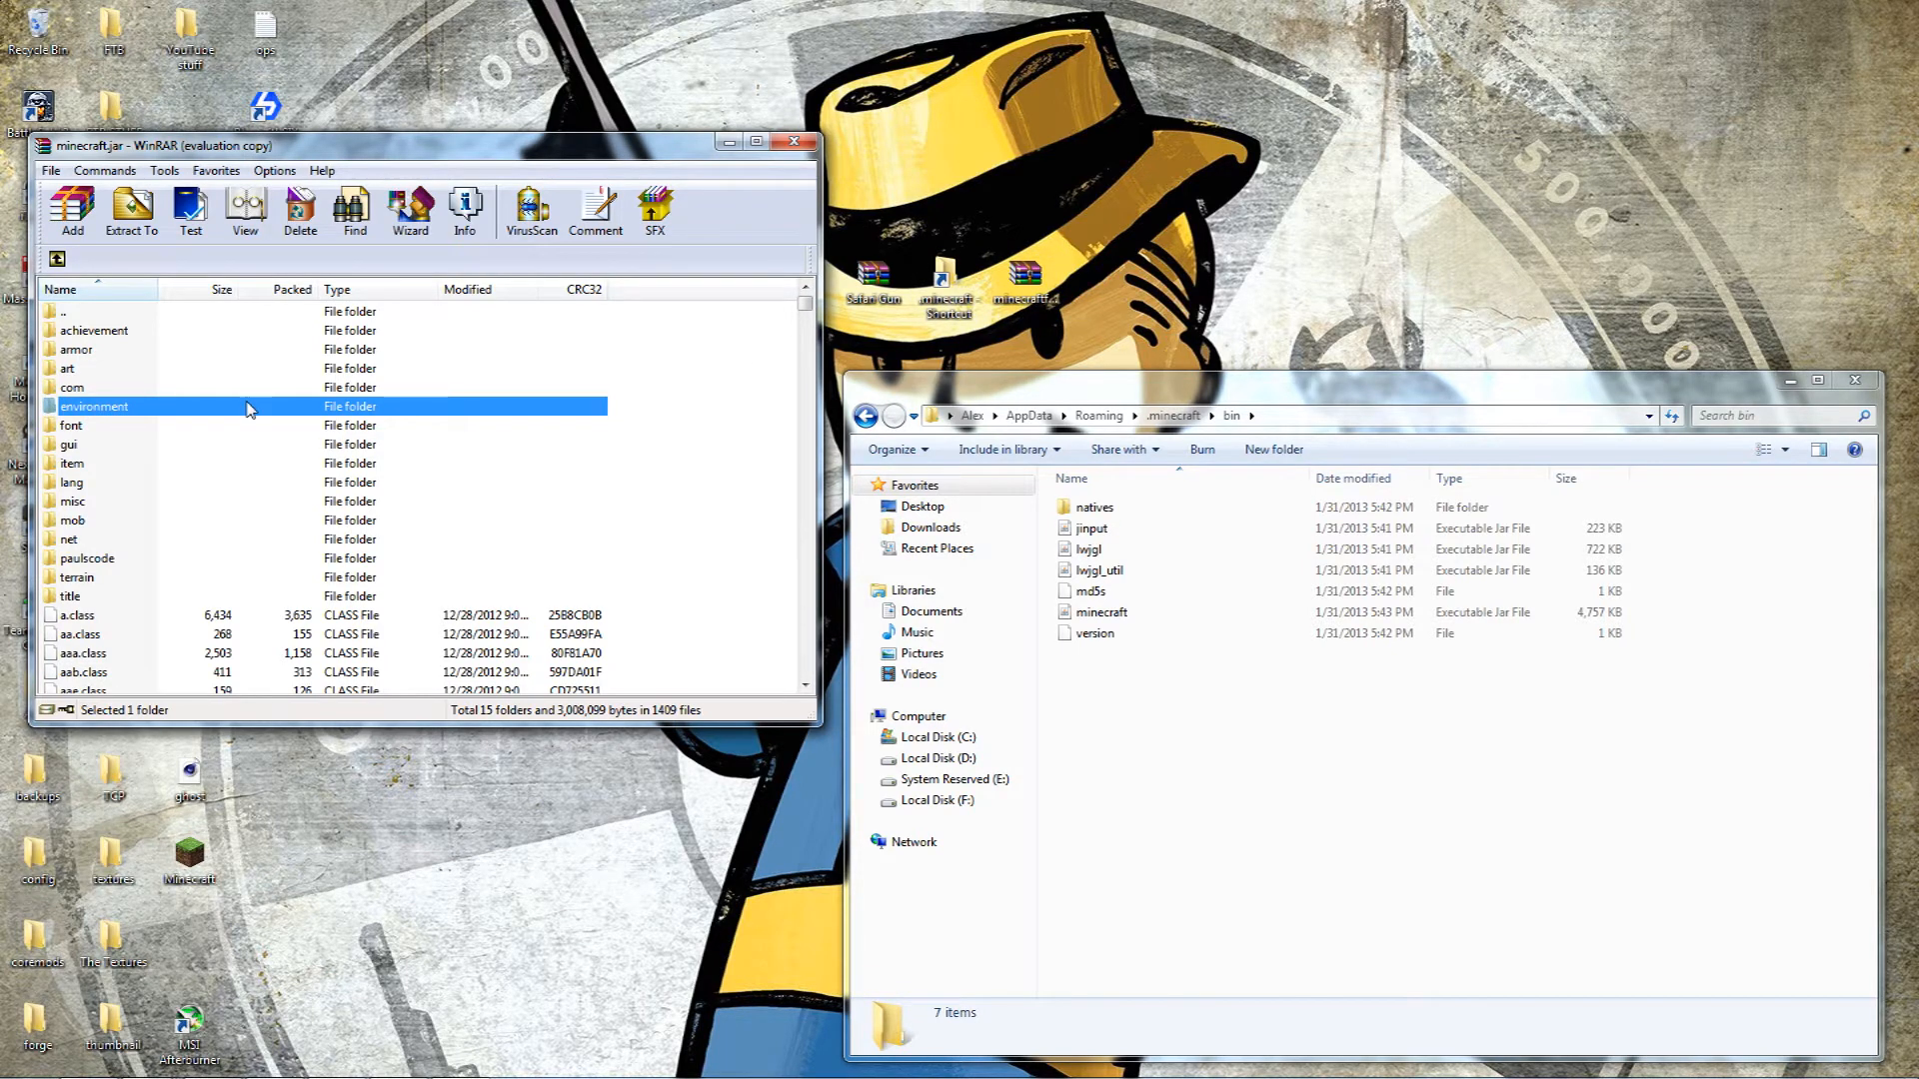
scroll(down, 3)
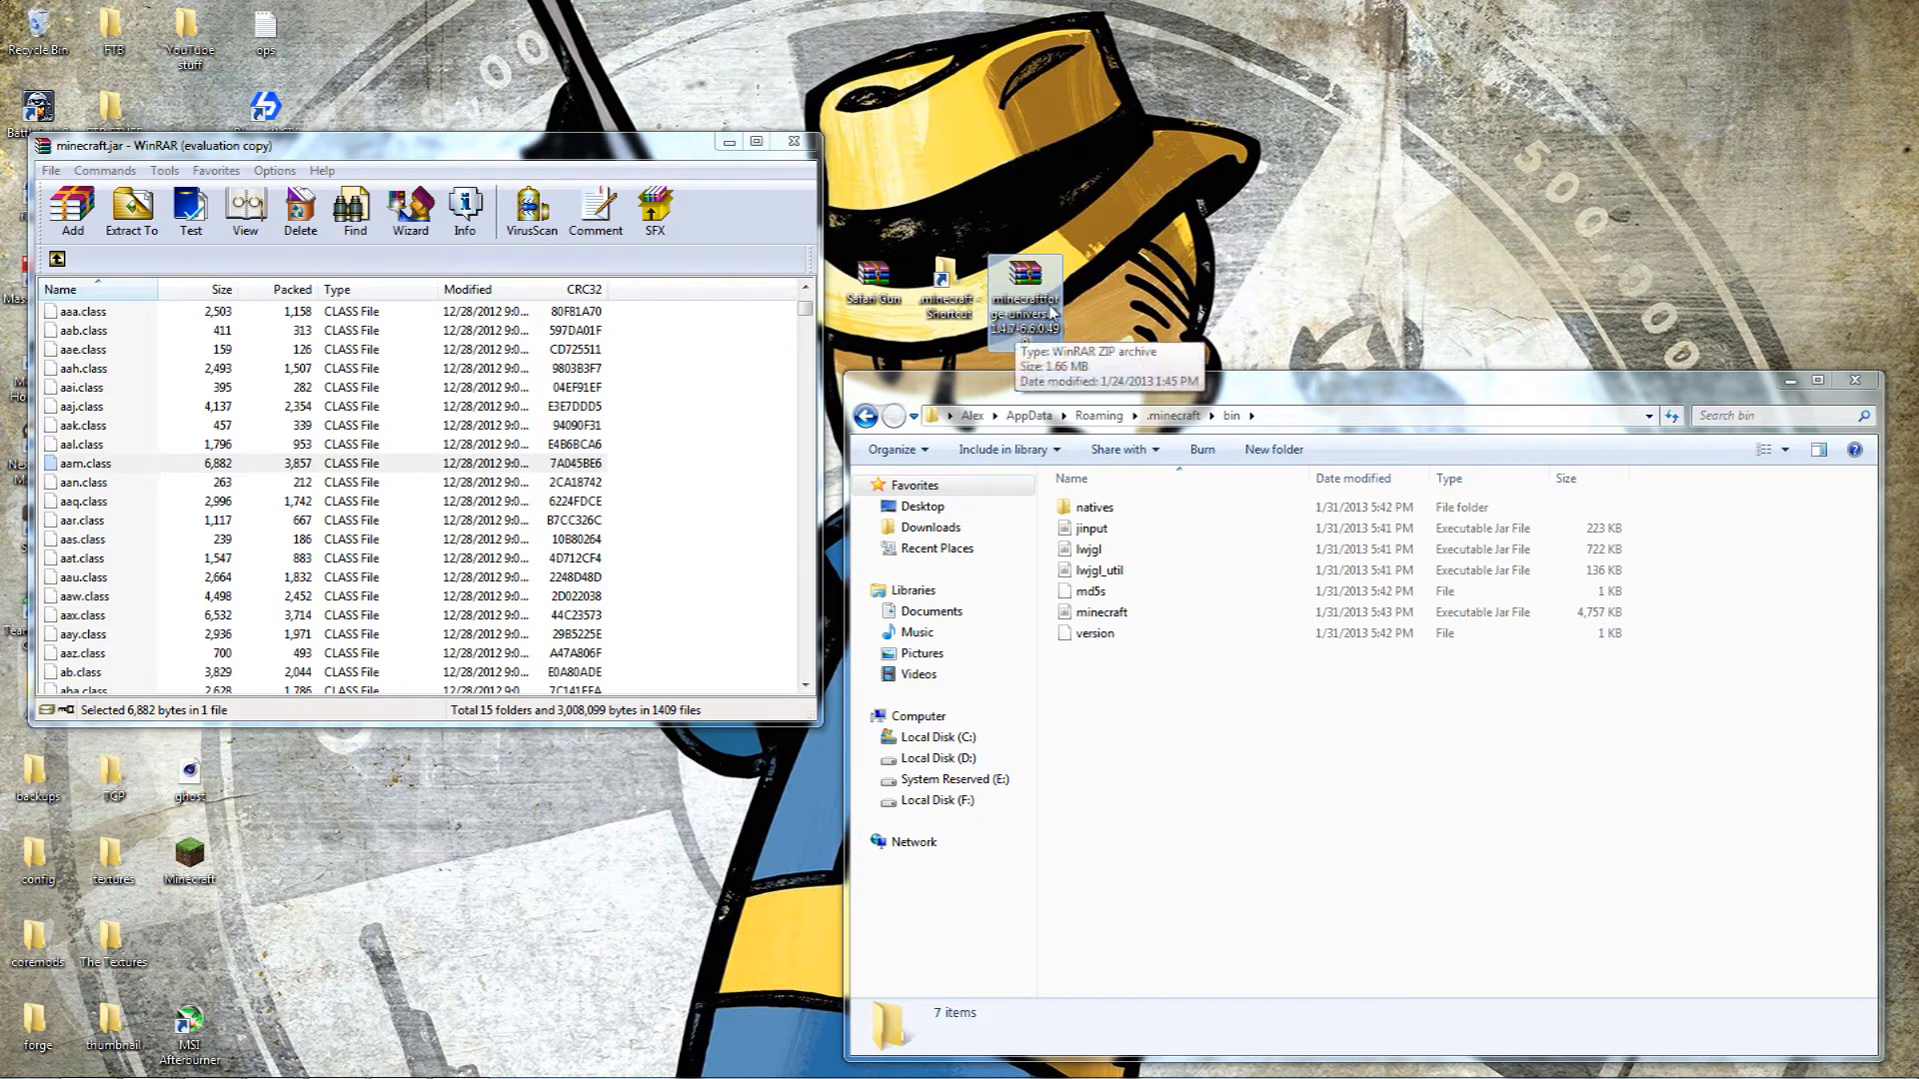
Open the Forge 1.4.7 universal zip and drag all its contents into minecraft.jar
double_click(1024, 279)
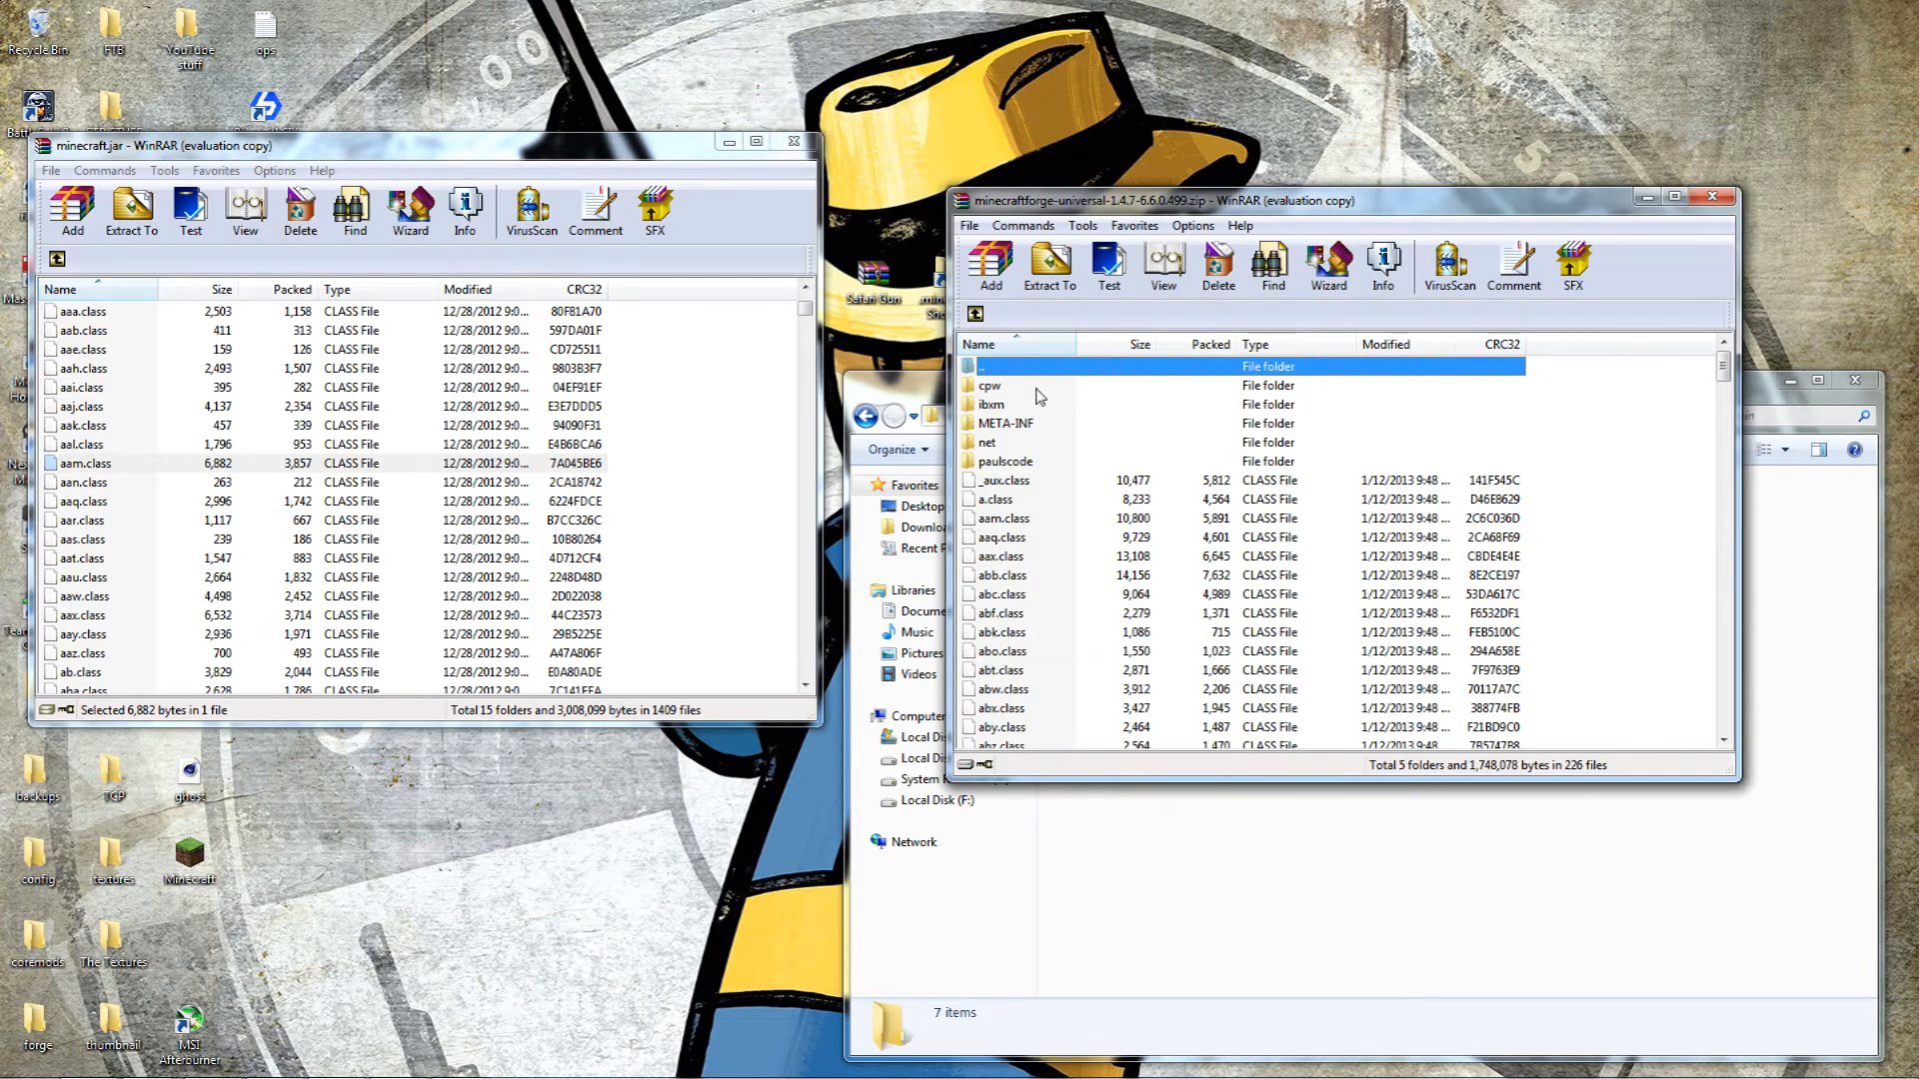
click(989, 386)
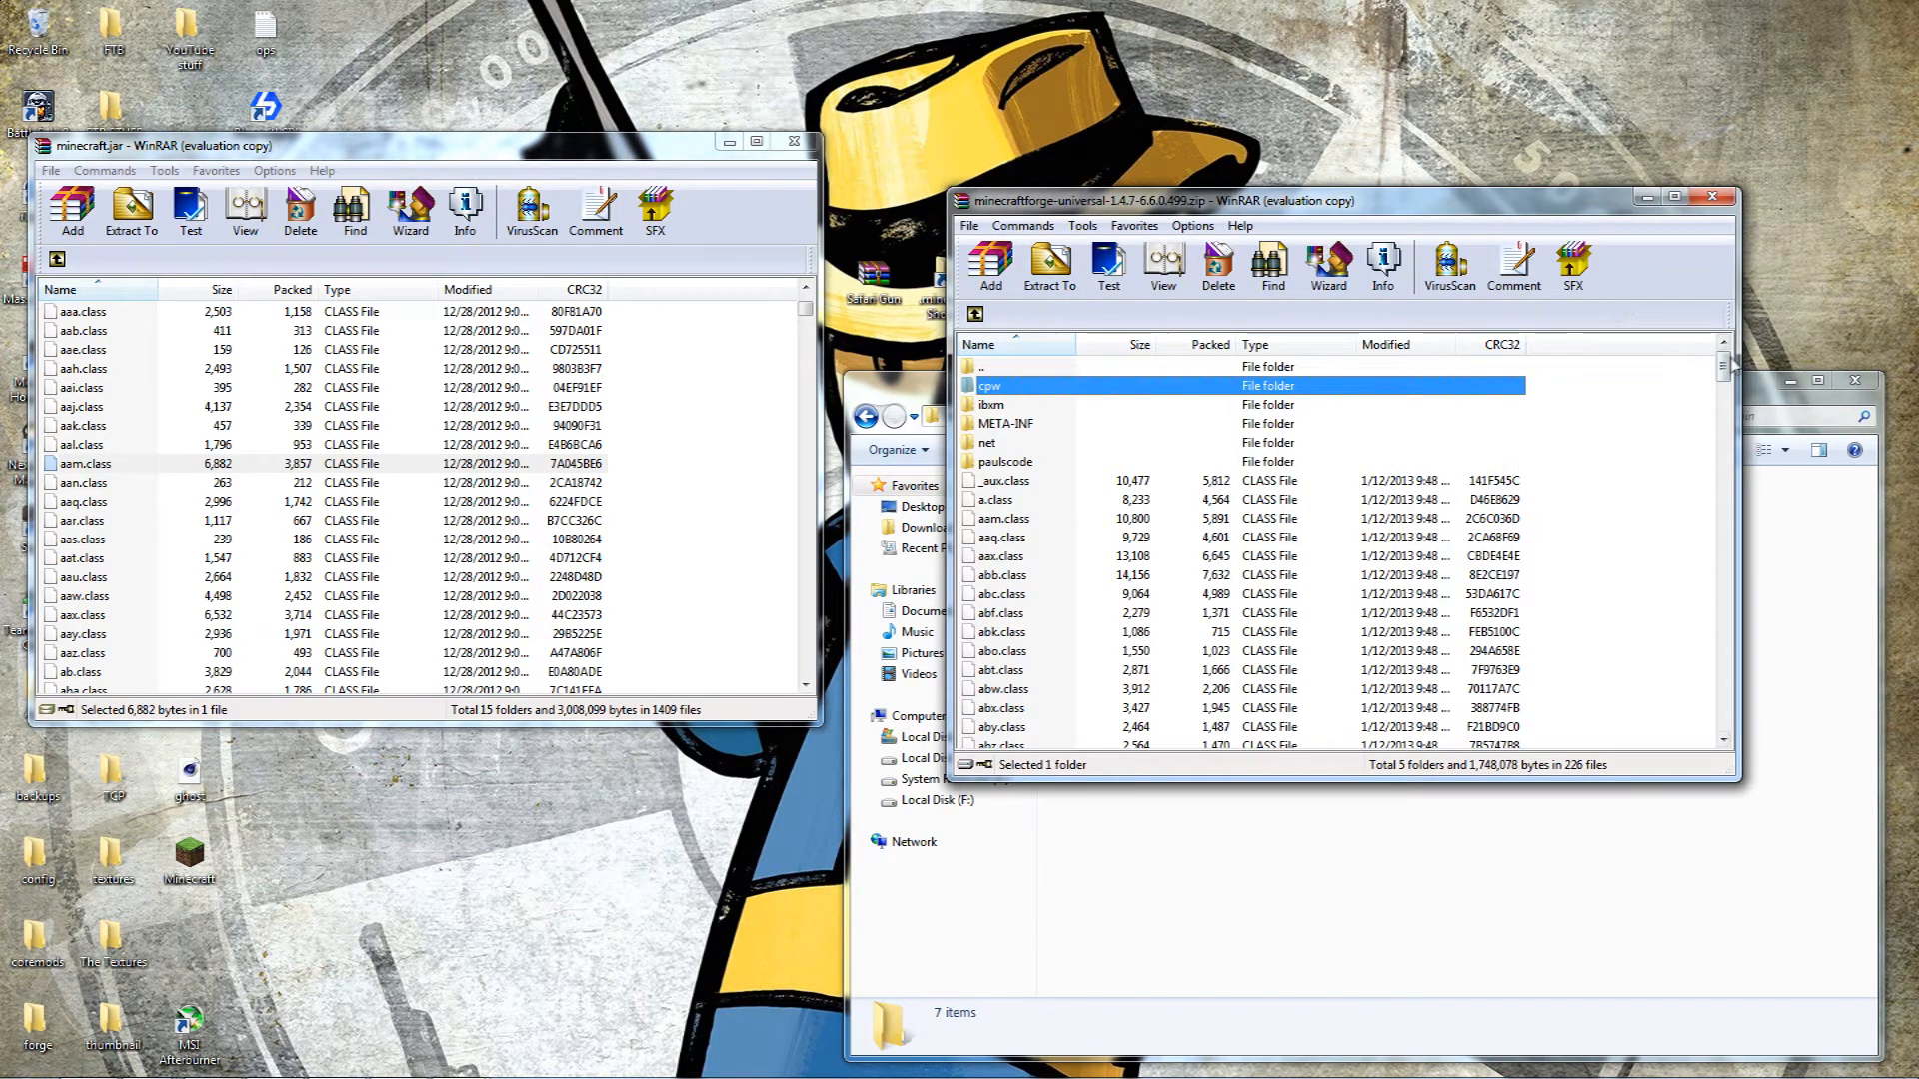
scroll(down, 3)
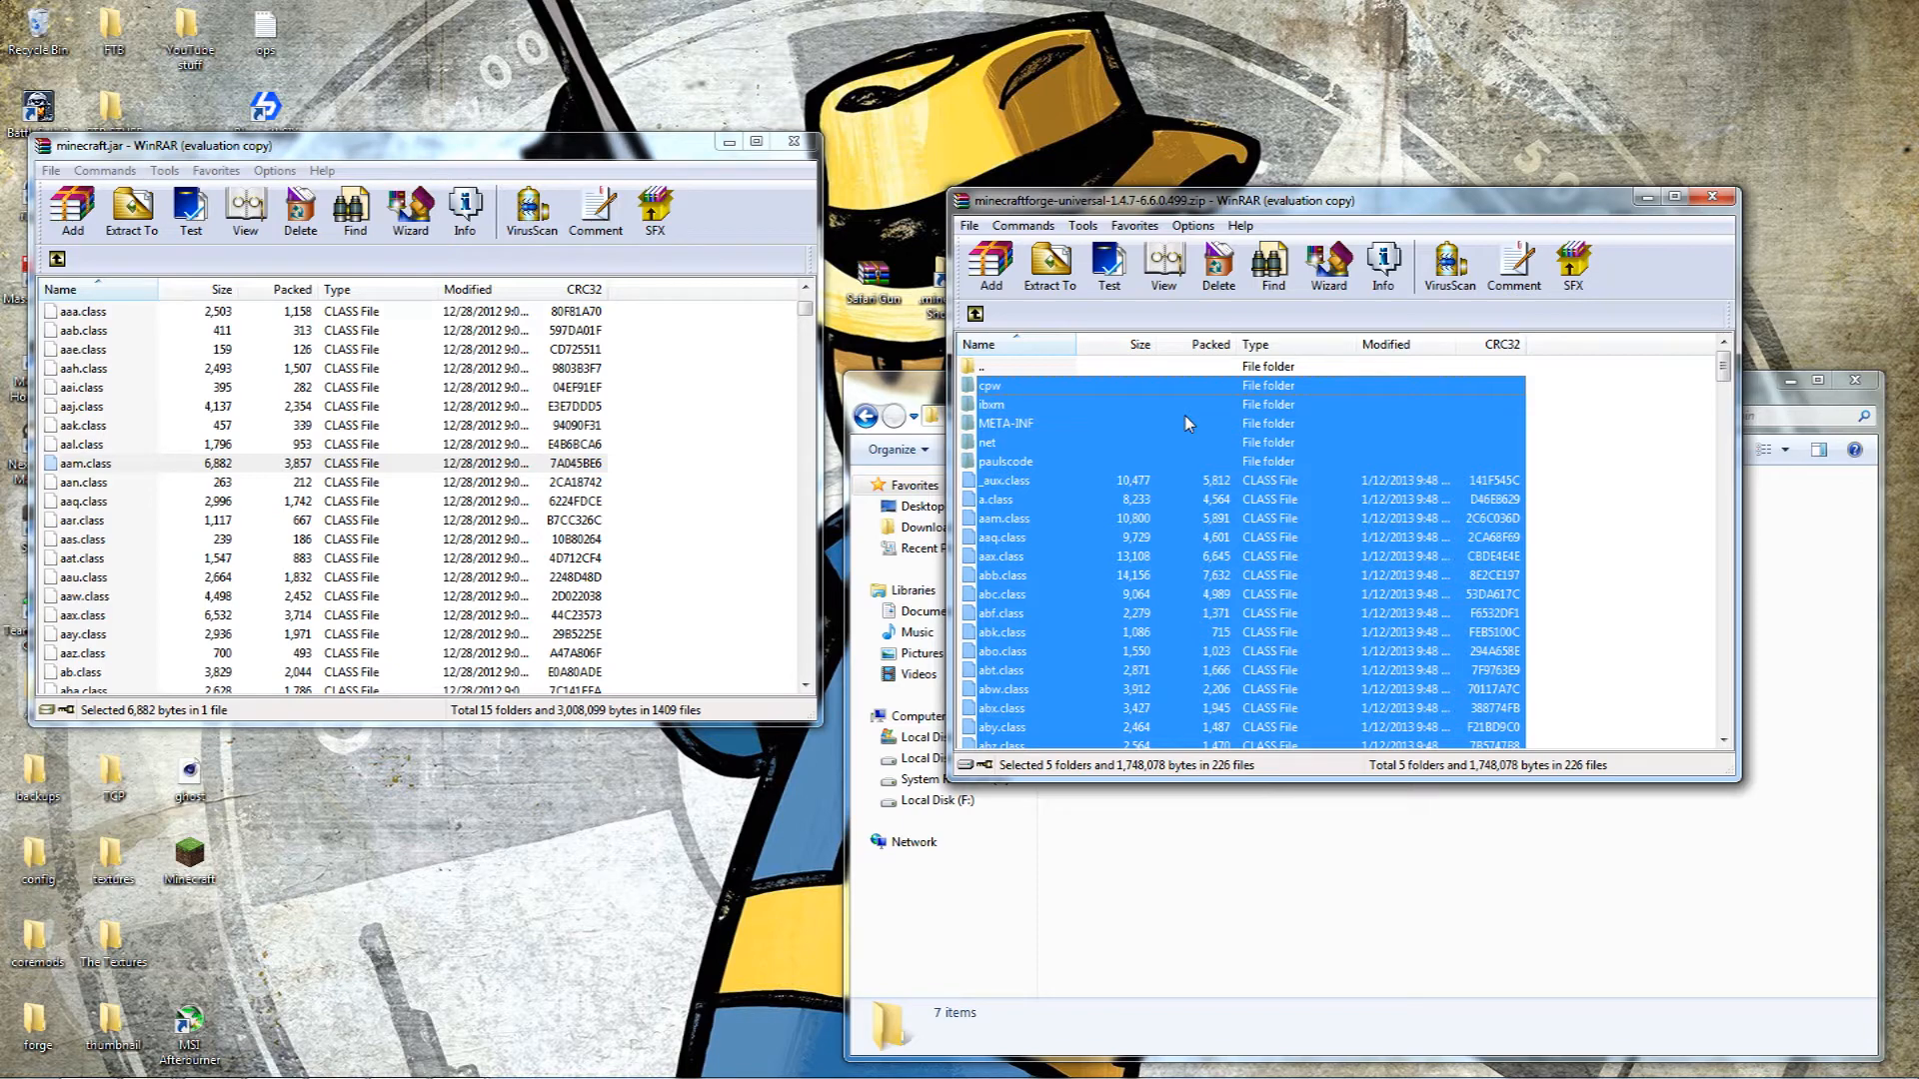
click(1047, 263)
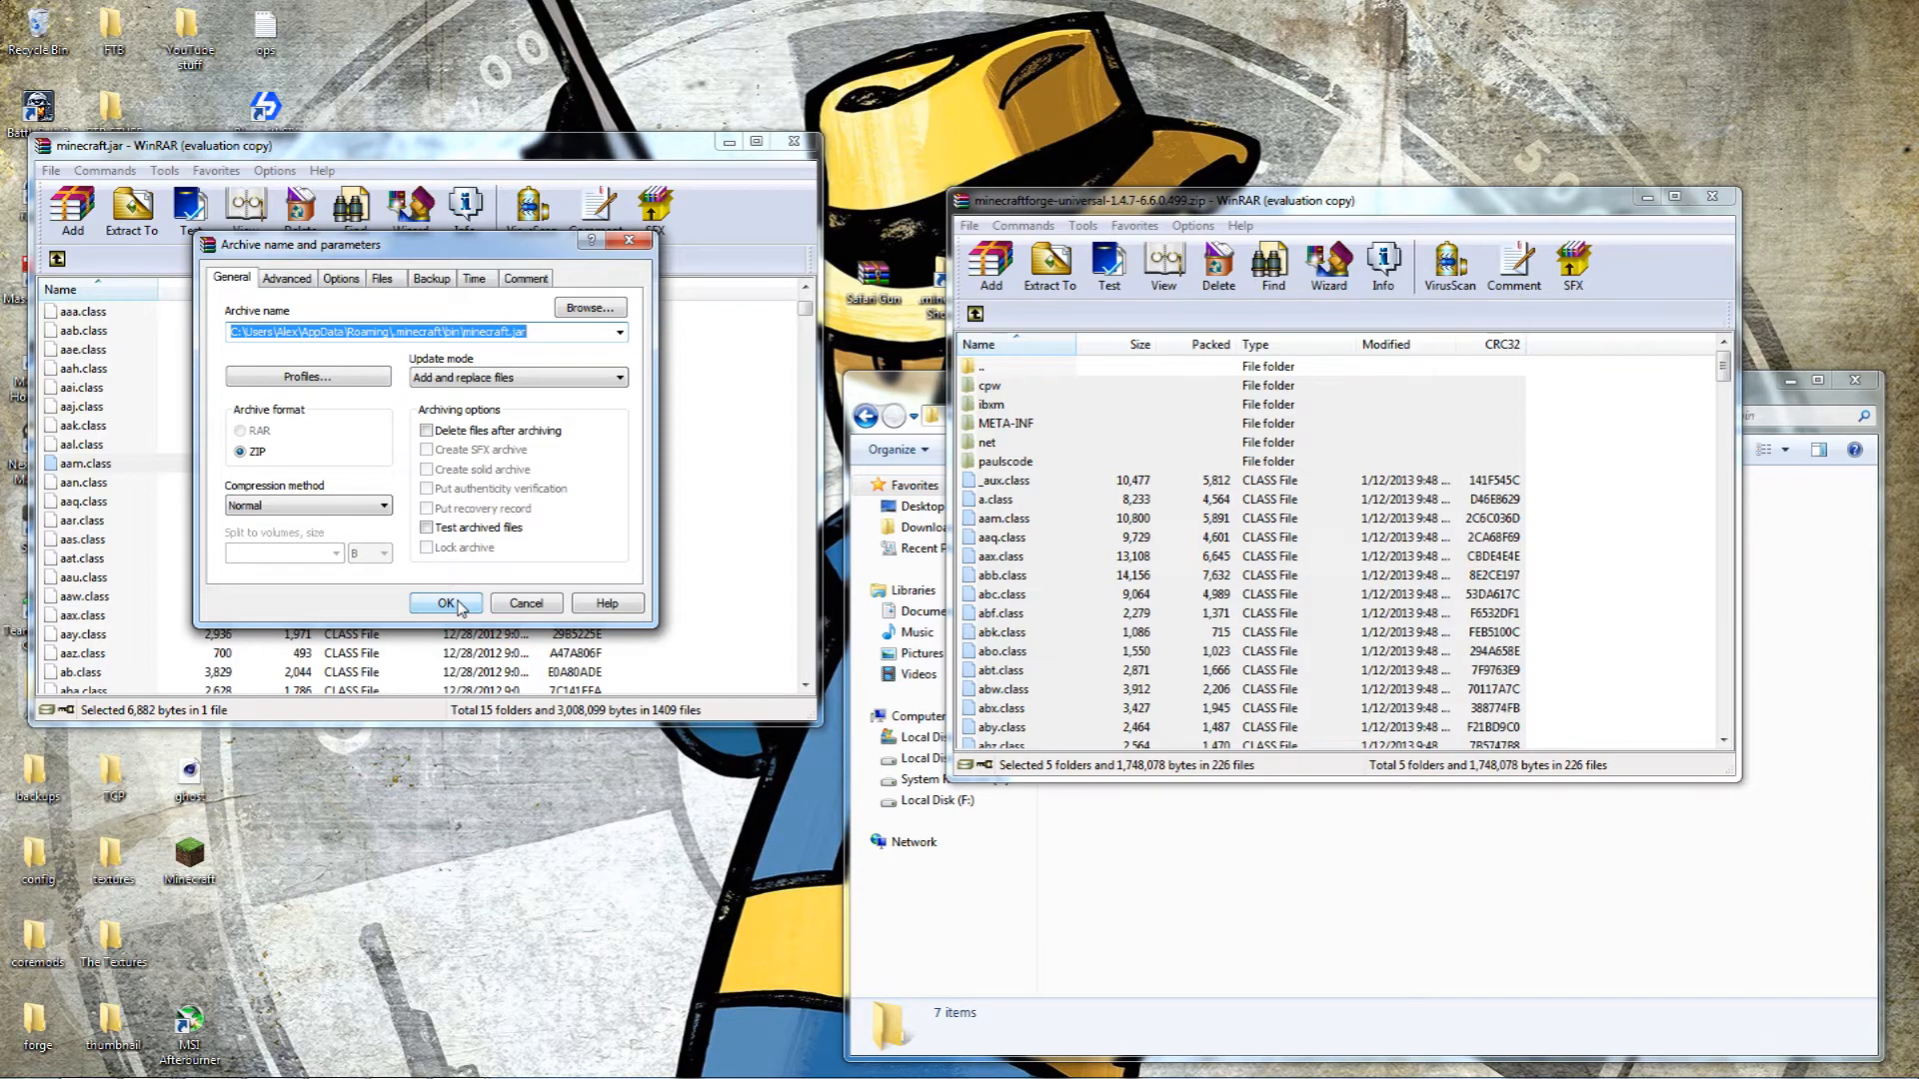
Confirm adding the Forge files to minecraft.jar and close the archive windows
click(446, 602)
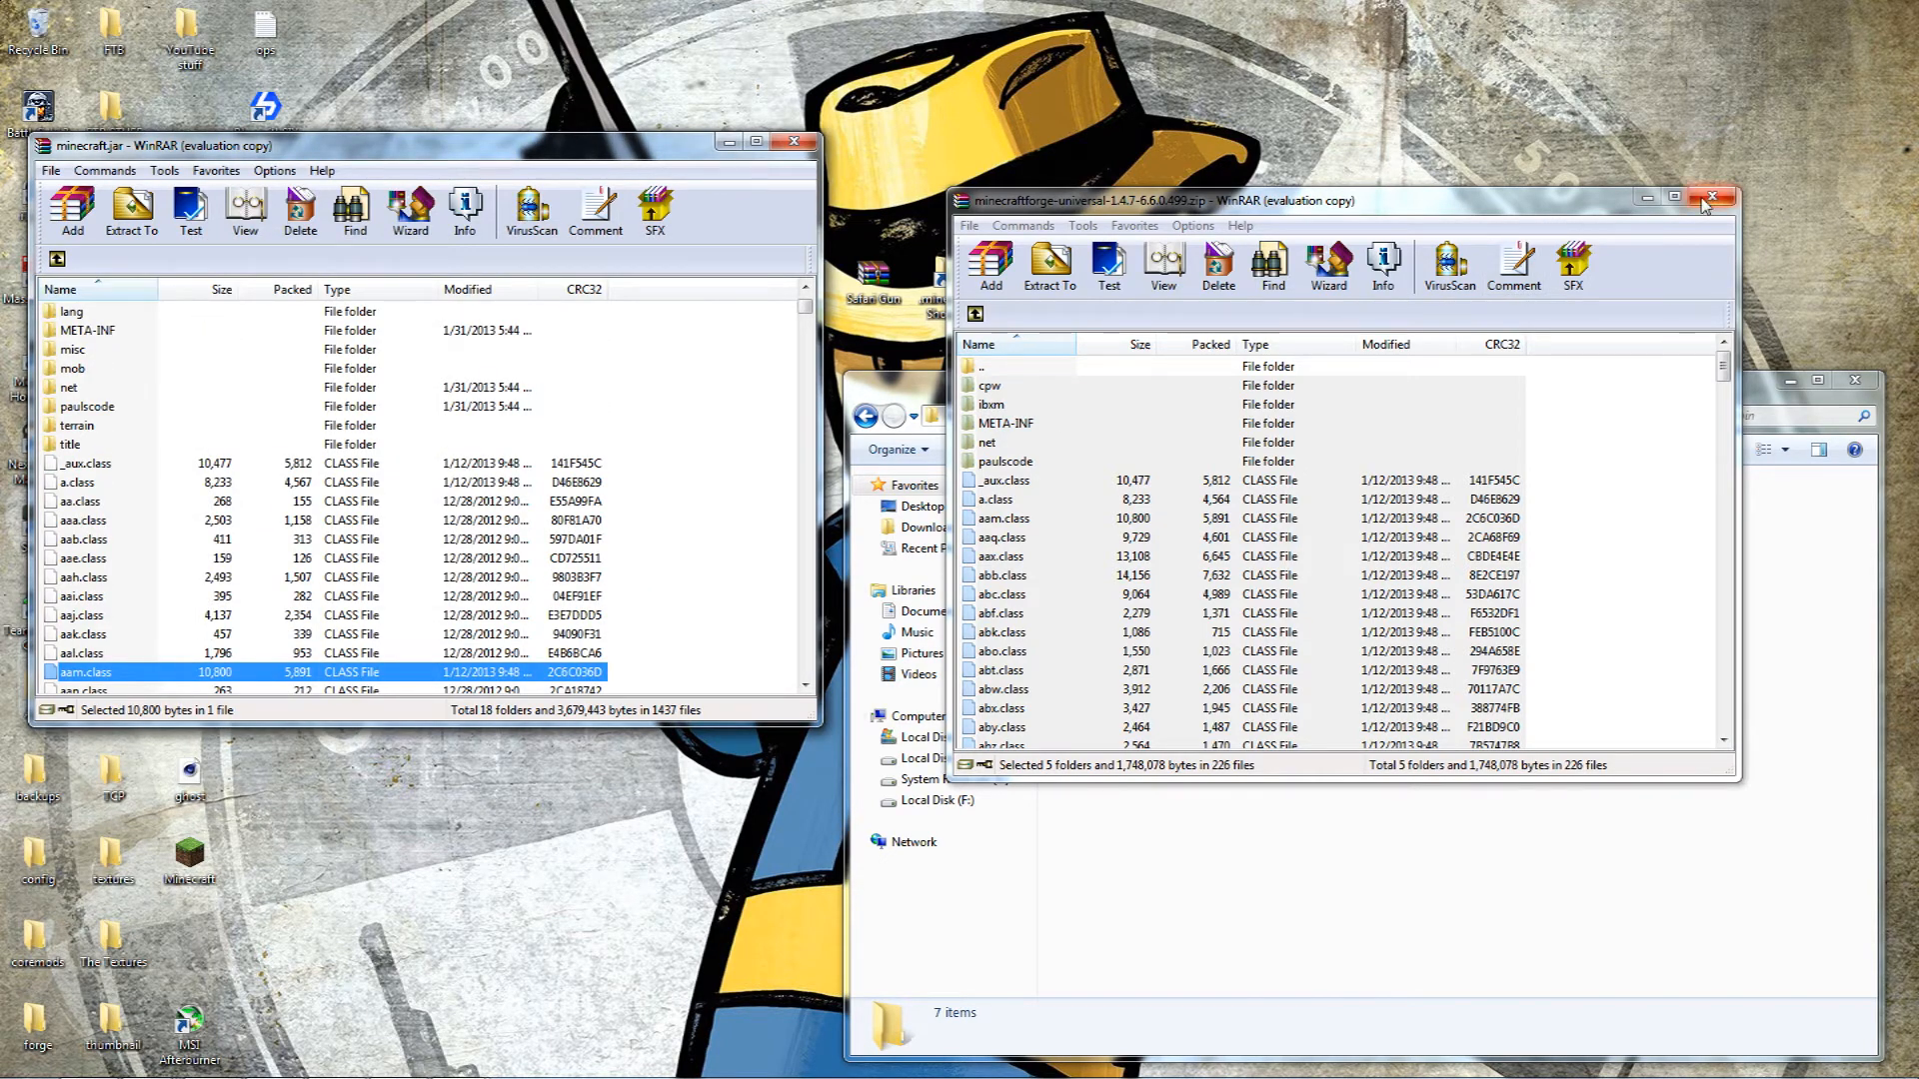
click(1711, 197)
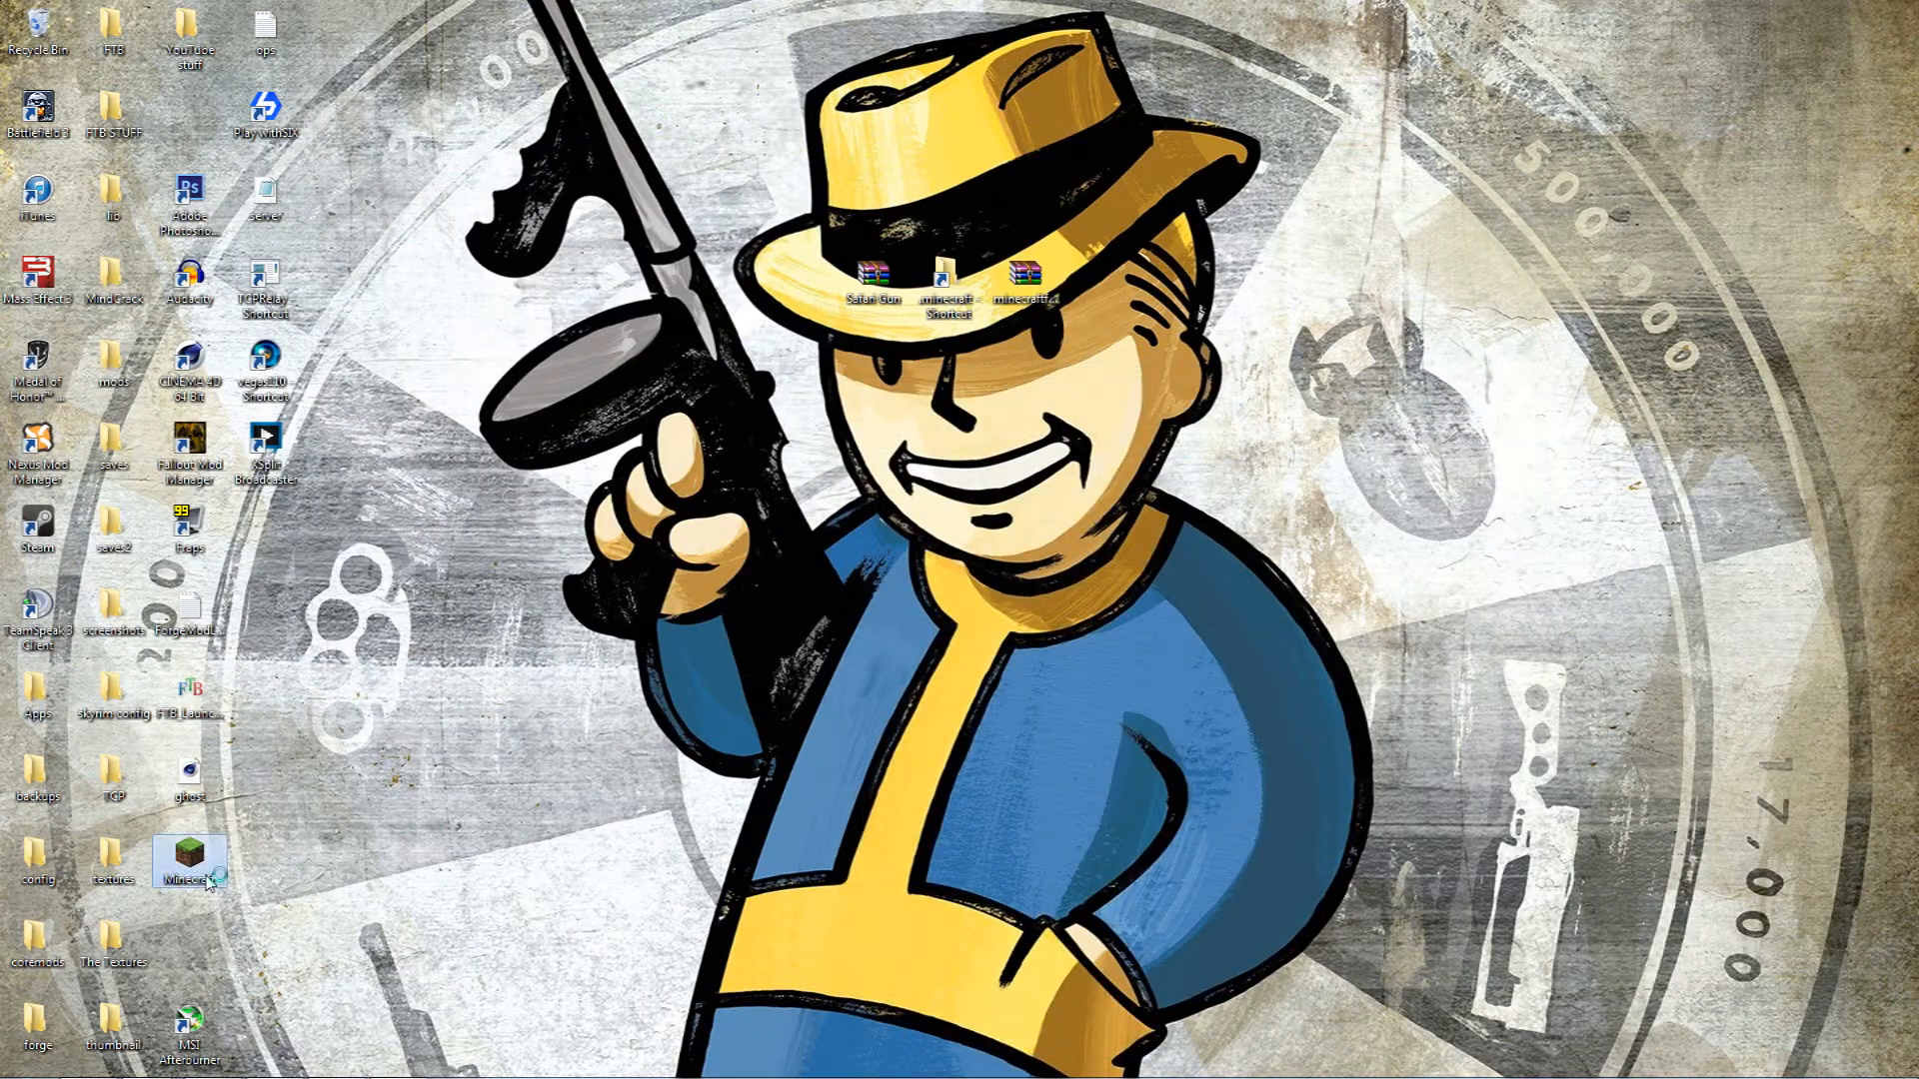
Relaunch Minecraft from the desktop shortcut and log in to load Forge 6.6.0.499
double_click(188, 847)
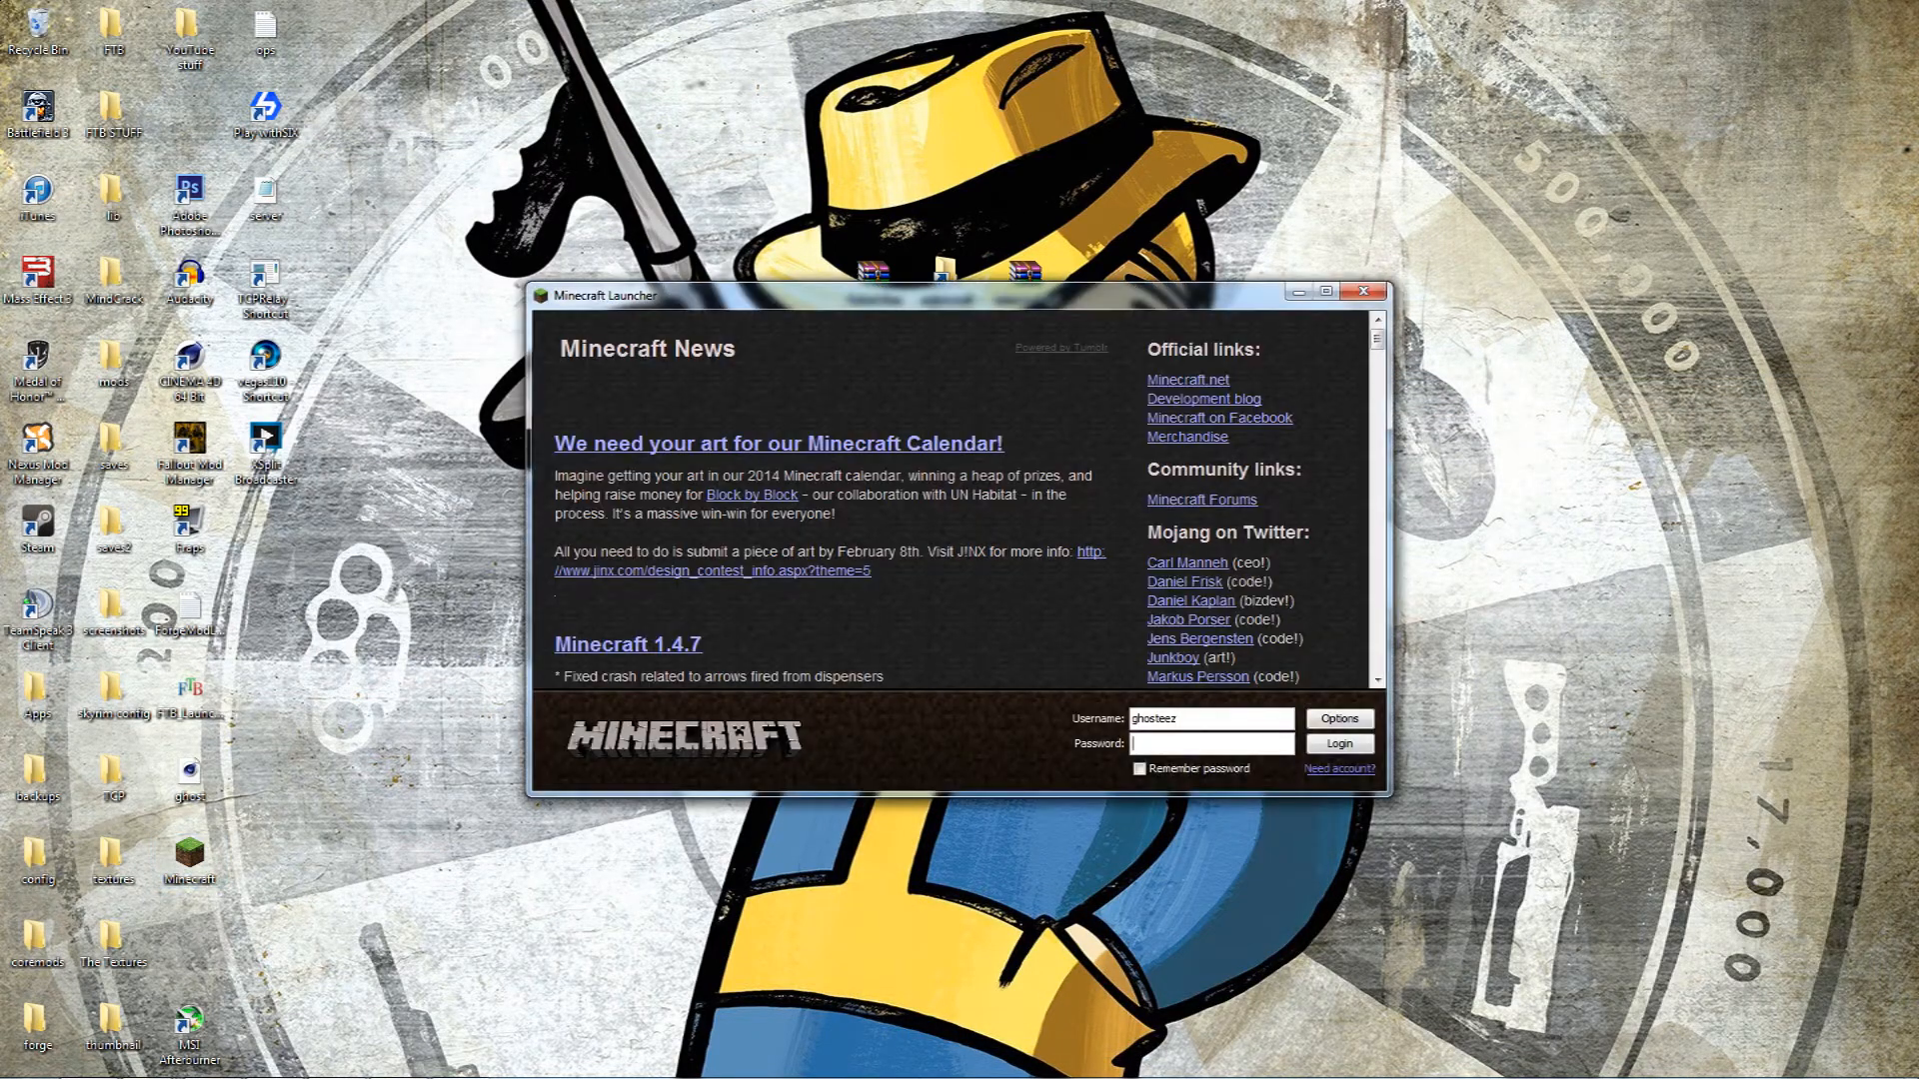
click(1337, 744)
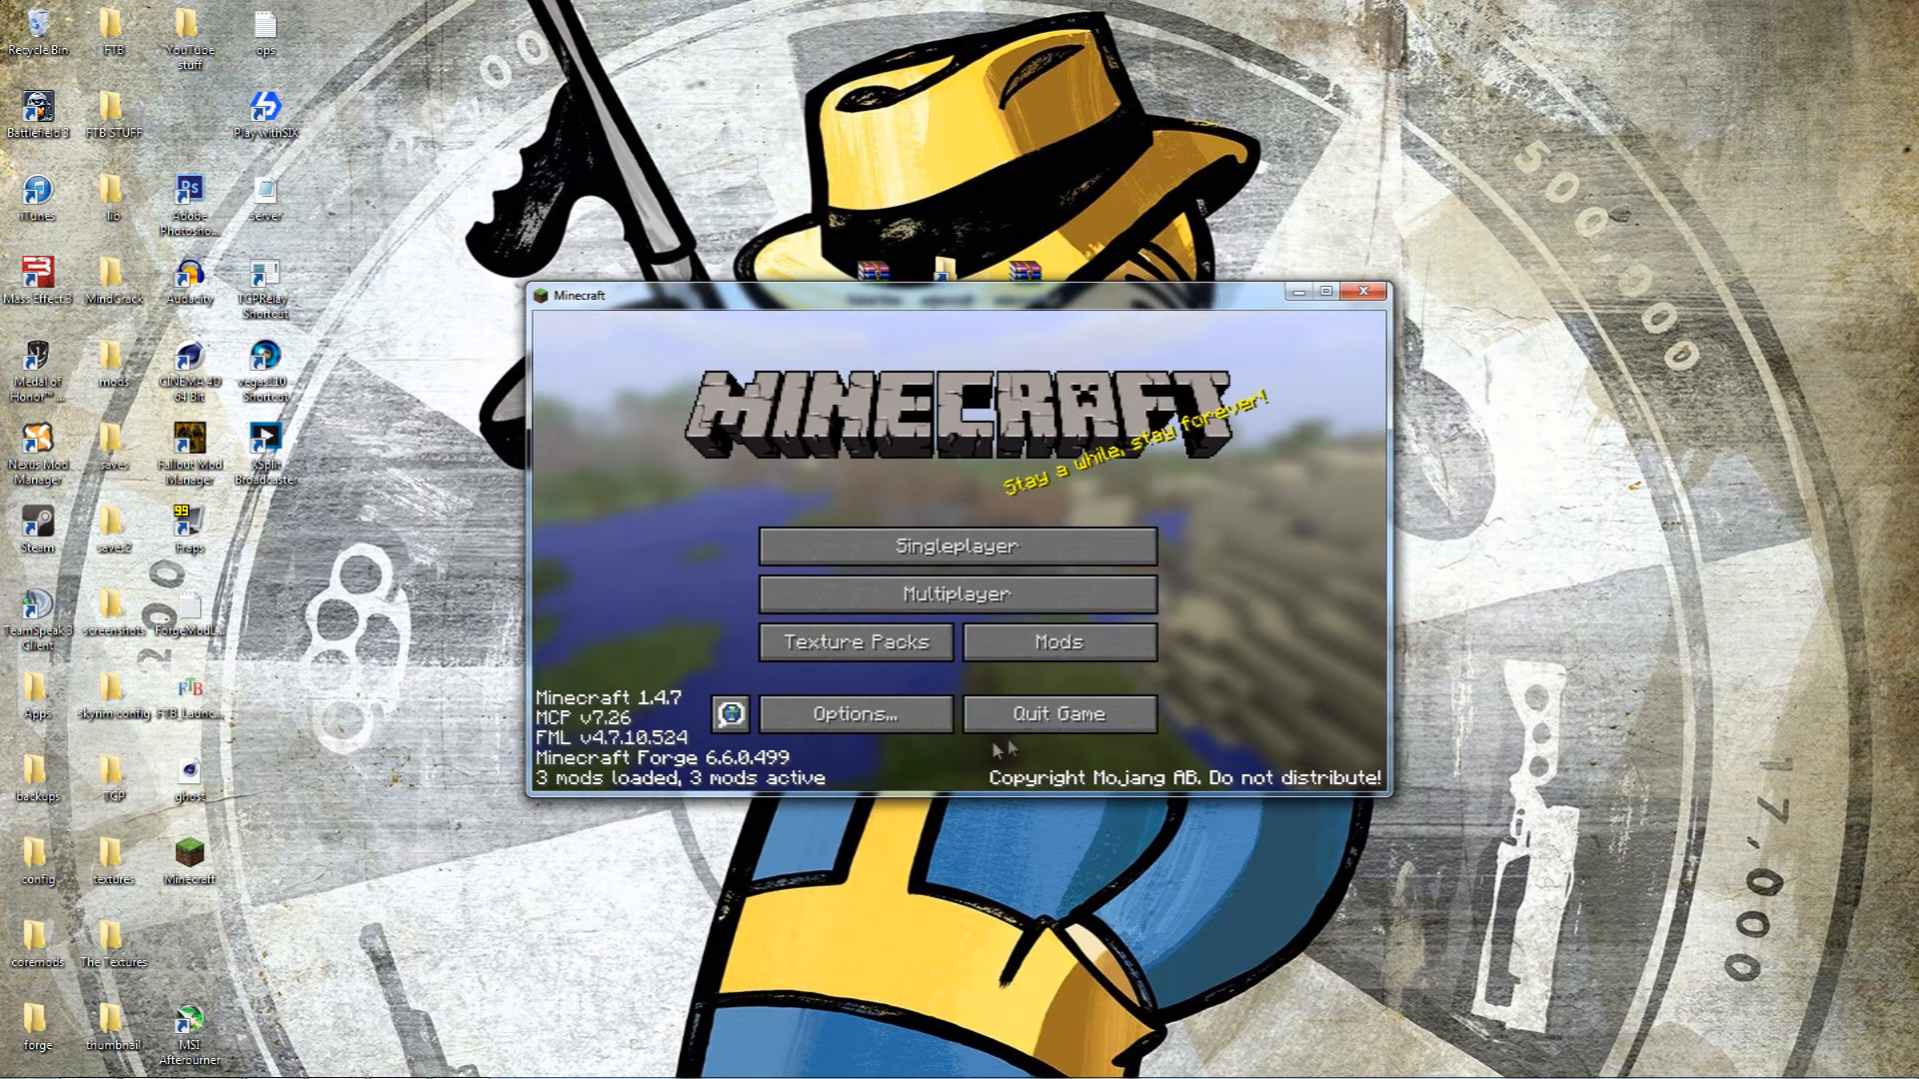
Check the Mods list (Forge Mod Loader, Minecraft Coder Pack), return to the title screen and close the game
click(1057, 641)
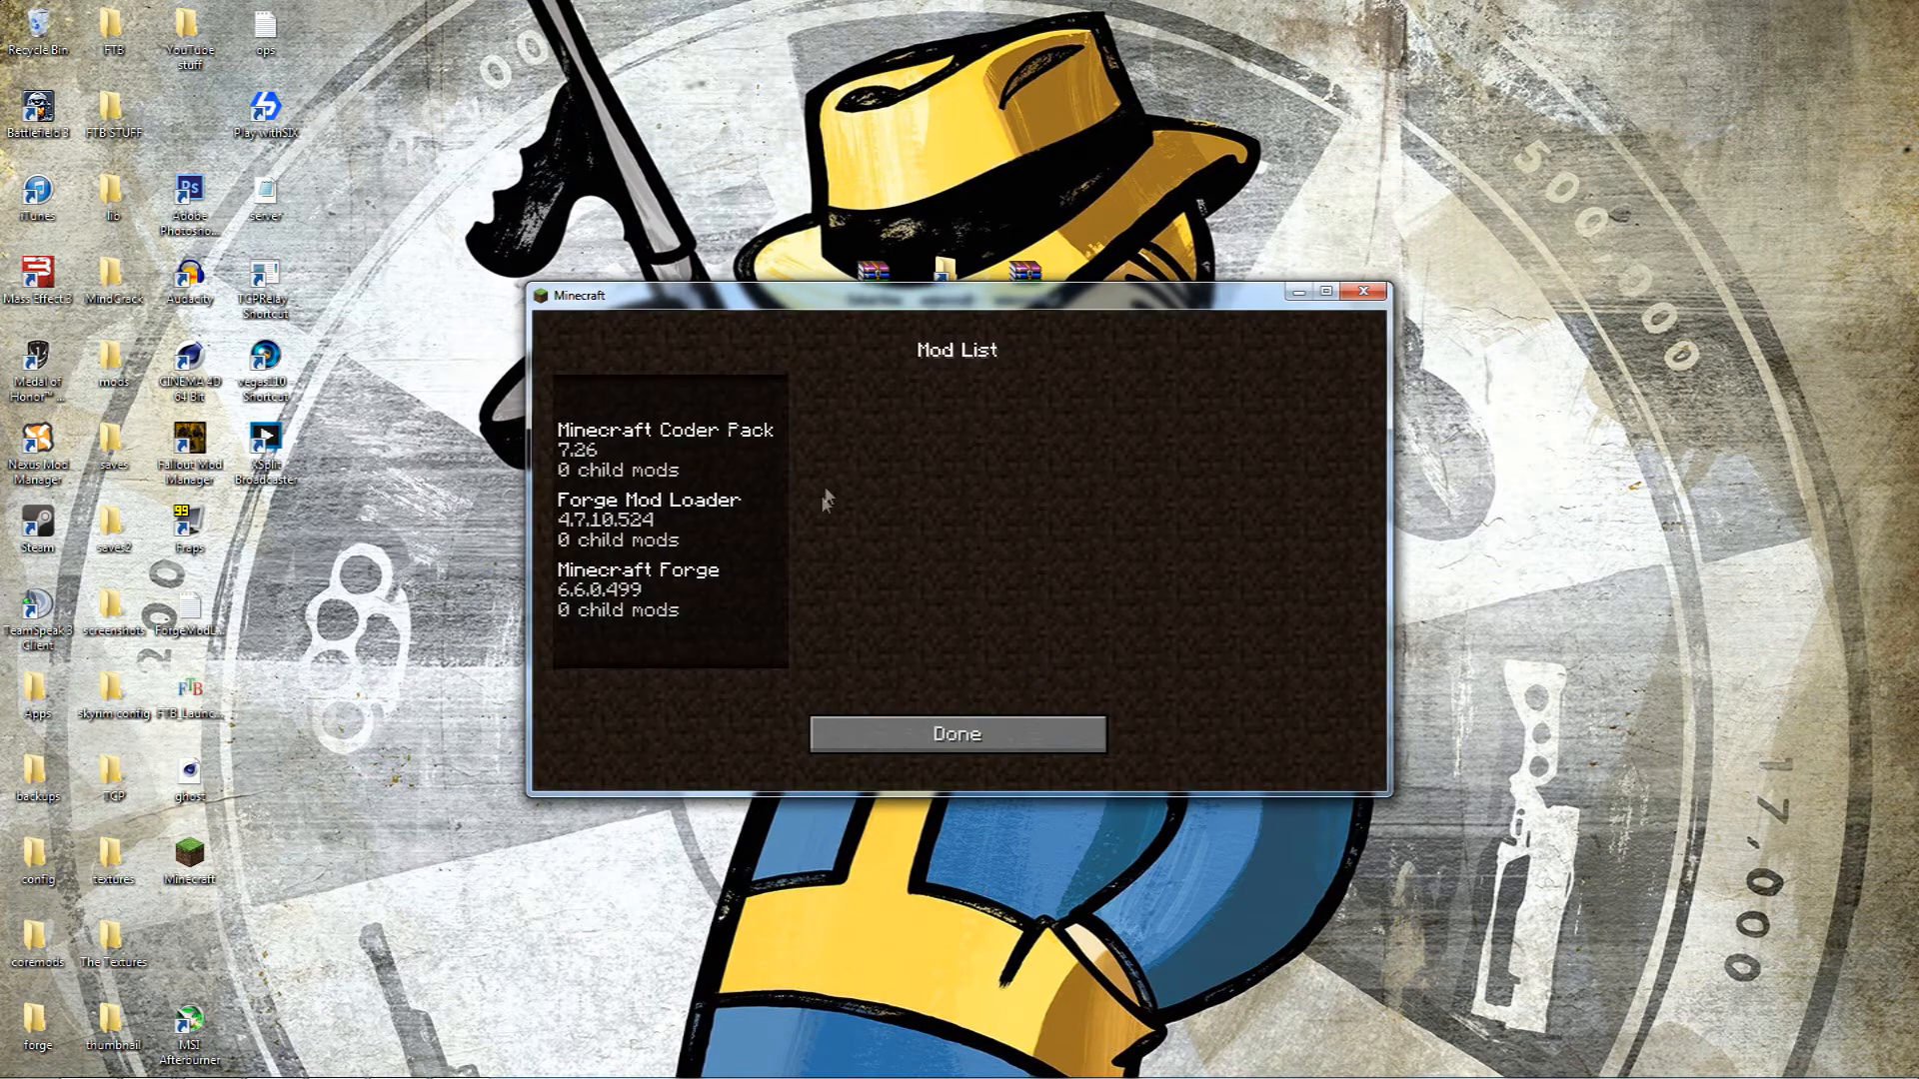
click(648, 520)
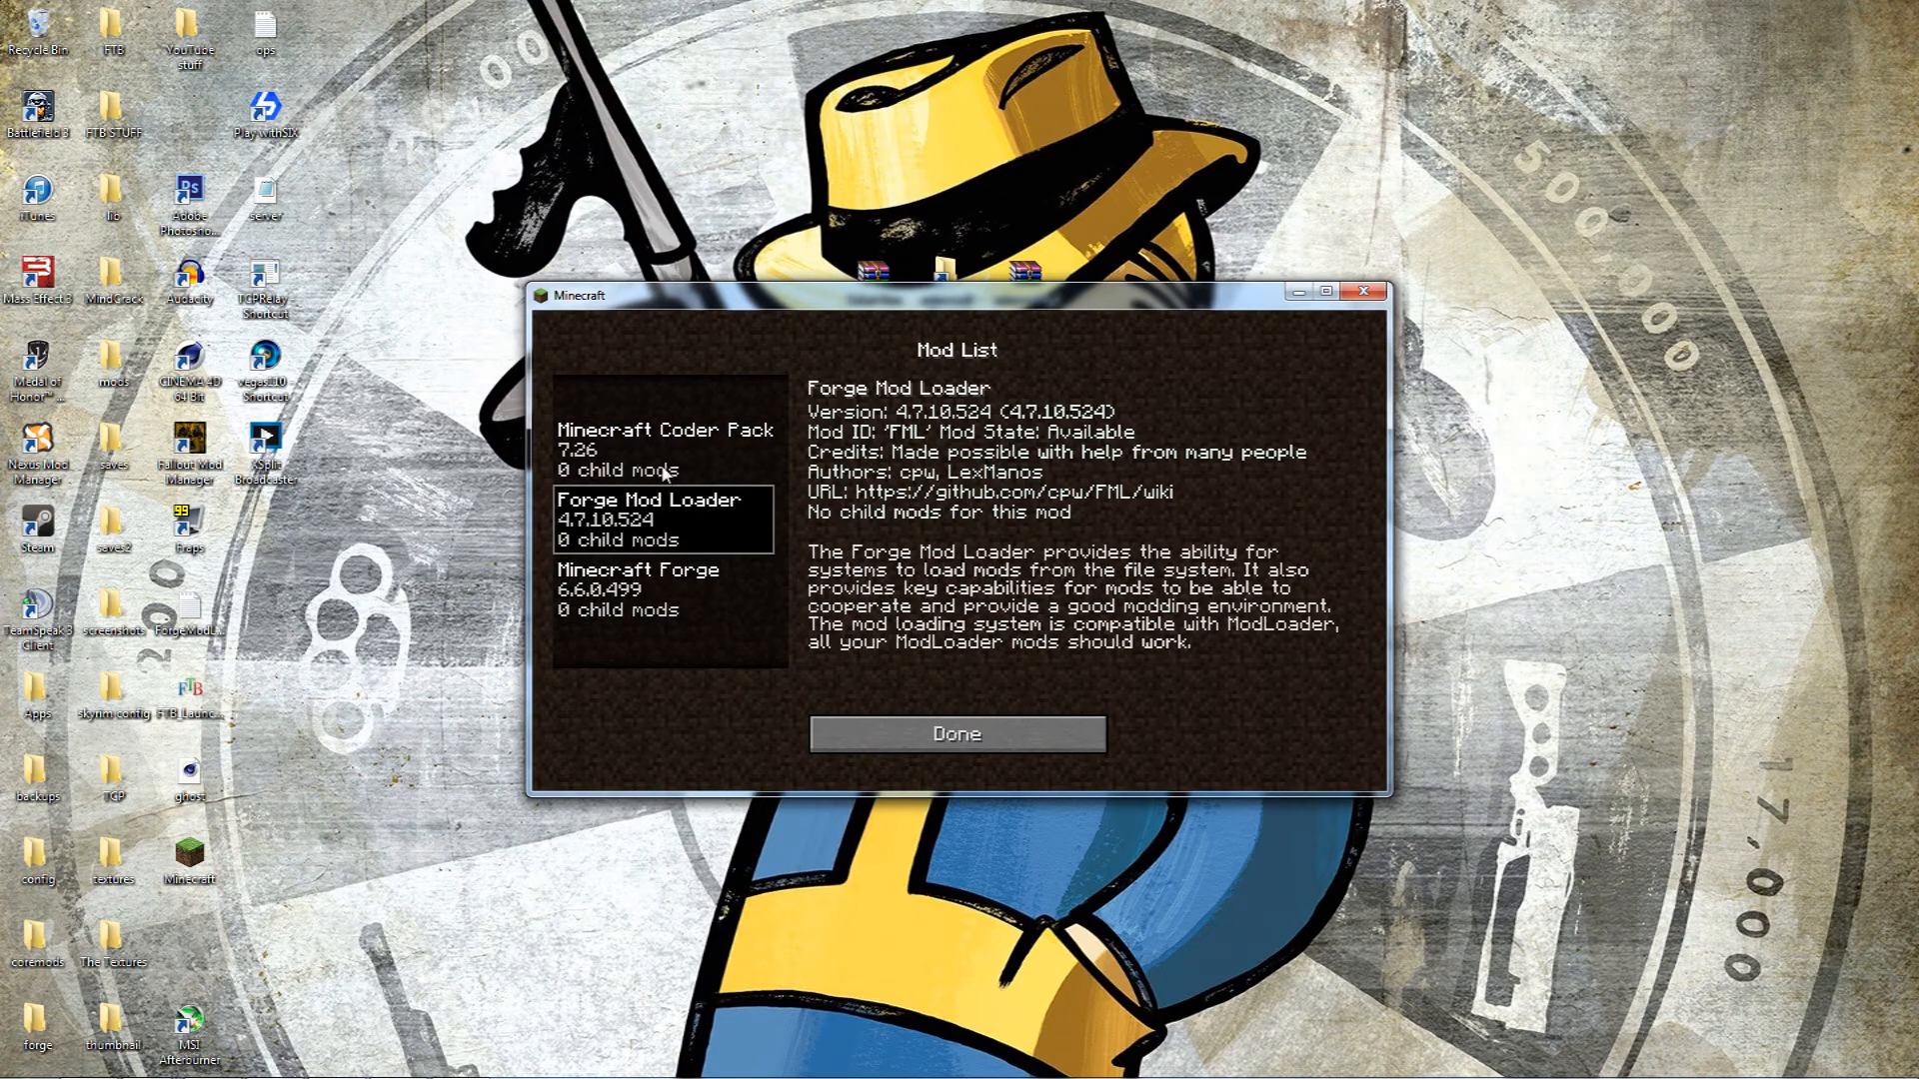
mouse_move(658, 585)
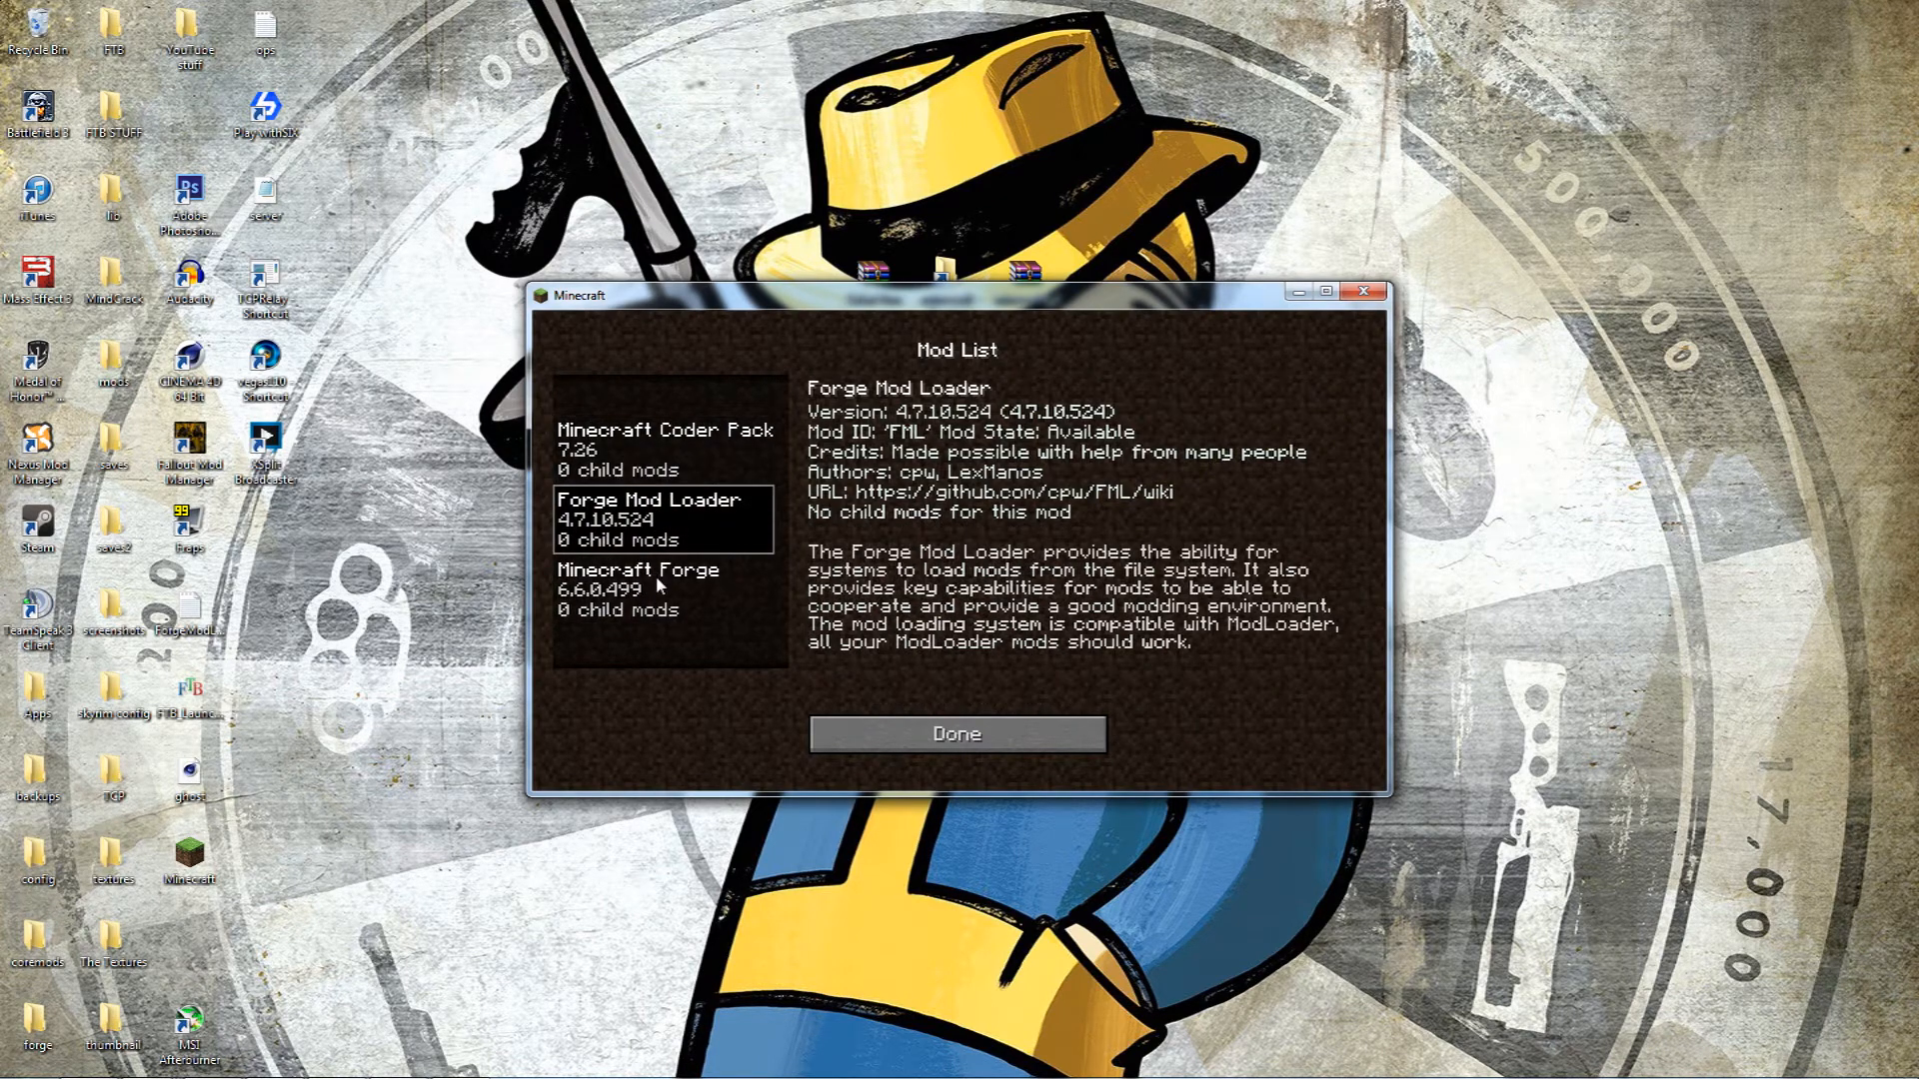
click(664, 450)
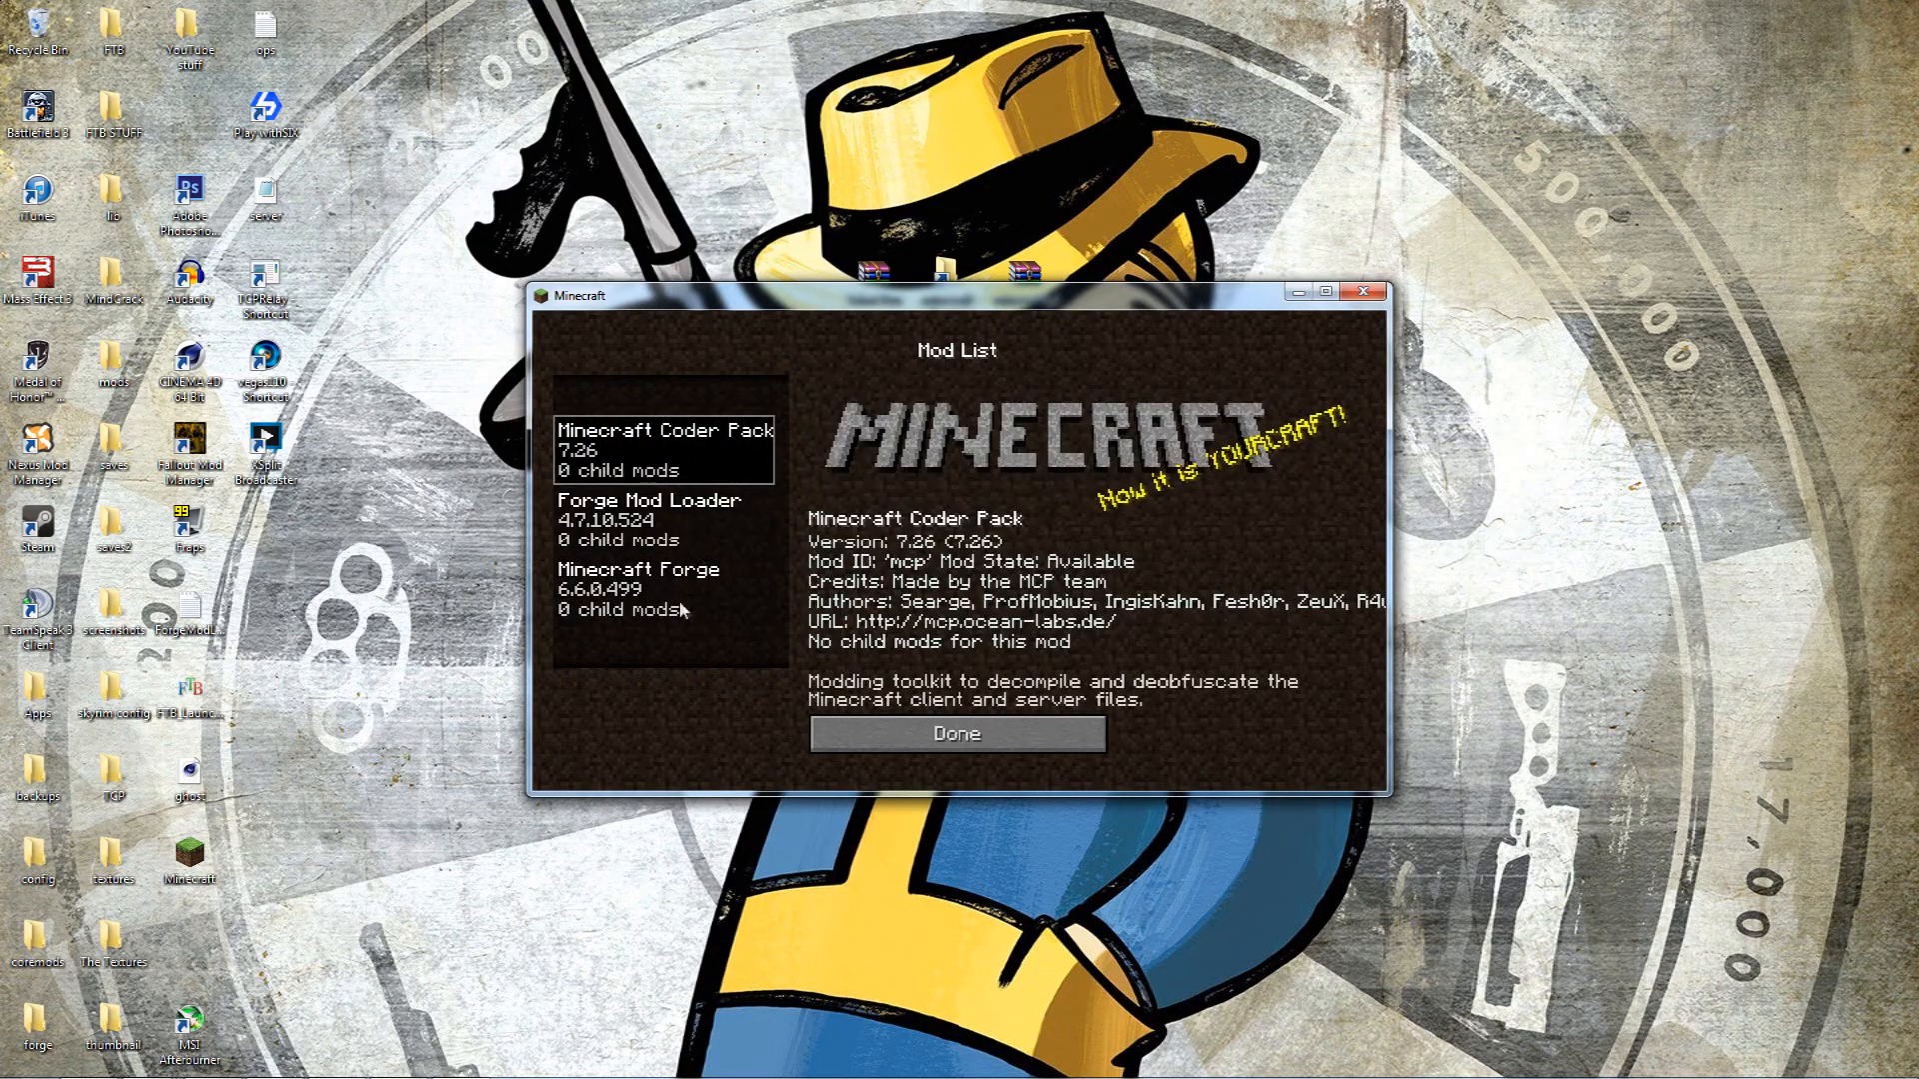
click(955, 733)
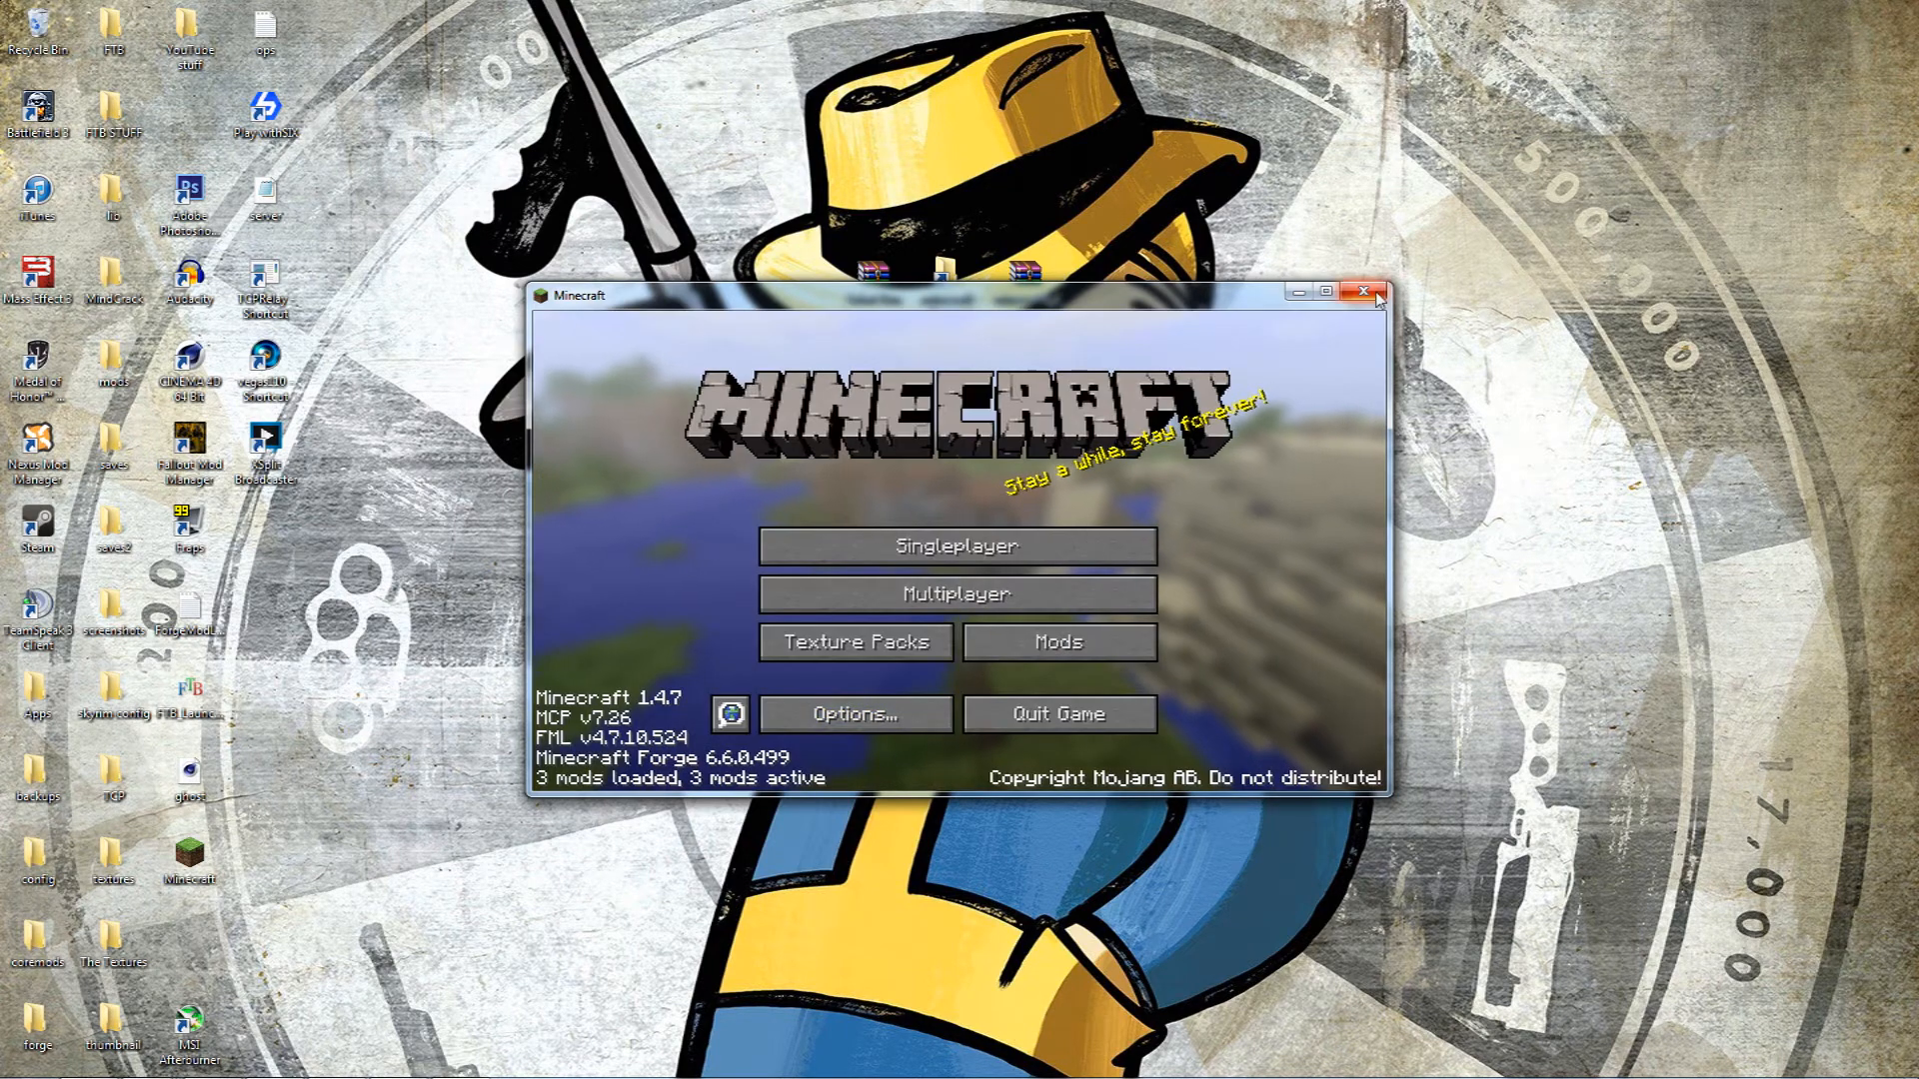
mouse_move(1361, 292)
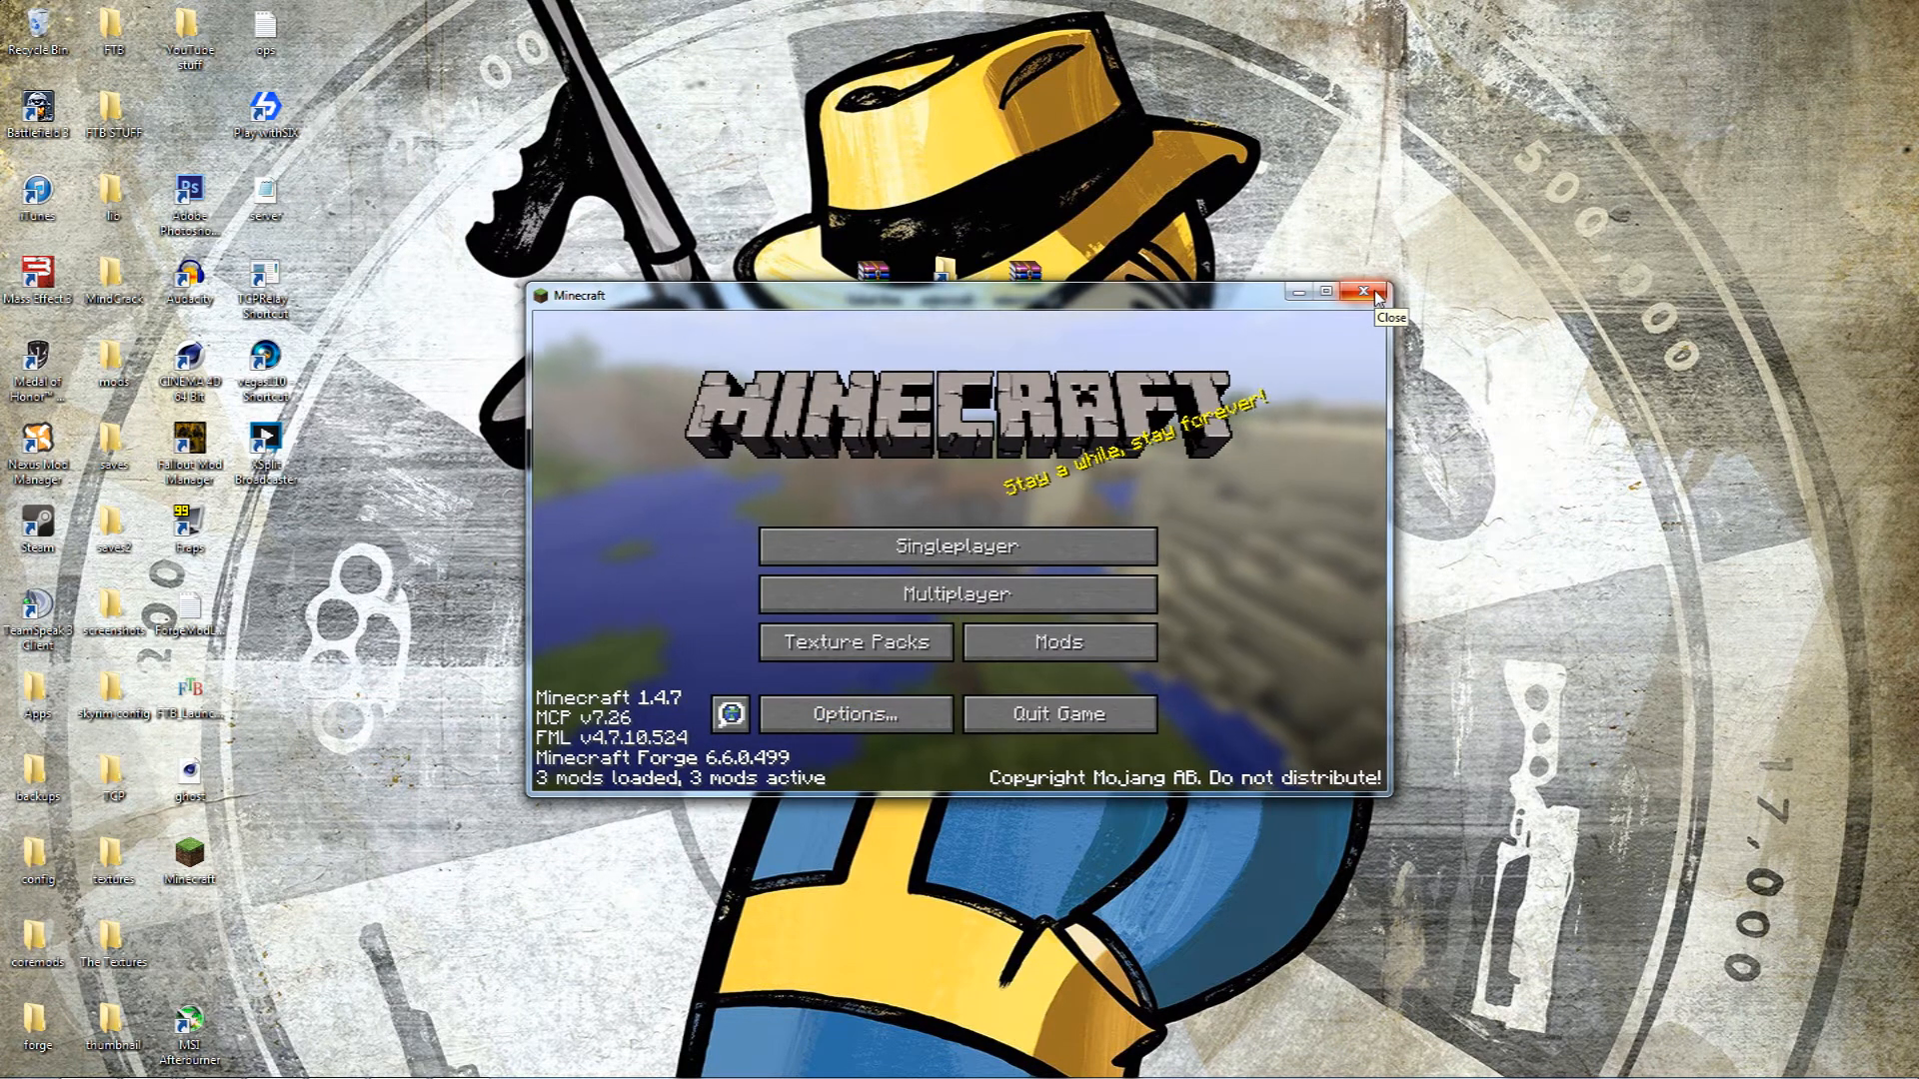
click(1363, 292)
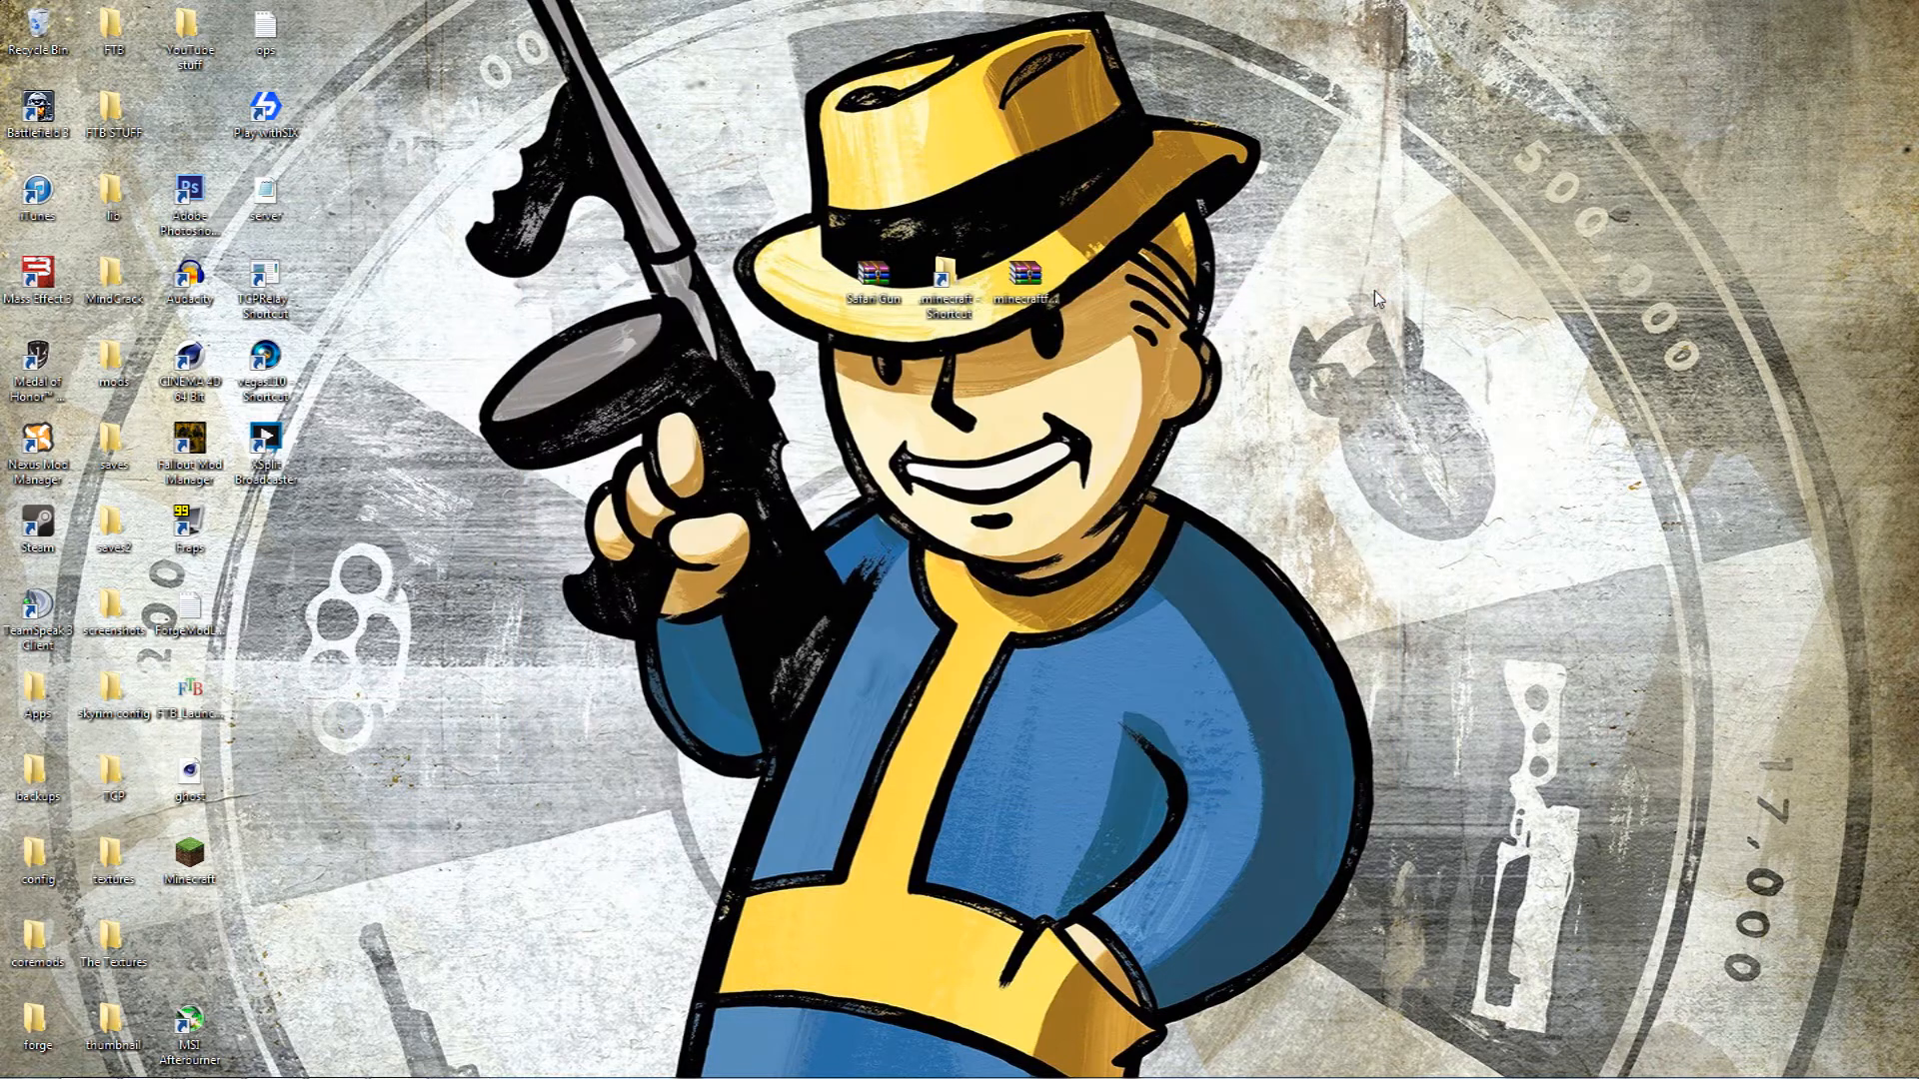
Open the .minecraft folder to see the new config, coremods and mods folders
click(946, 272)
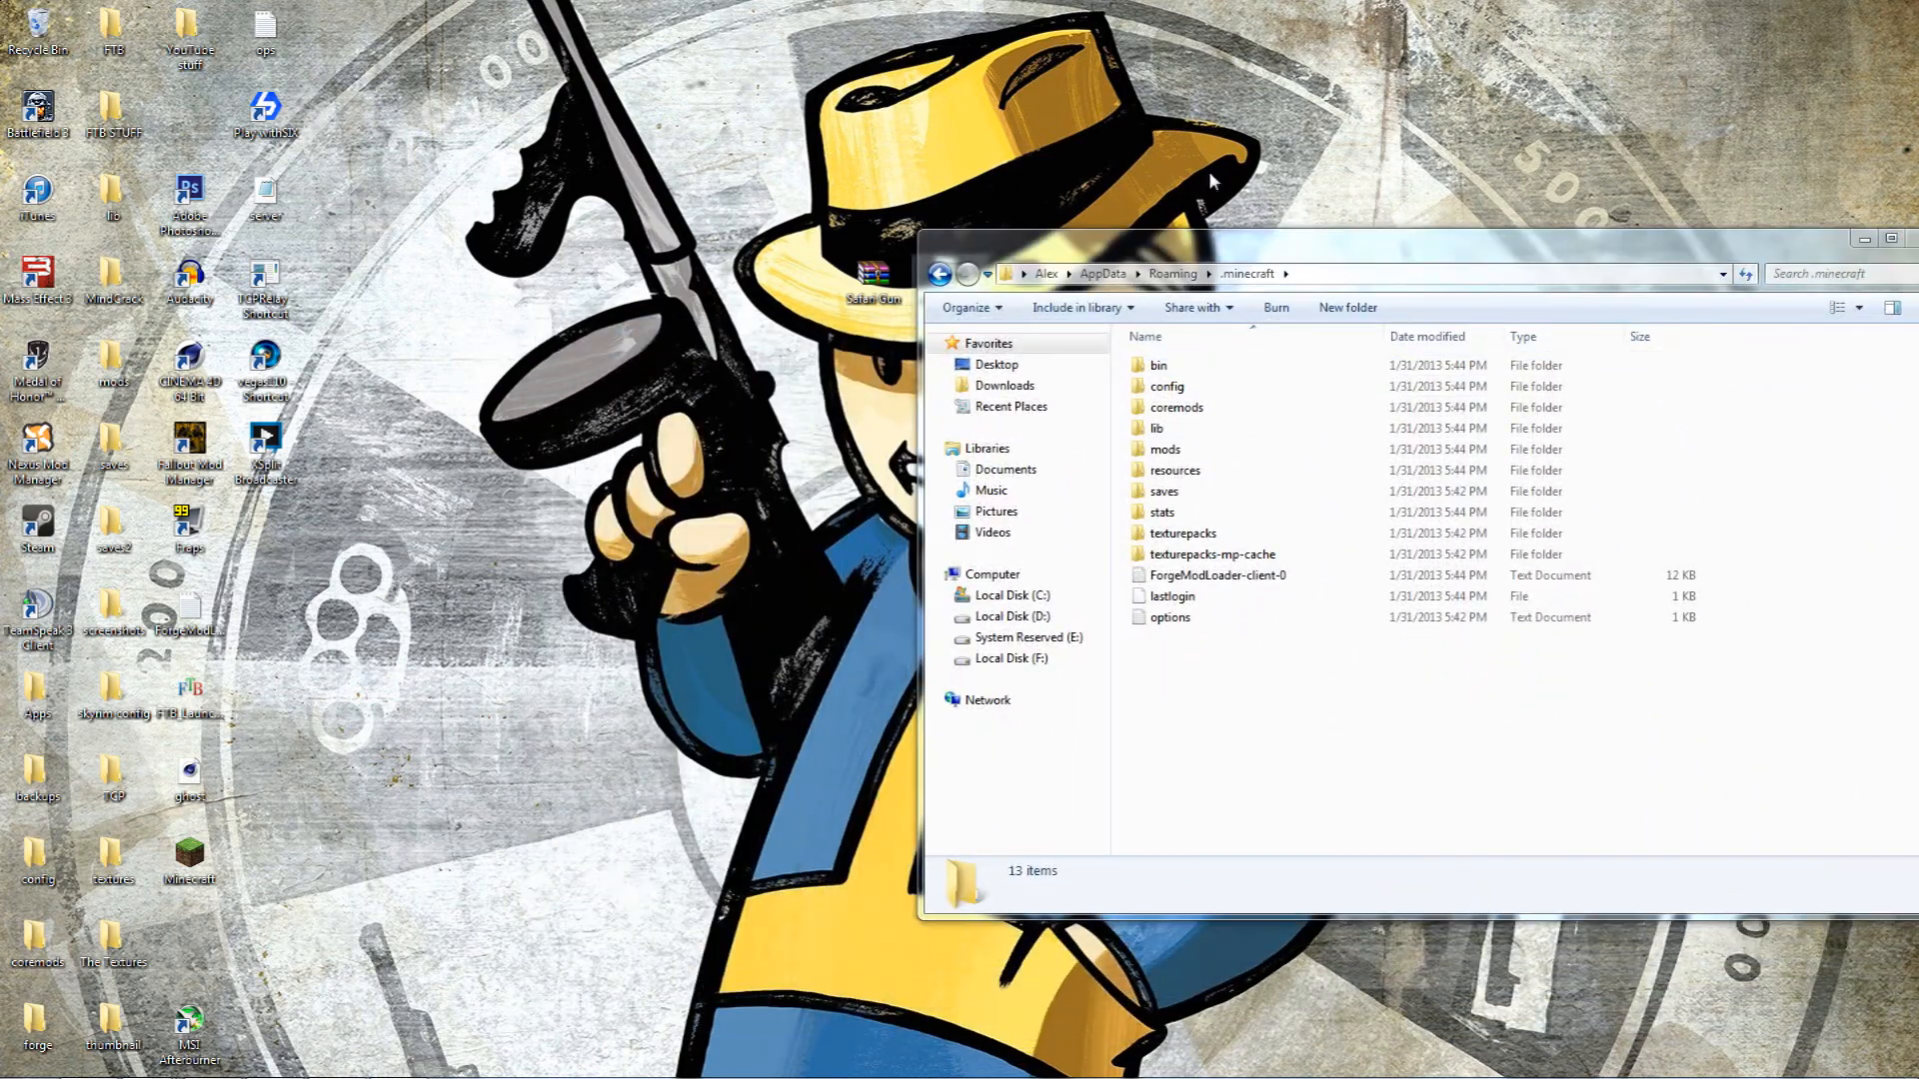
click(1169, 618)
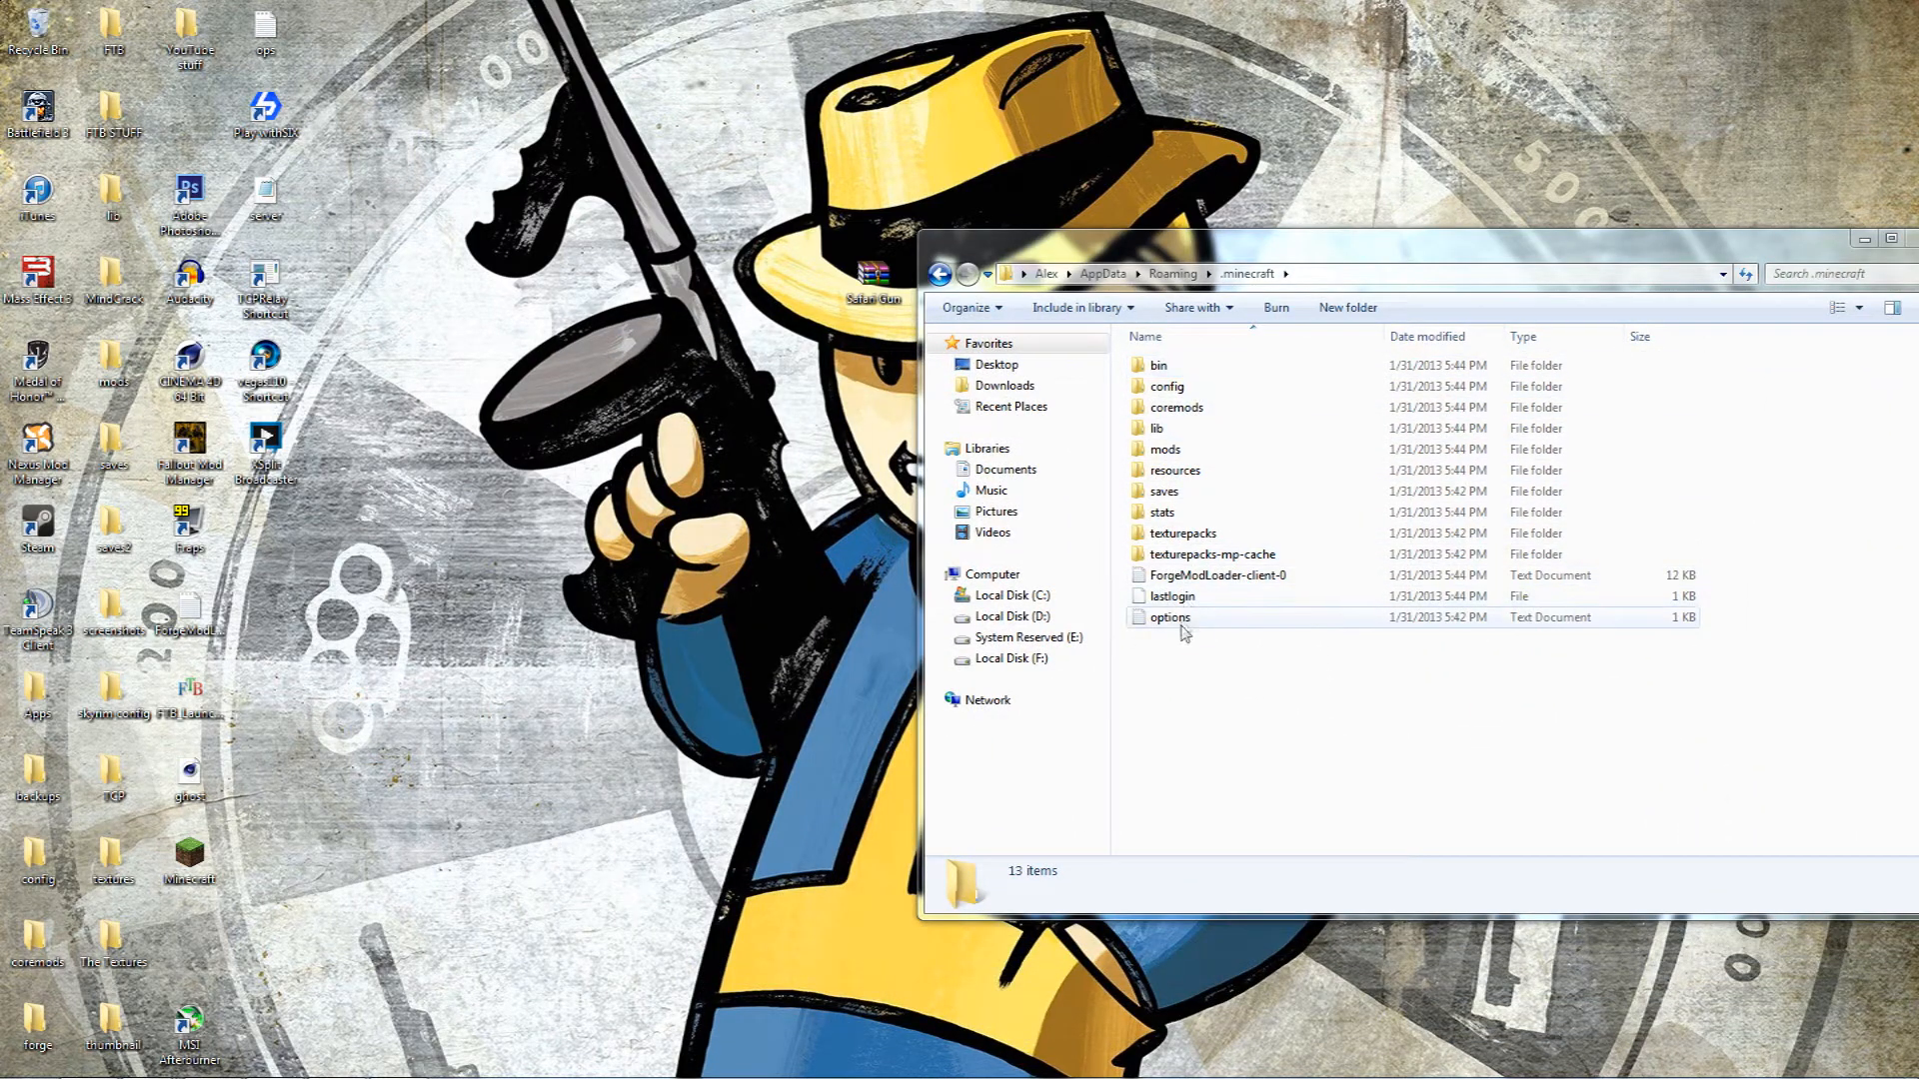
mouse_move(1209, 408)
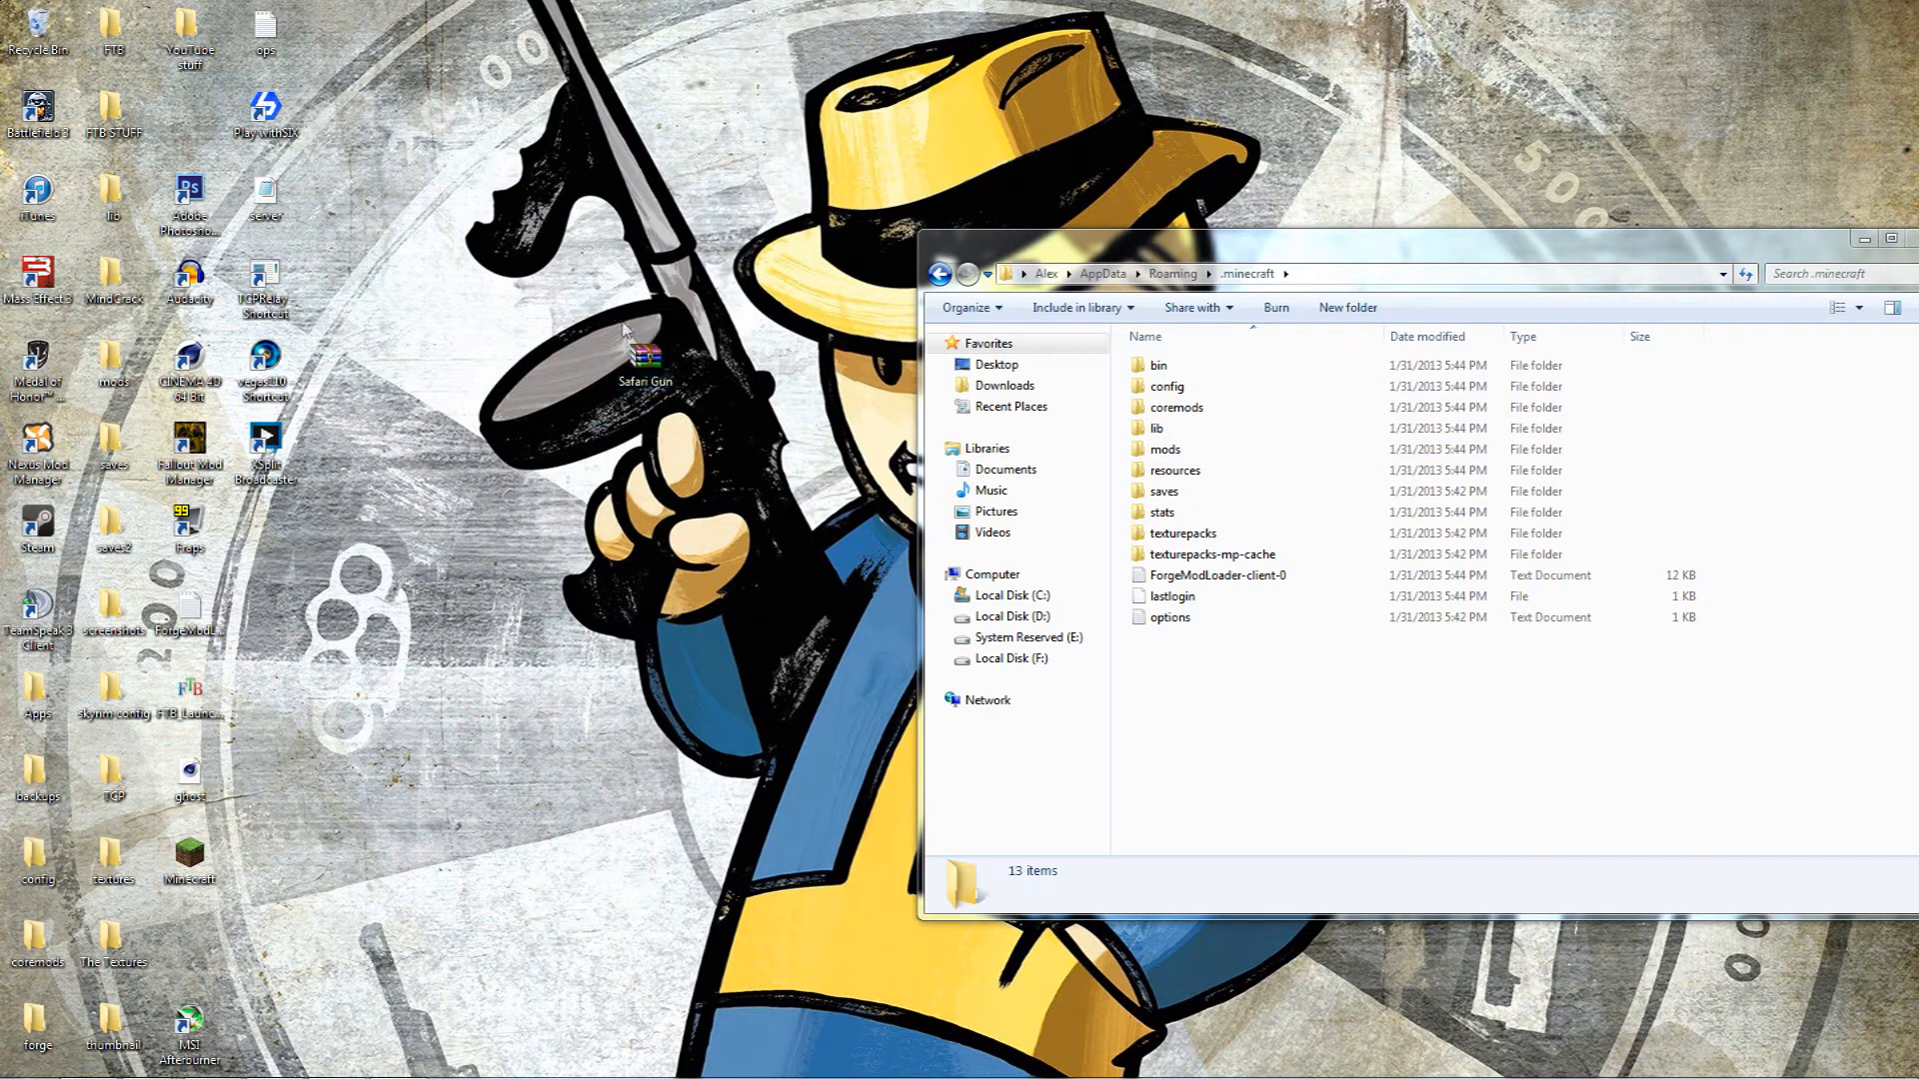
mouse_move(644, 362)
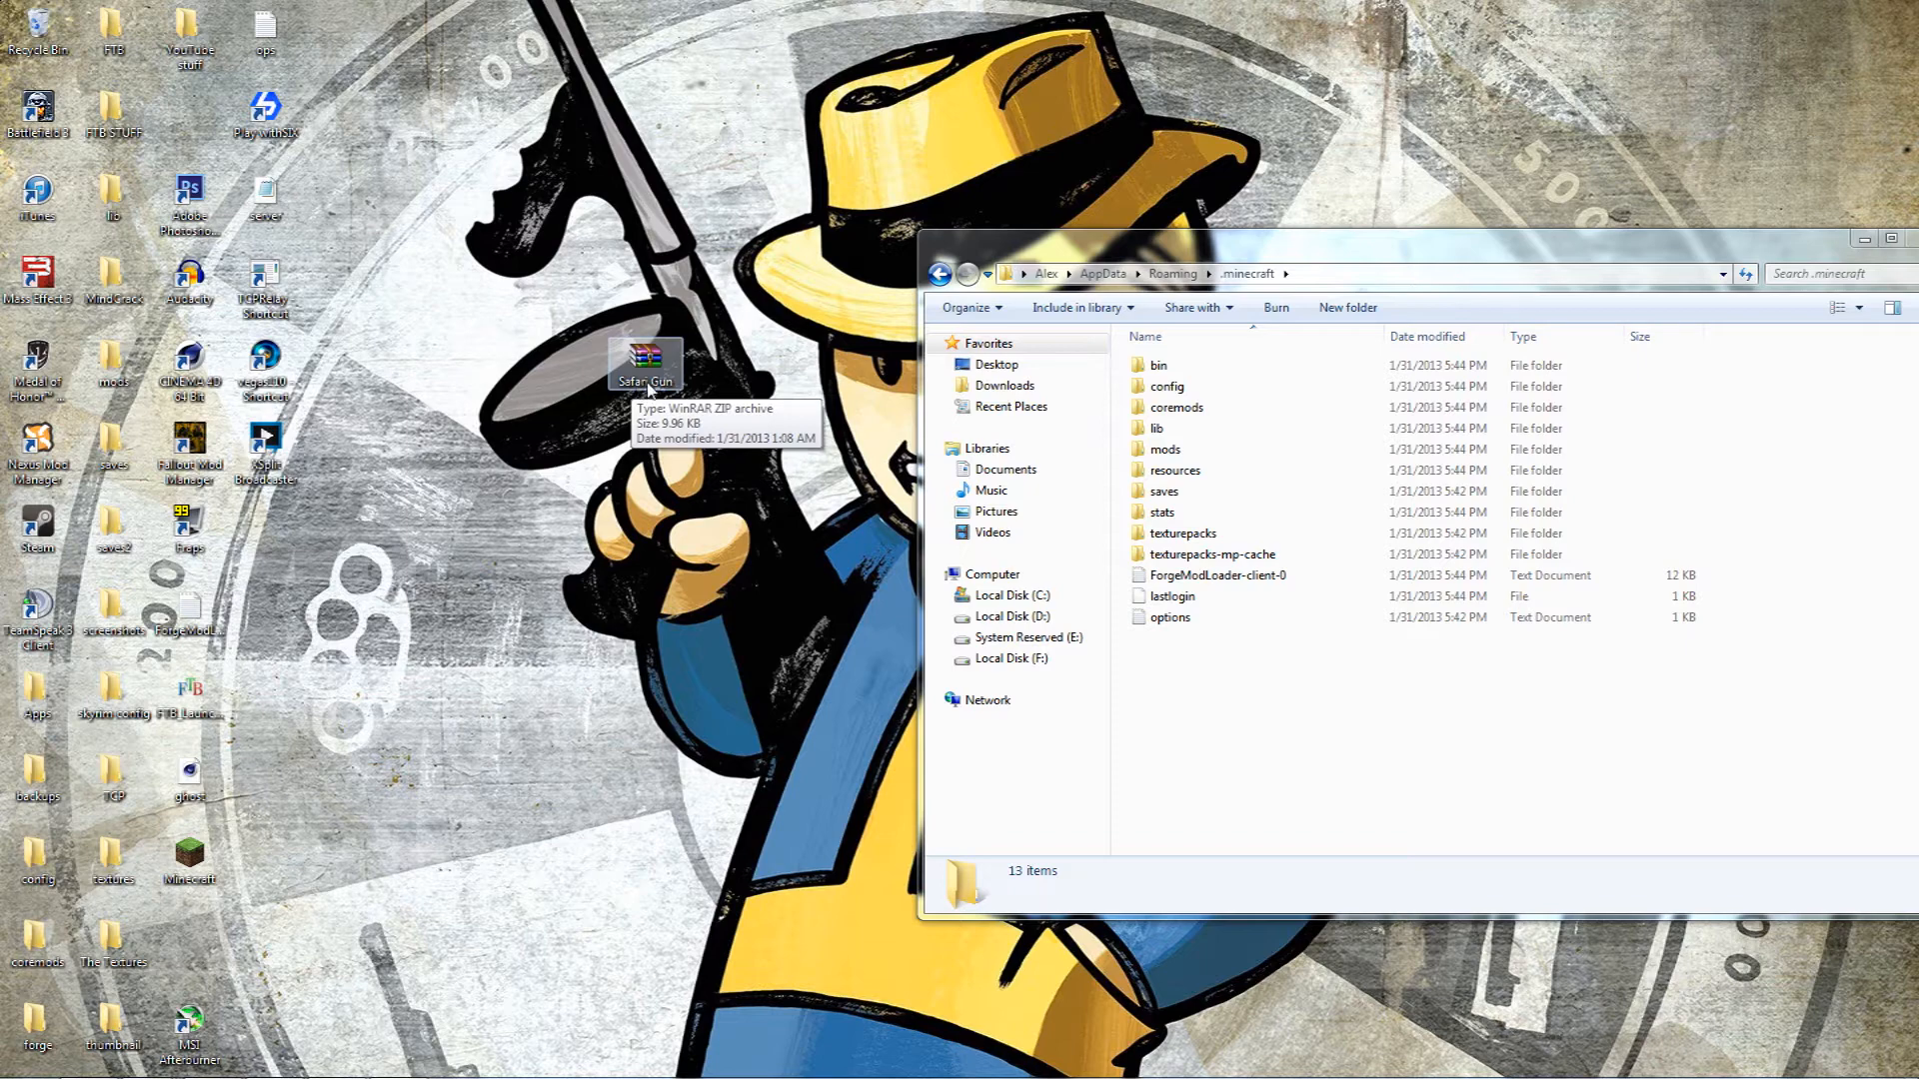